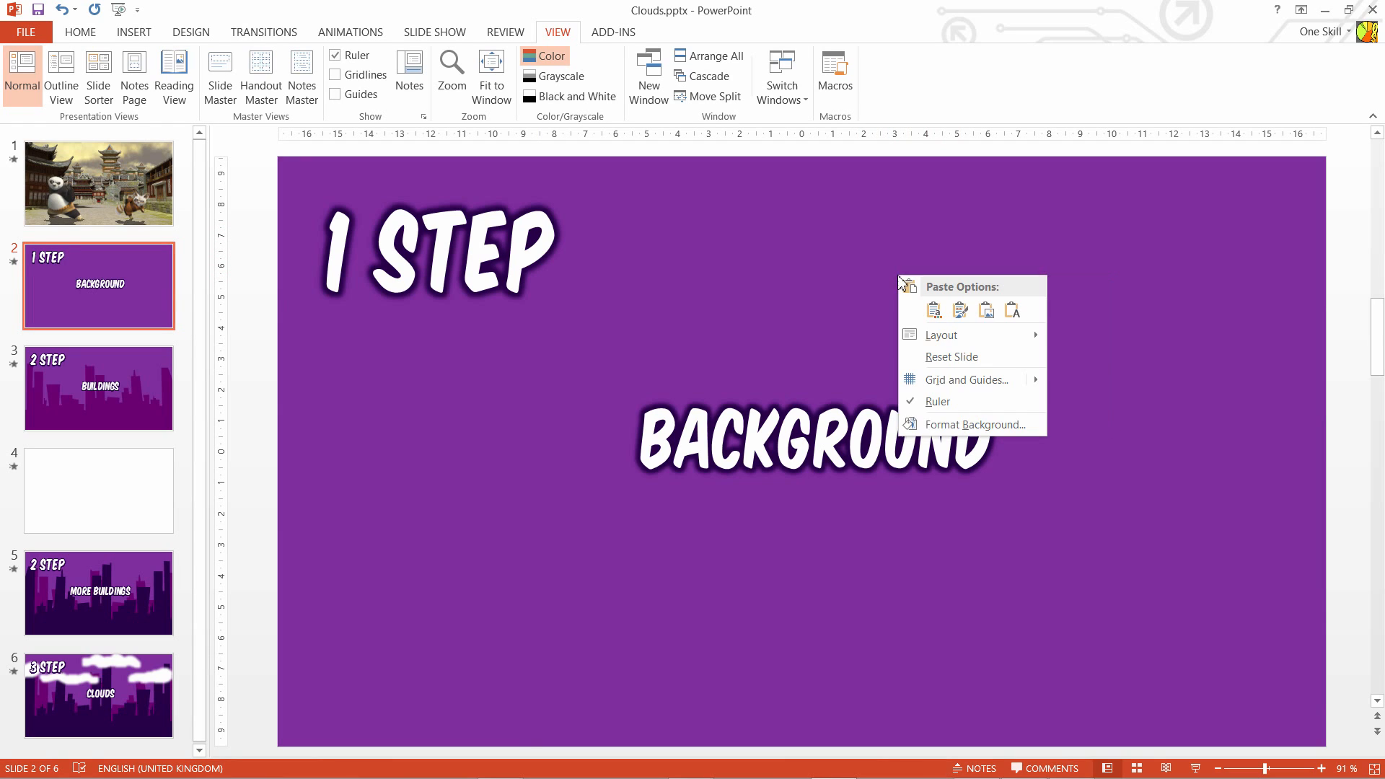
mouse_move(975, 424)
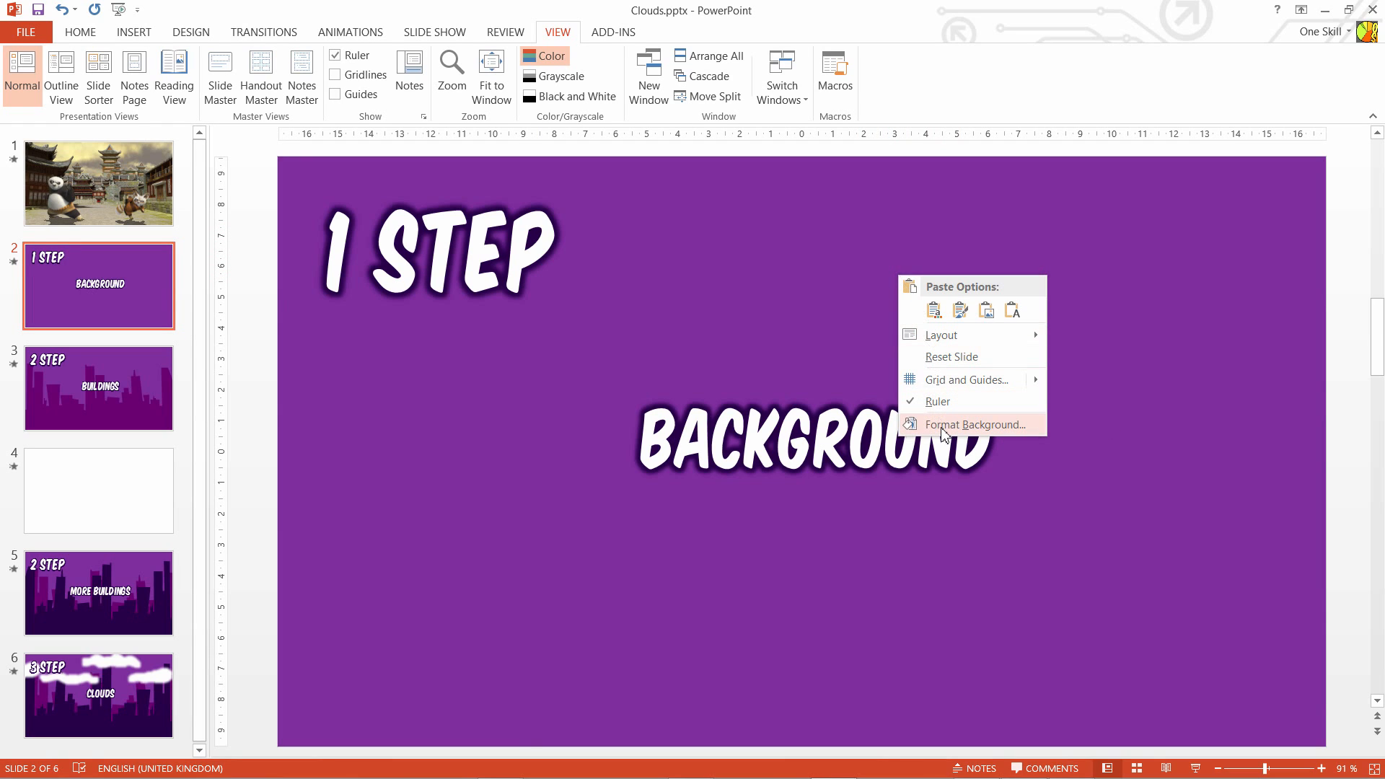
Step: Set the slide background to a solid recent purple in Format Background
left_click(975, 424)
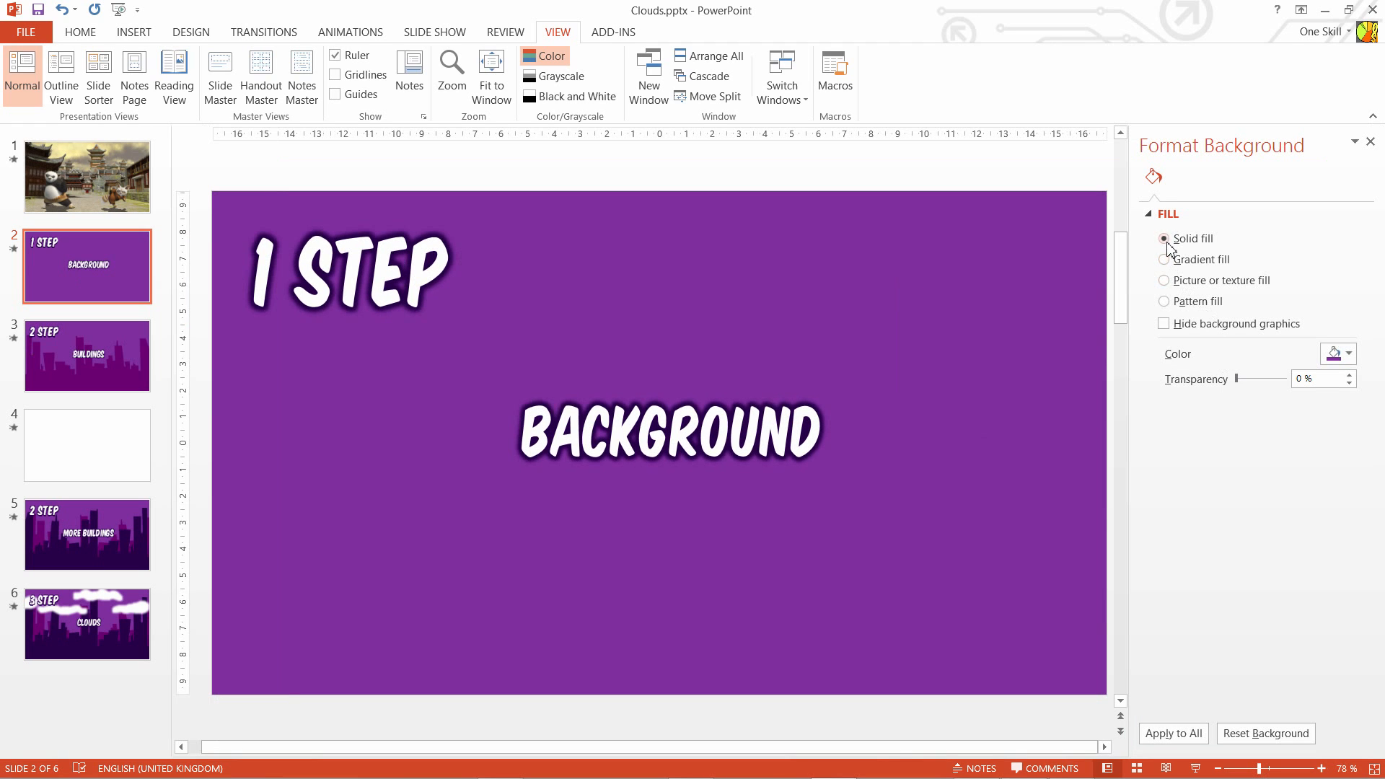
left_click(1351, 353)
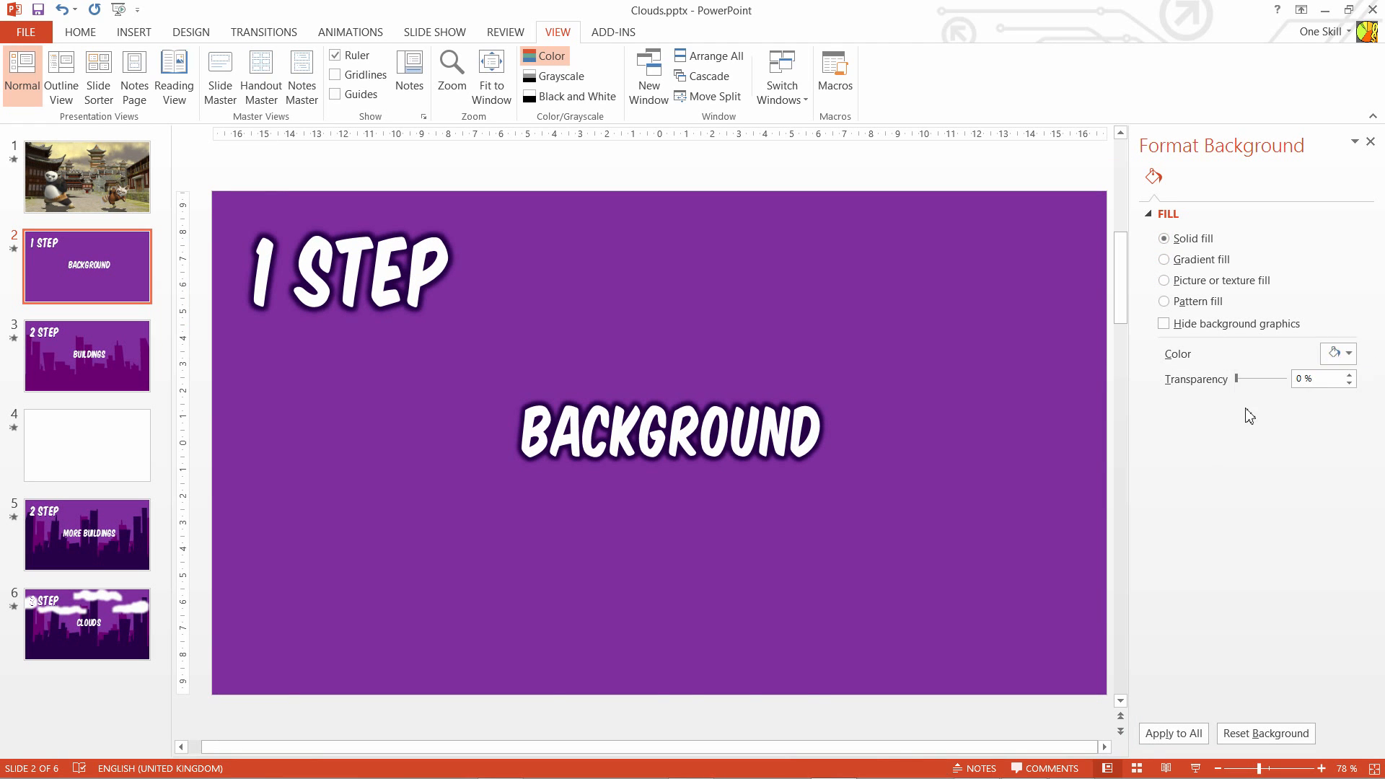
left_click(1347, 354)
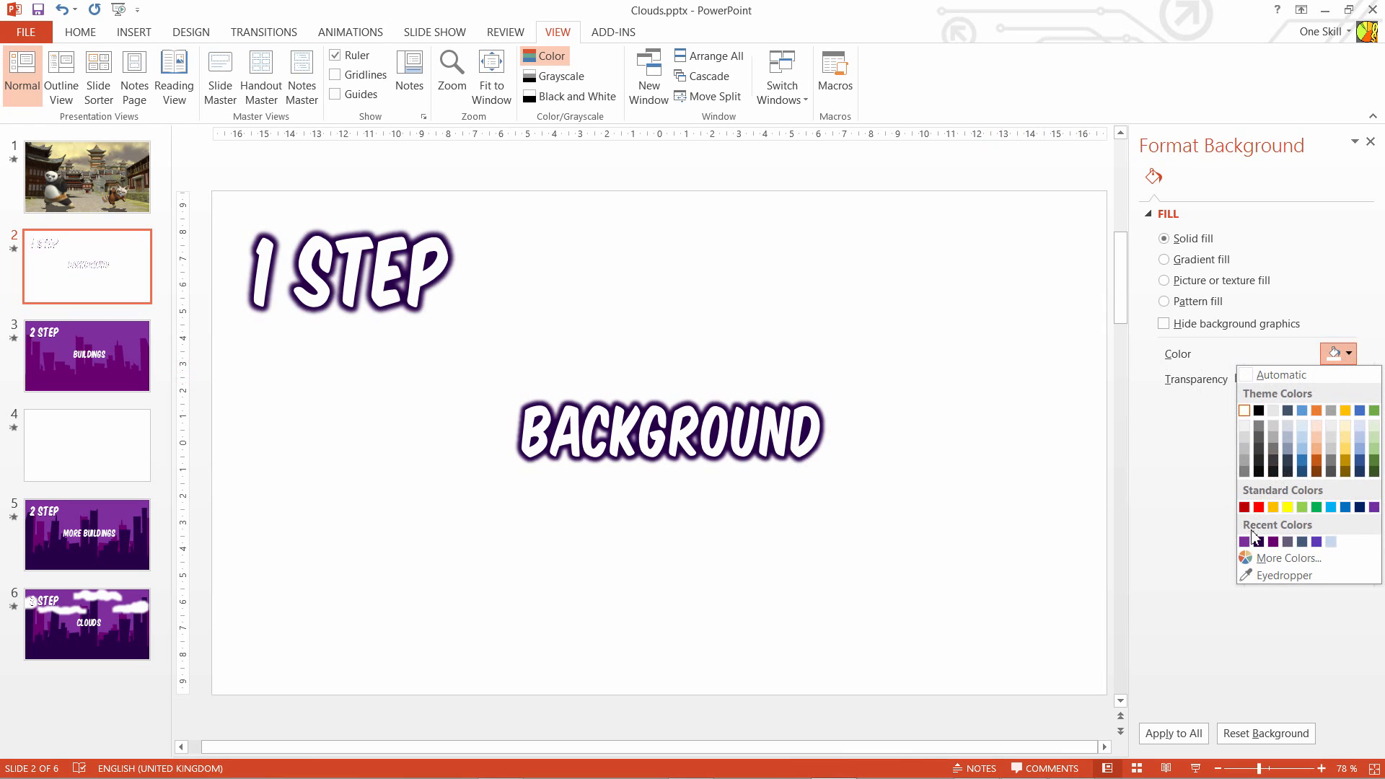
left_click(1247, 522)
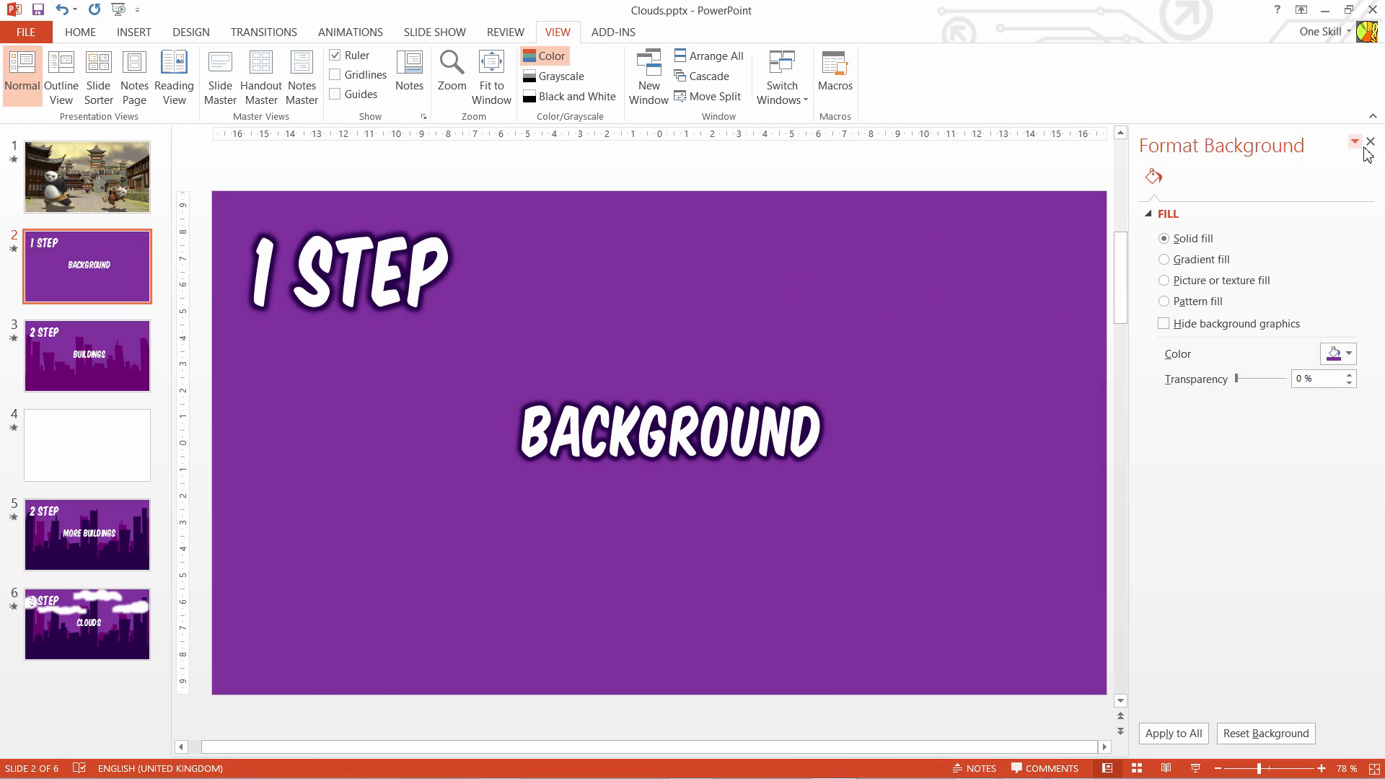
left_click(1370, 141)
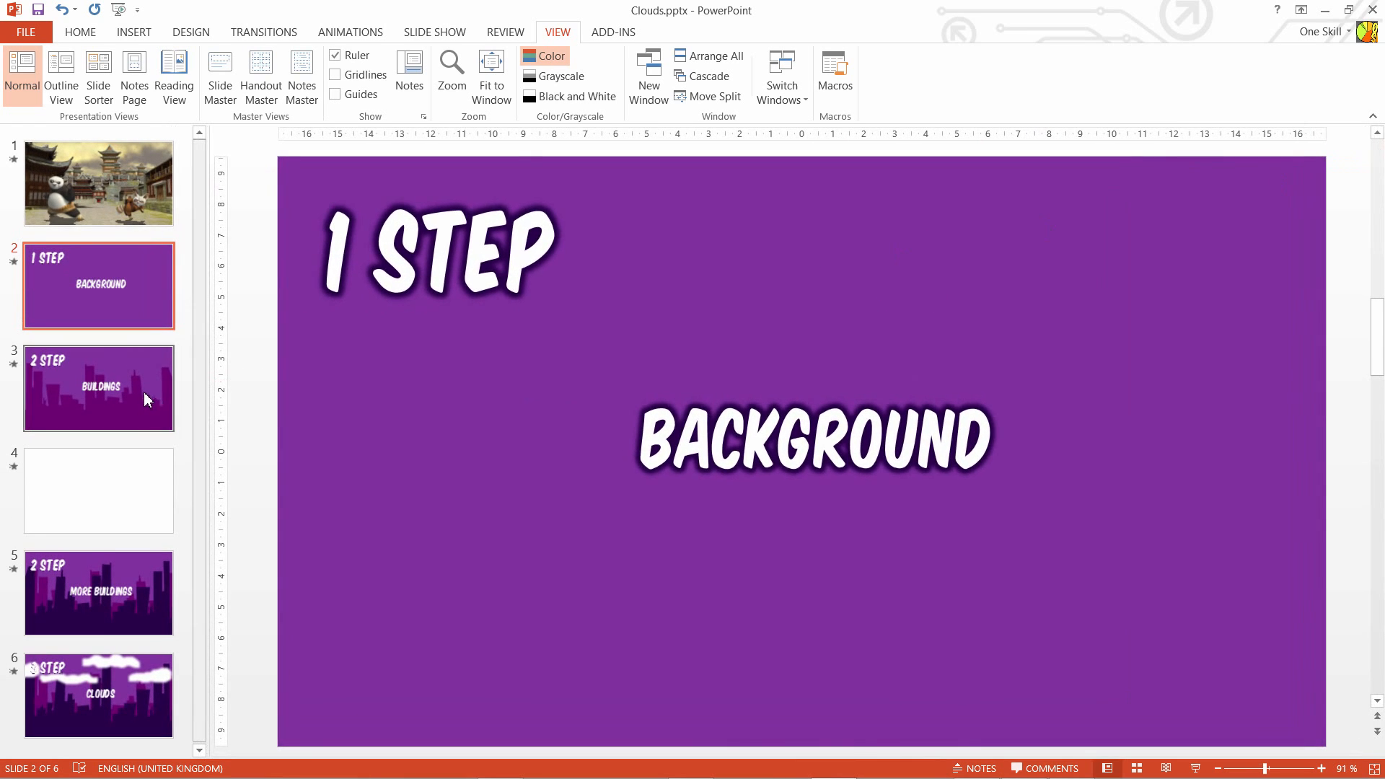
Step: Draw a freeform skyline on slide 4 and fill it dark purple
left_click(99, 388)
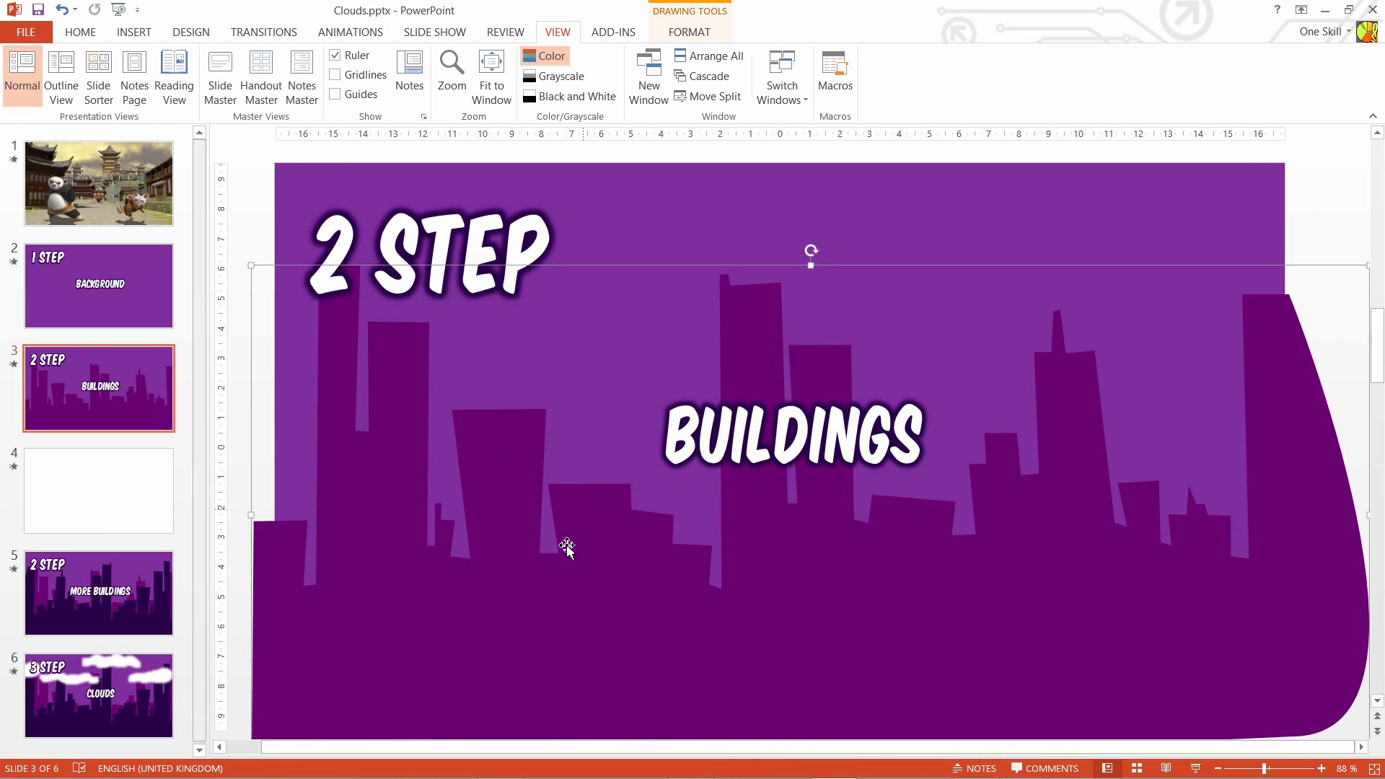
left_click(98, 491)
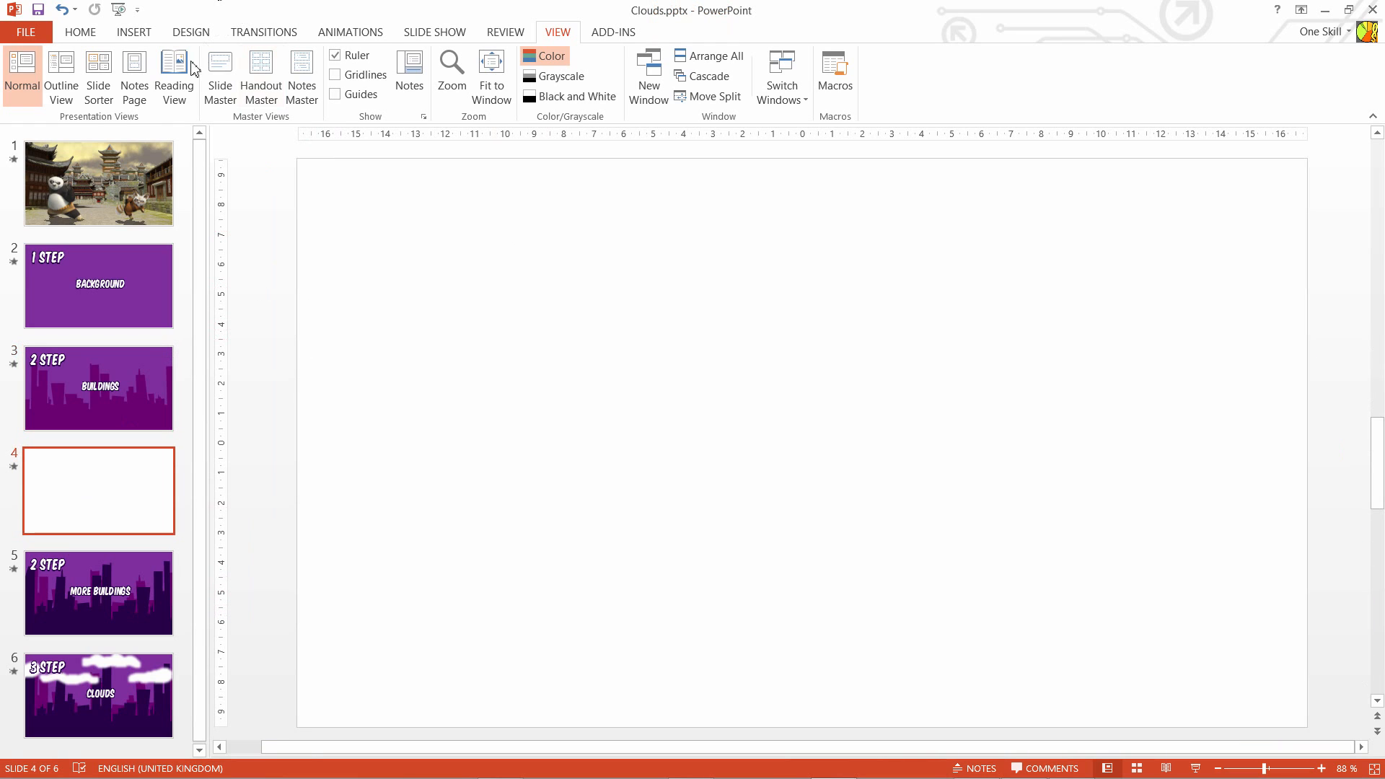
left_click(133, 32)
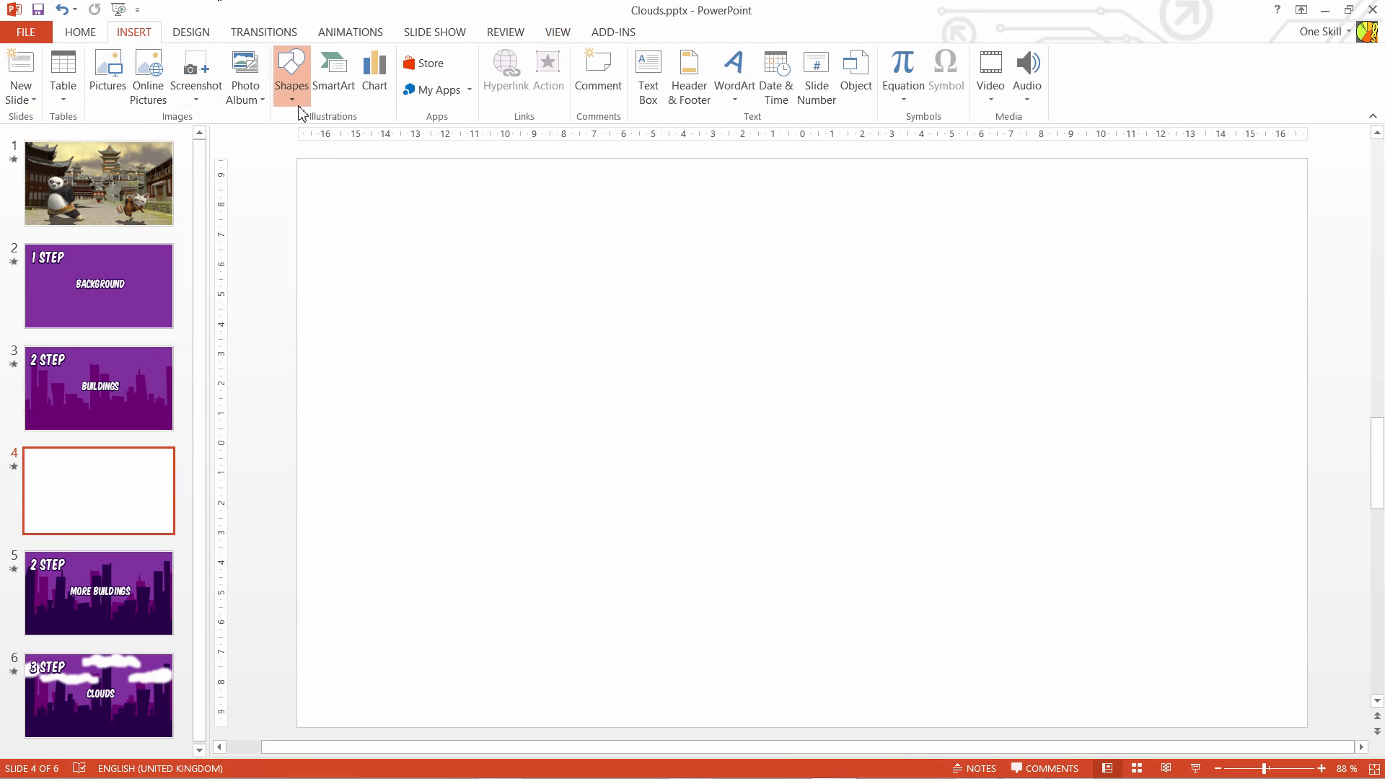
left_click(291, 72)
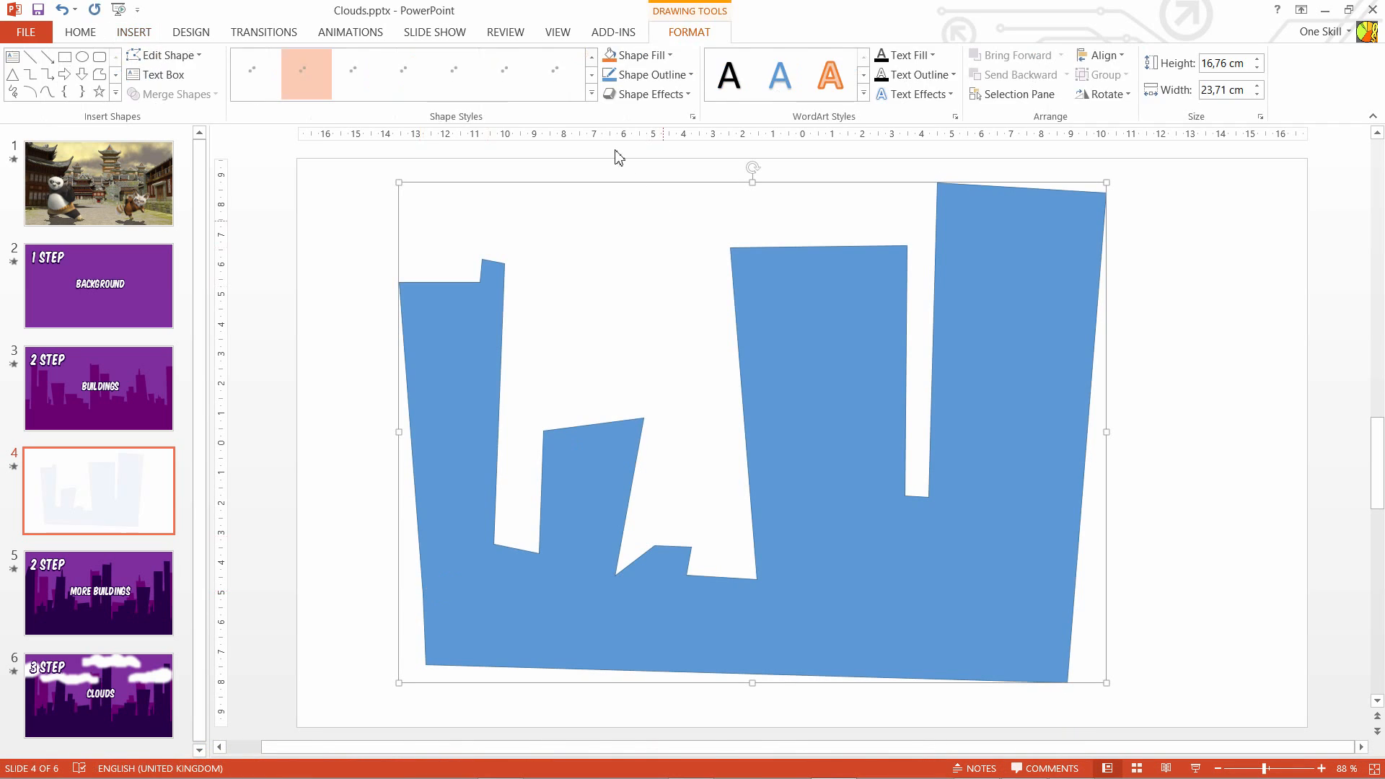
left_click(636, 54)
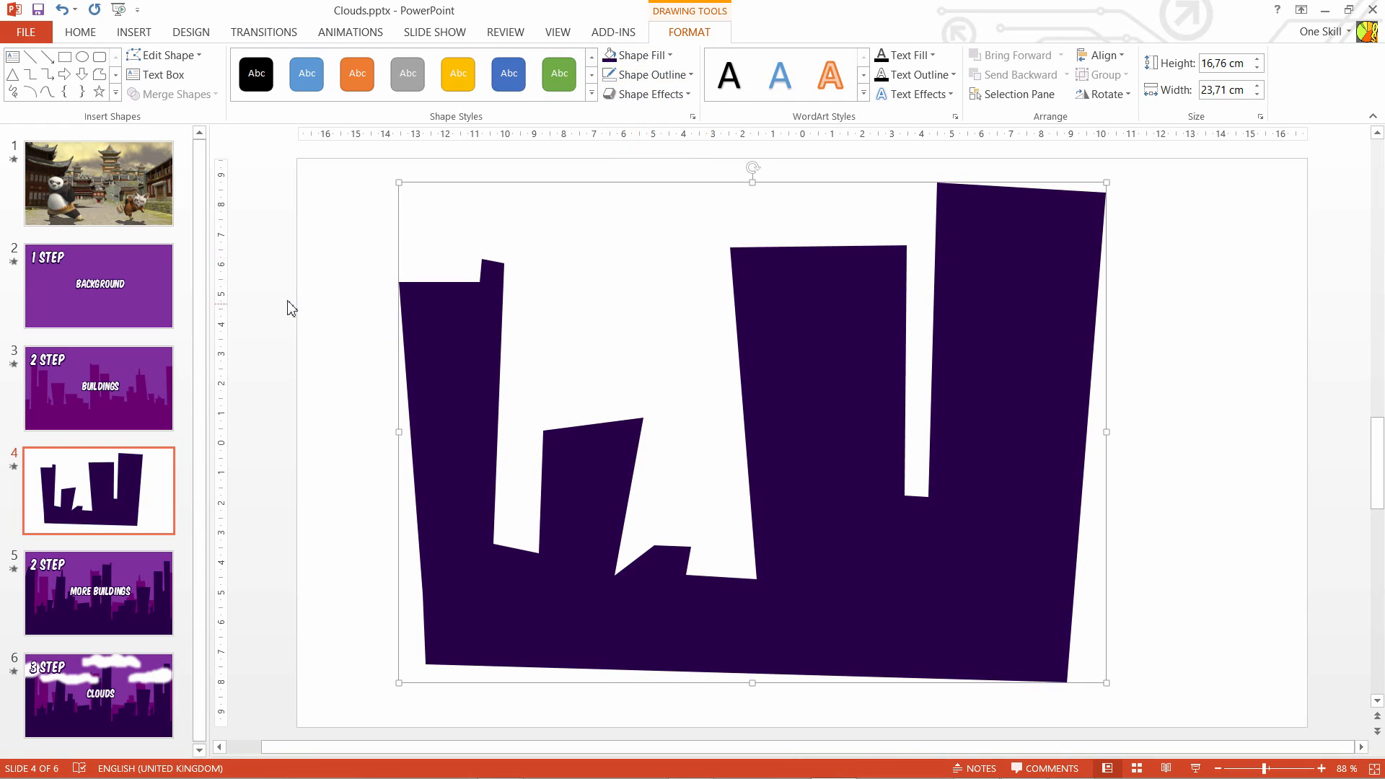
left_click(98, 592)
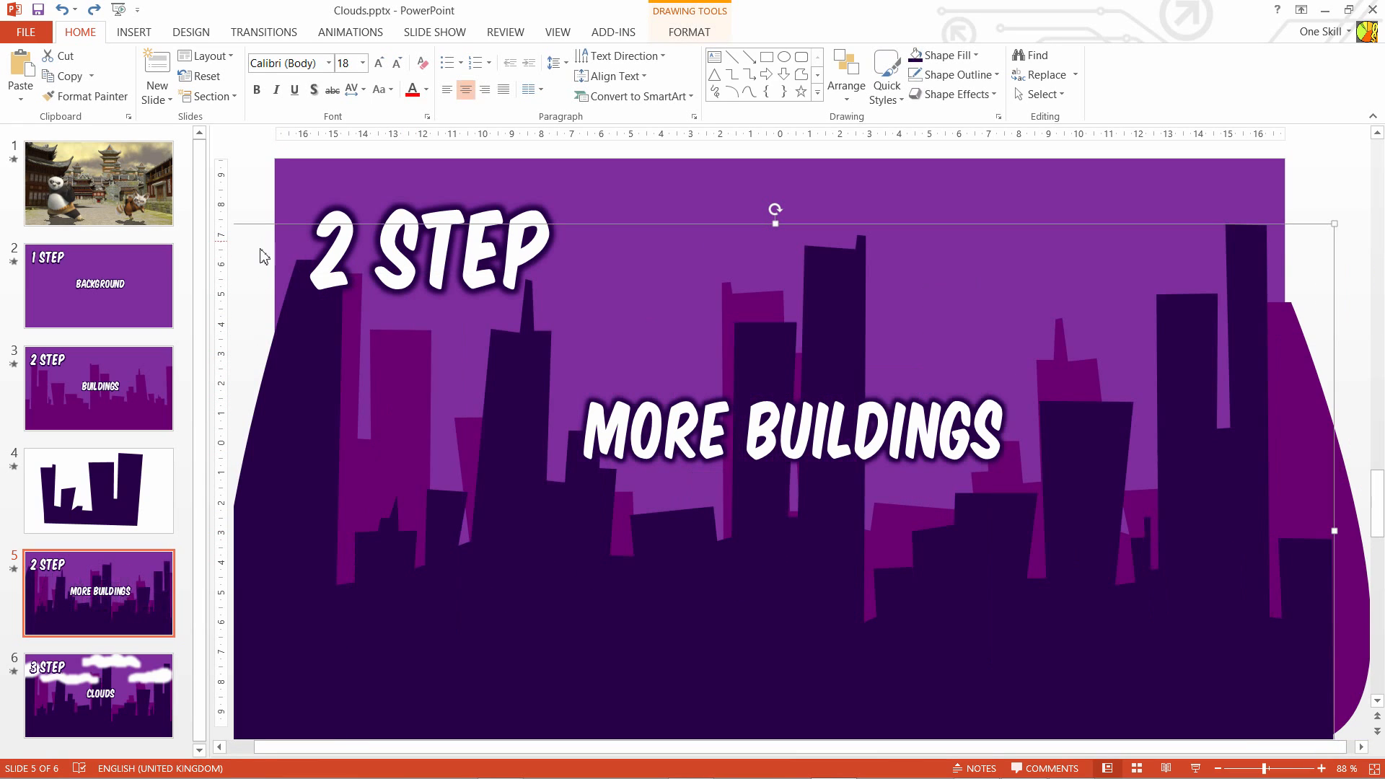
mouse_move(202, 411)
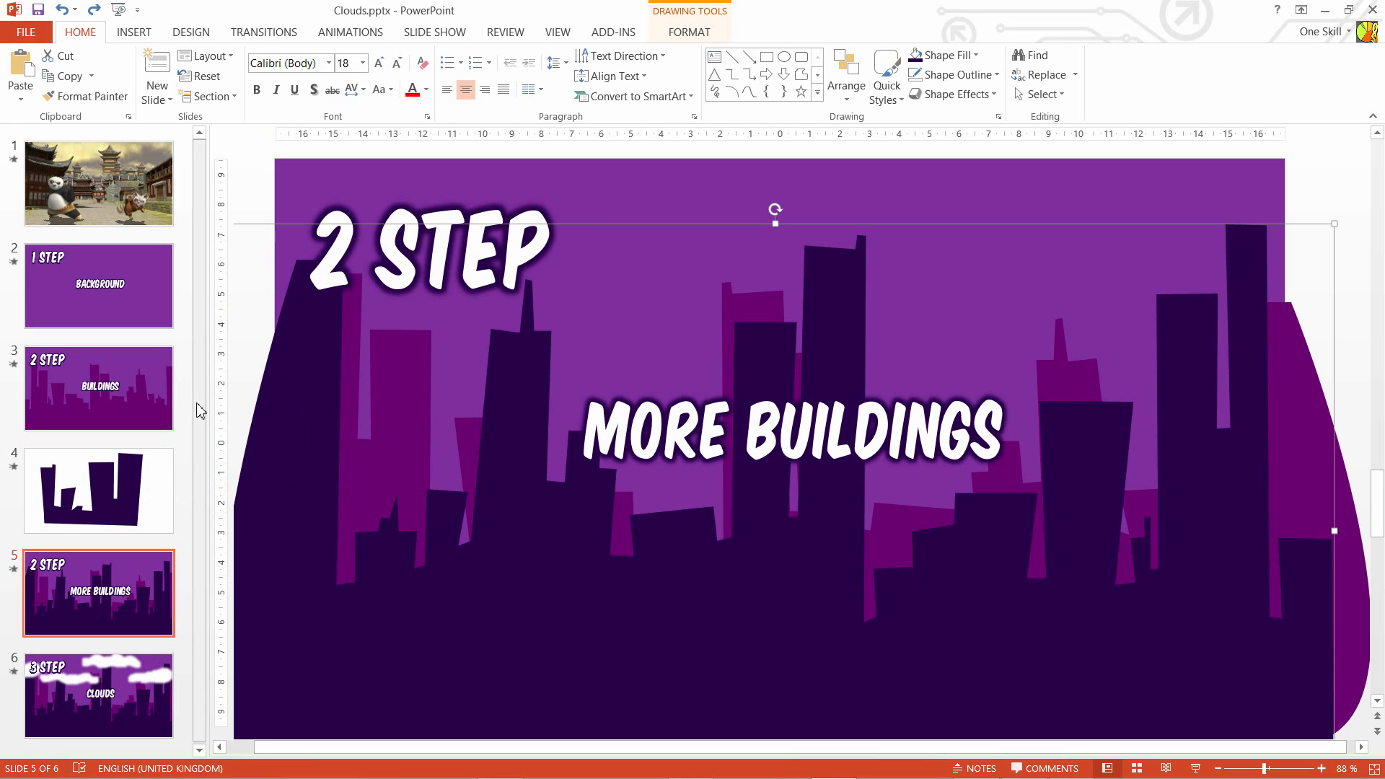
Step: On the Clouds slide, draw a freehand scribble blob near the bottom for a new cloud
left_click(98, 695)
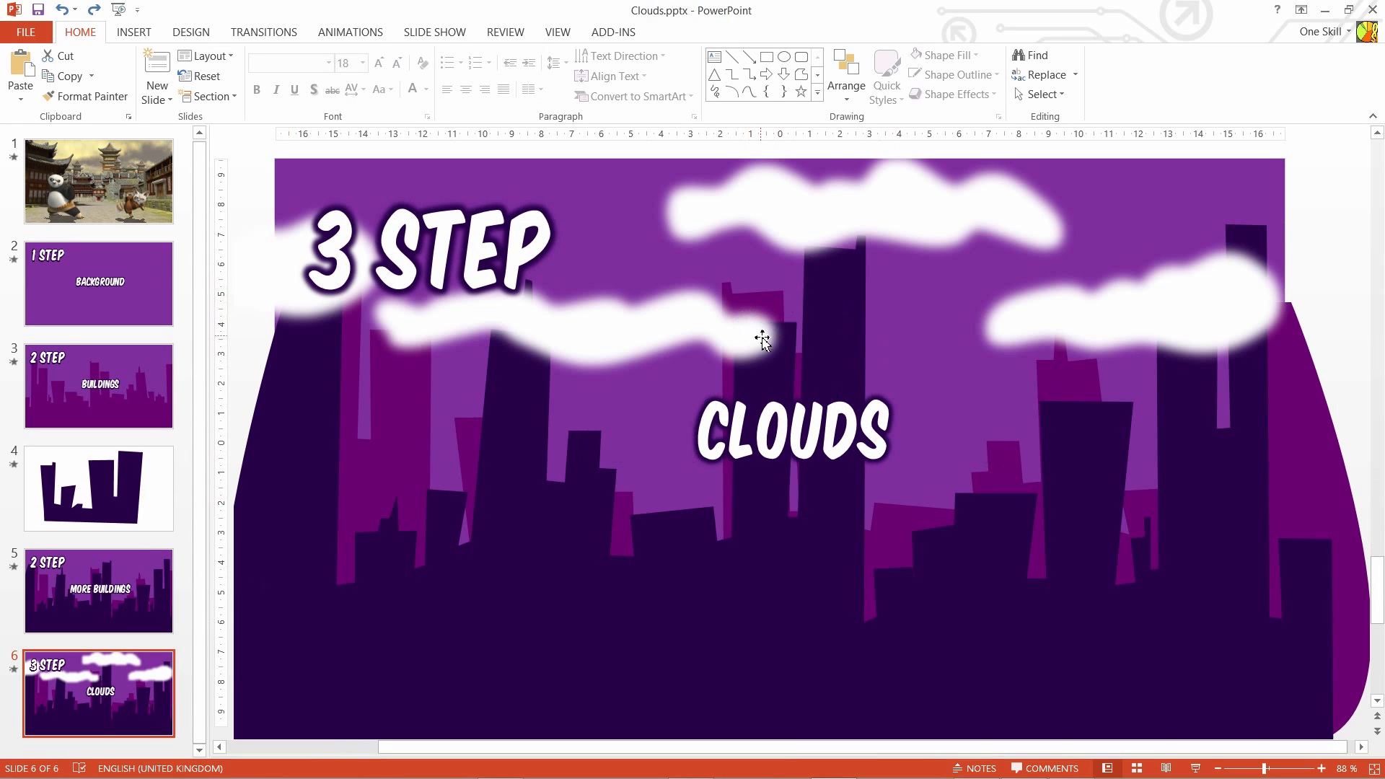
left_click(762, 338)
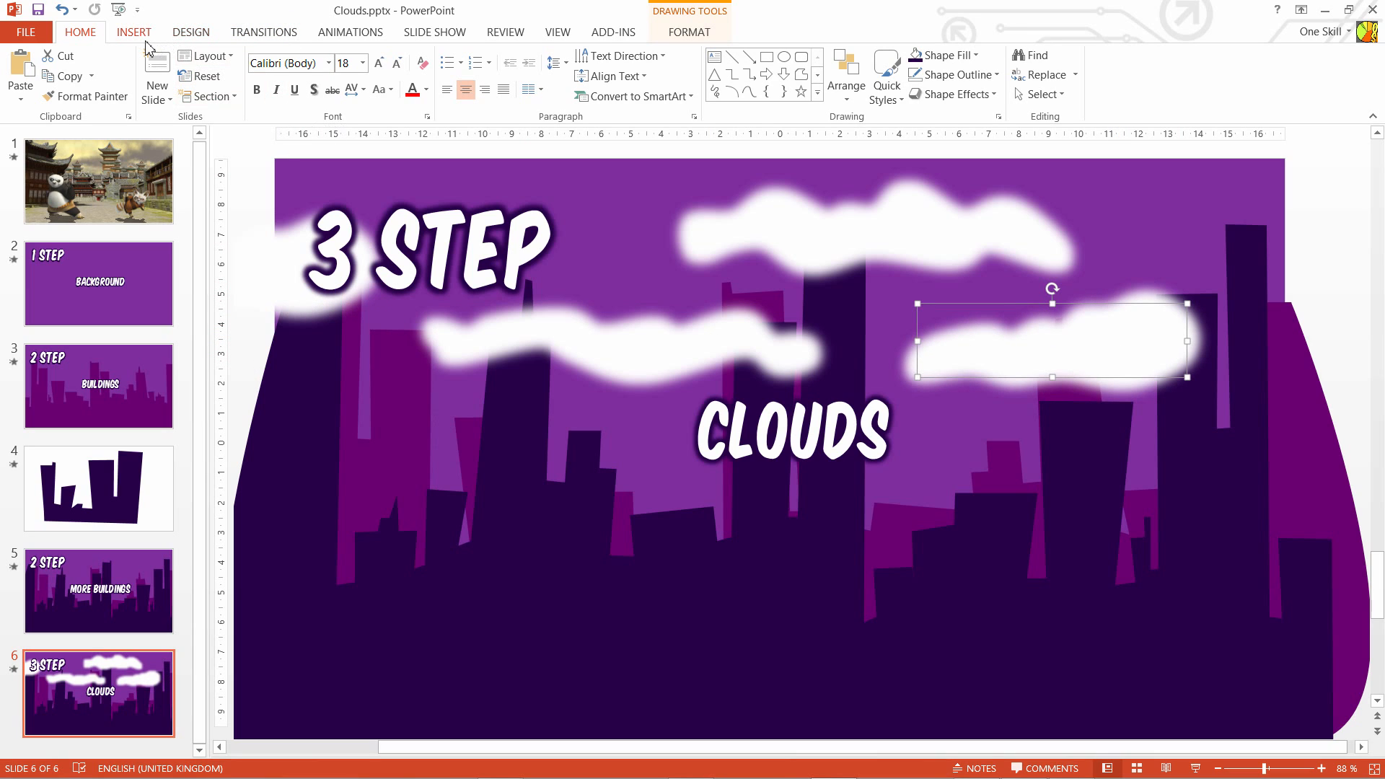
left_click(133, 31)
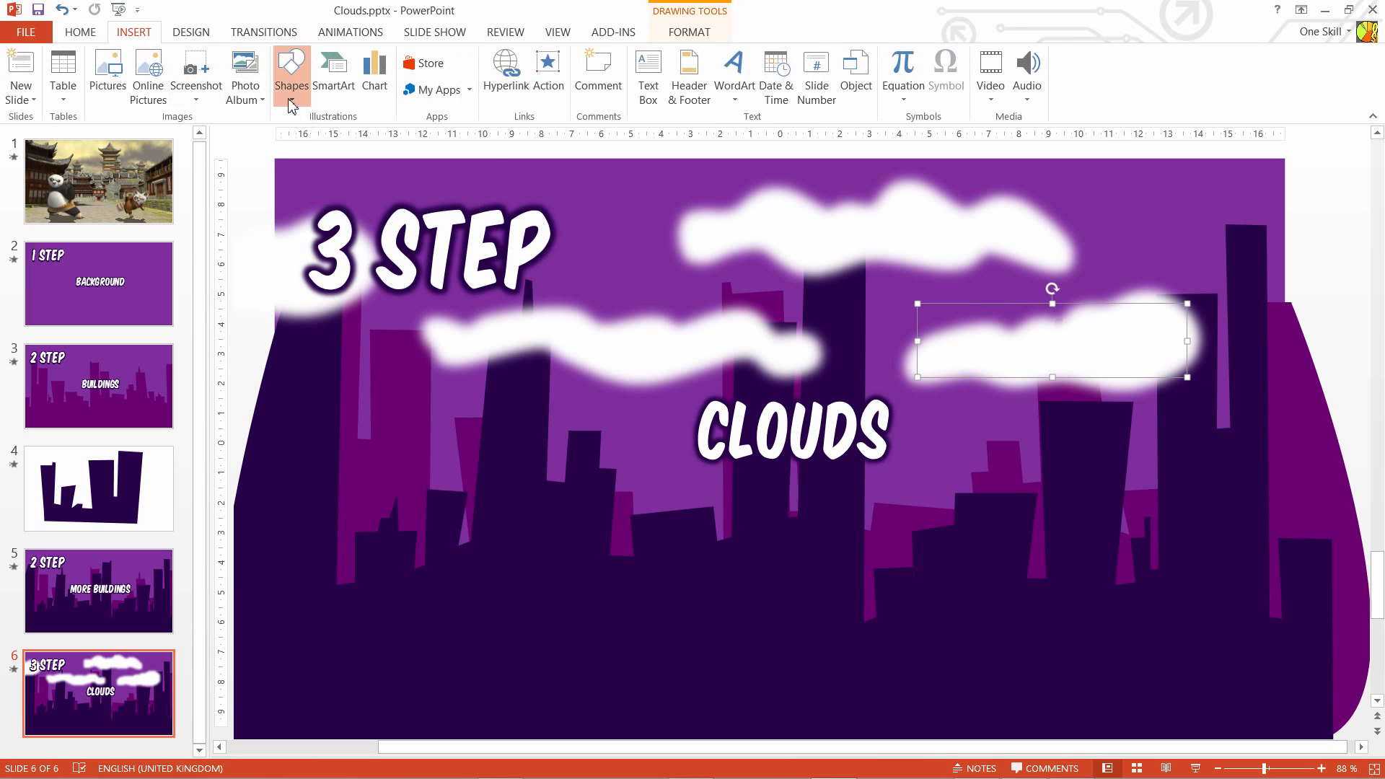
left_click(291, 65)
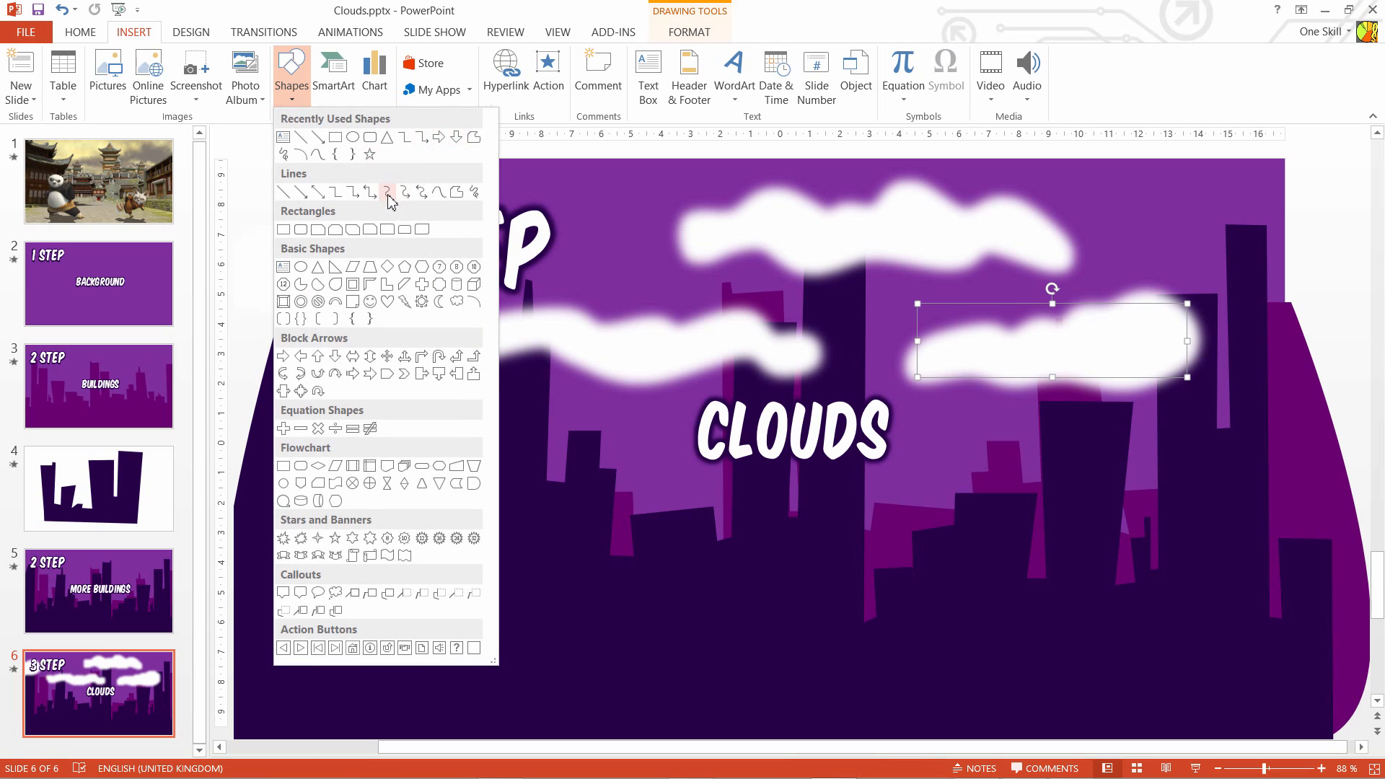
mouse_move(437, 192)
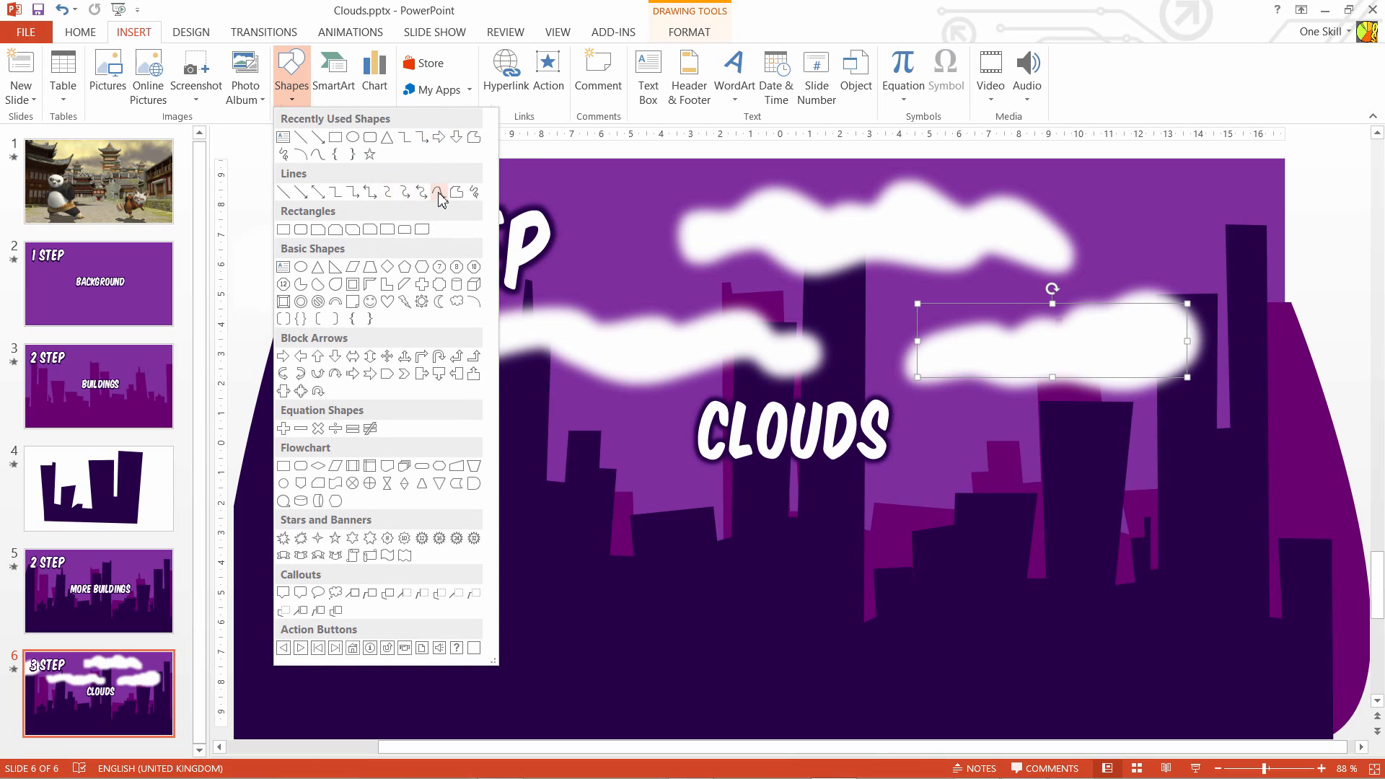
left_click(437, 190)
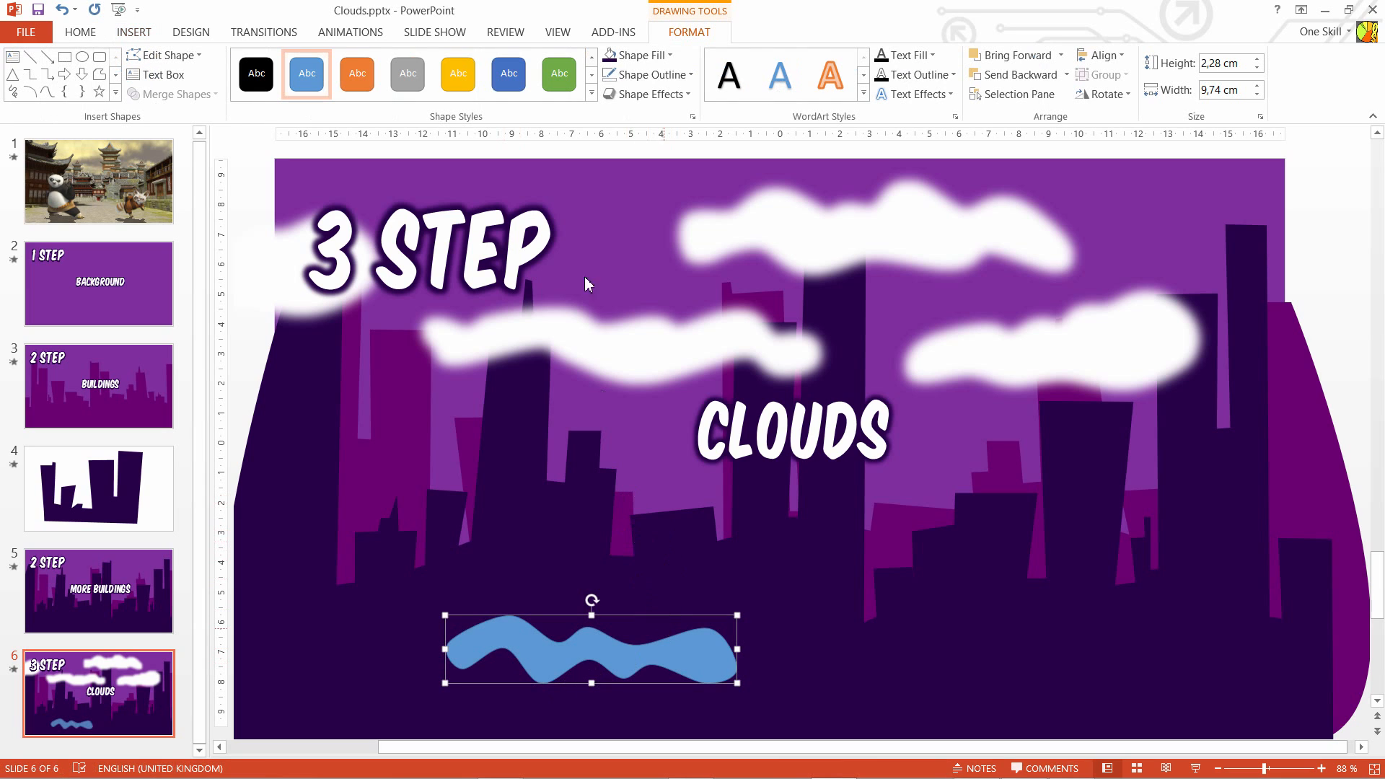
Step: Fill the wavy shape white and give it a coloured 30 pt soft glow
left_click(638, 54)
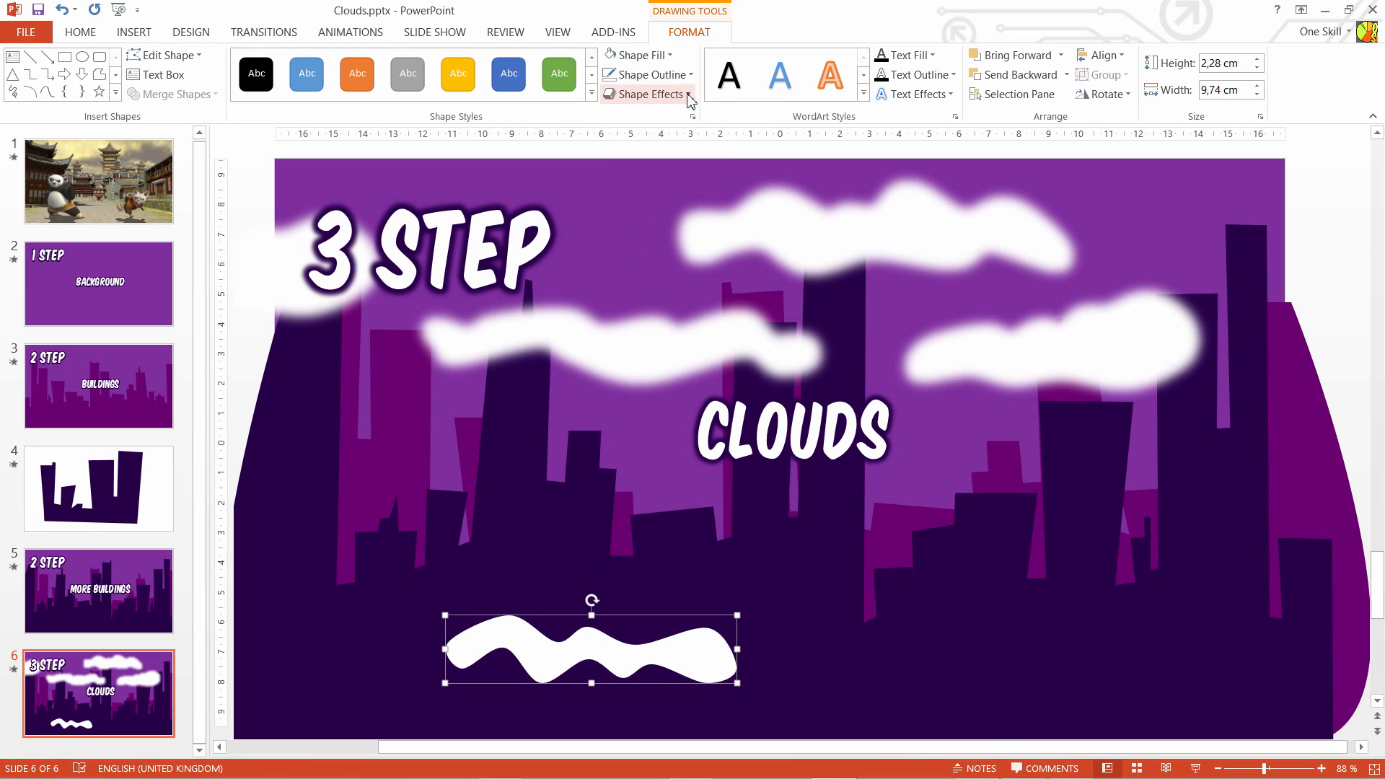
left_click(649, 94)
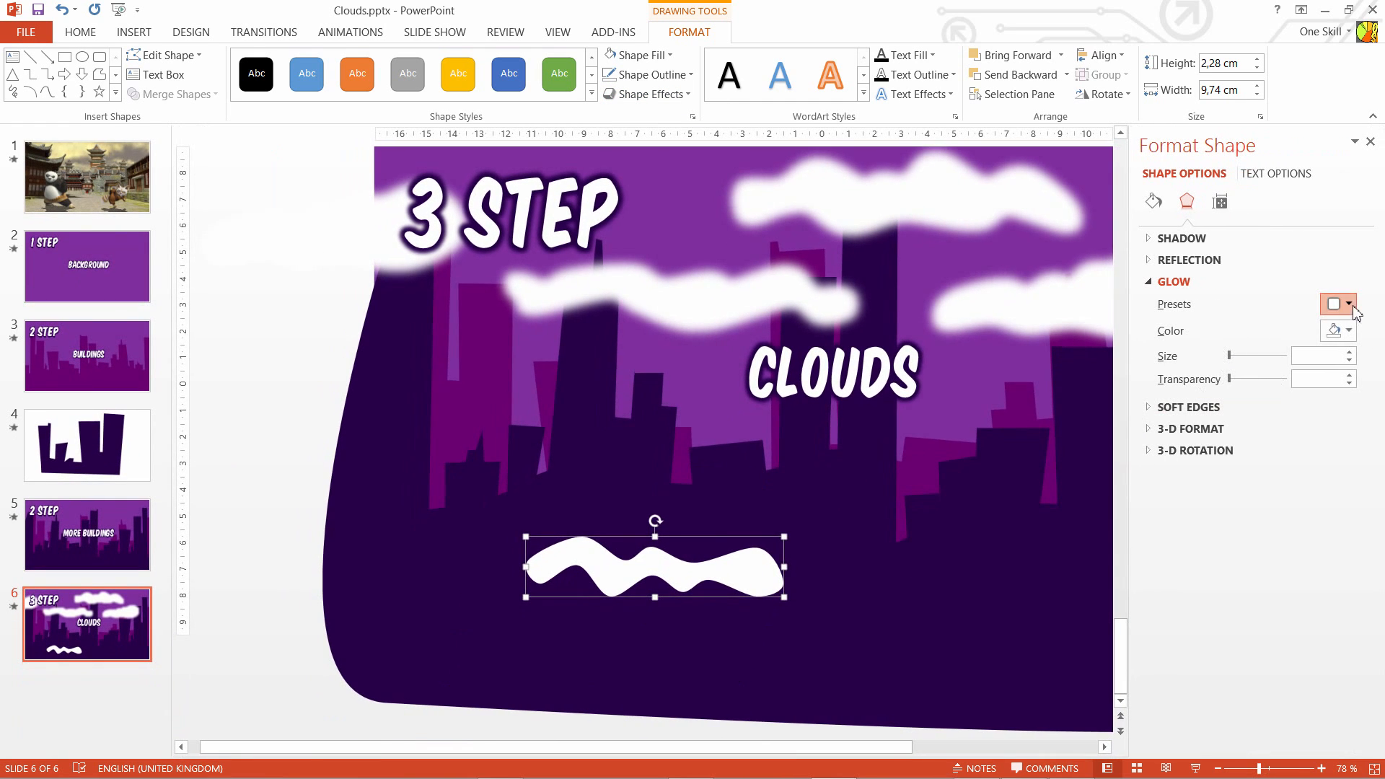
left_click(1175, 281)
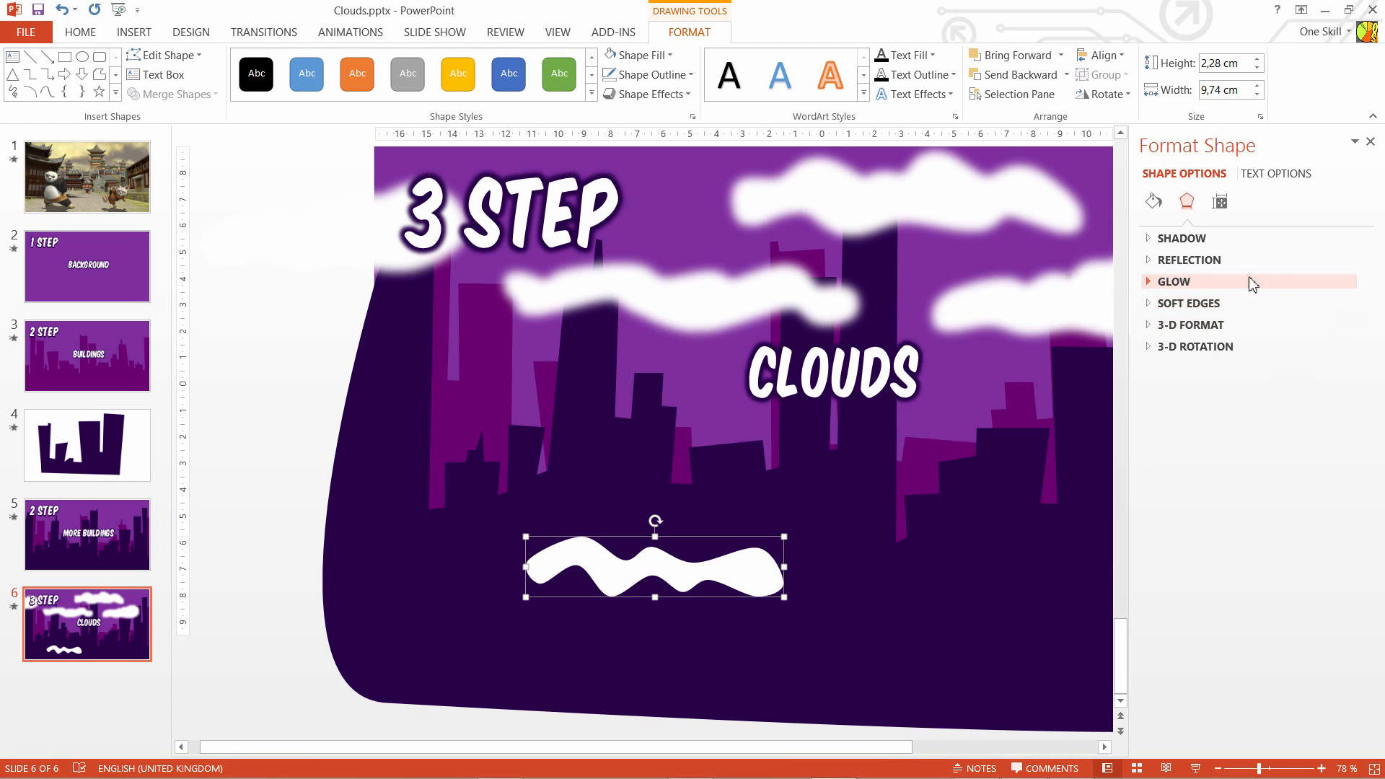
left_click(1350, 332)
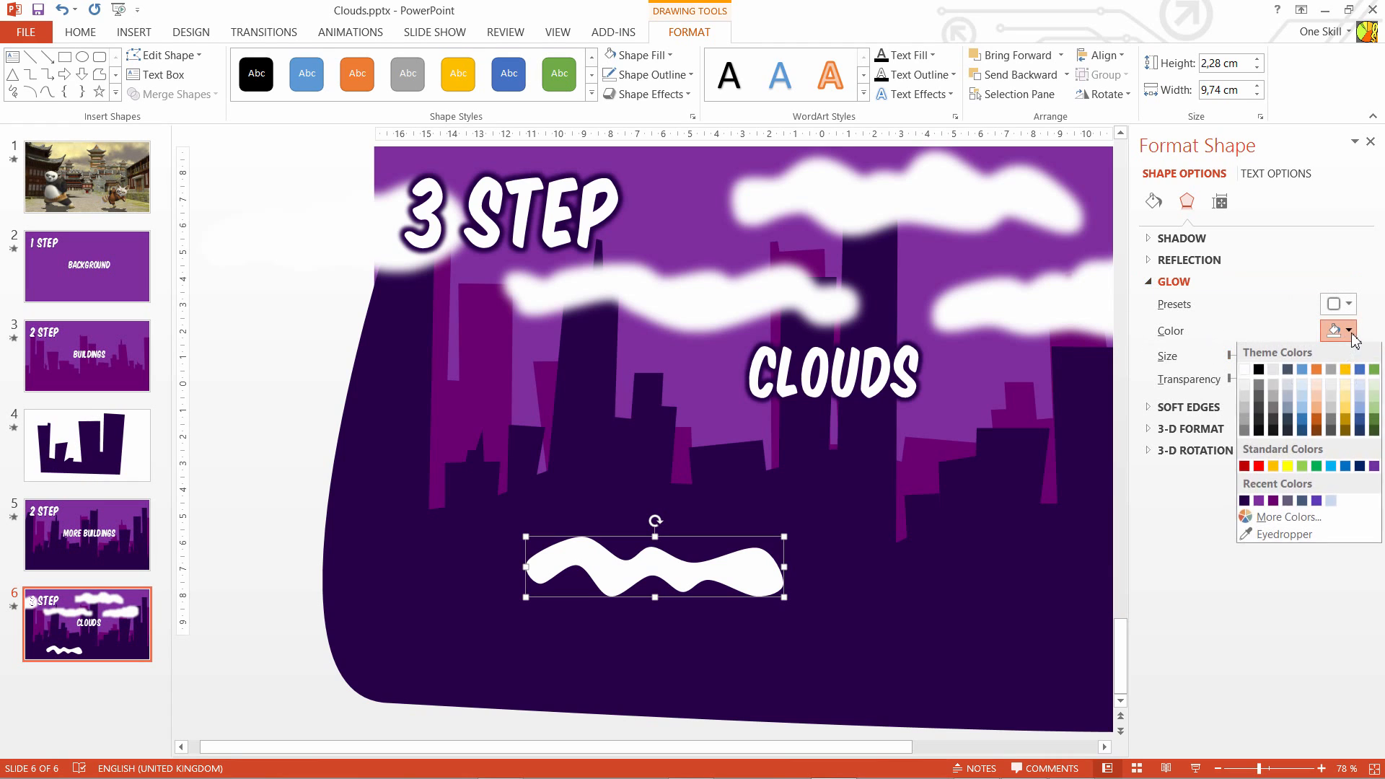
left_click(1243, 369)
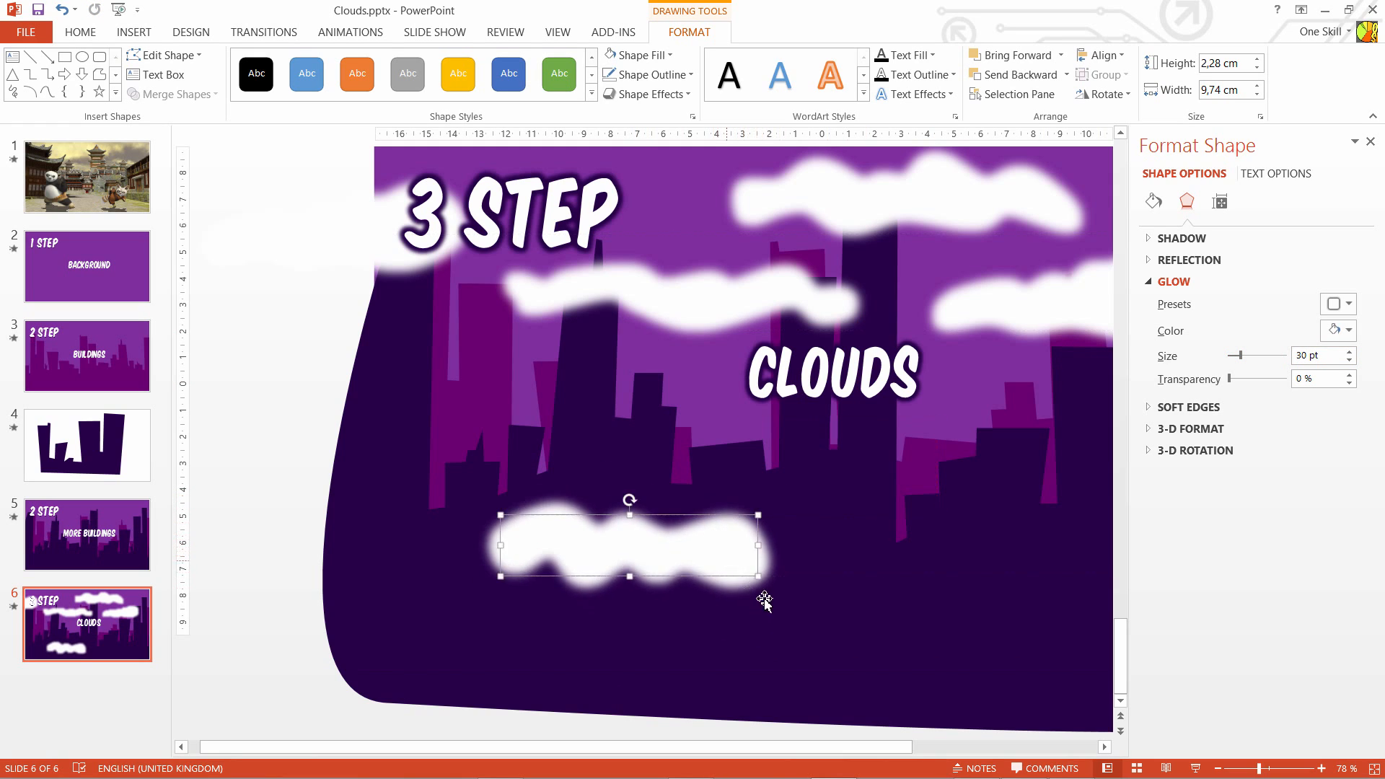
mouse_move(733, 570)
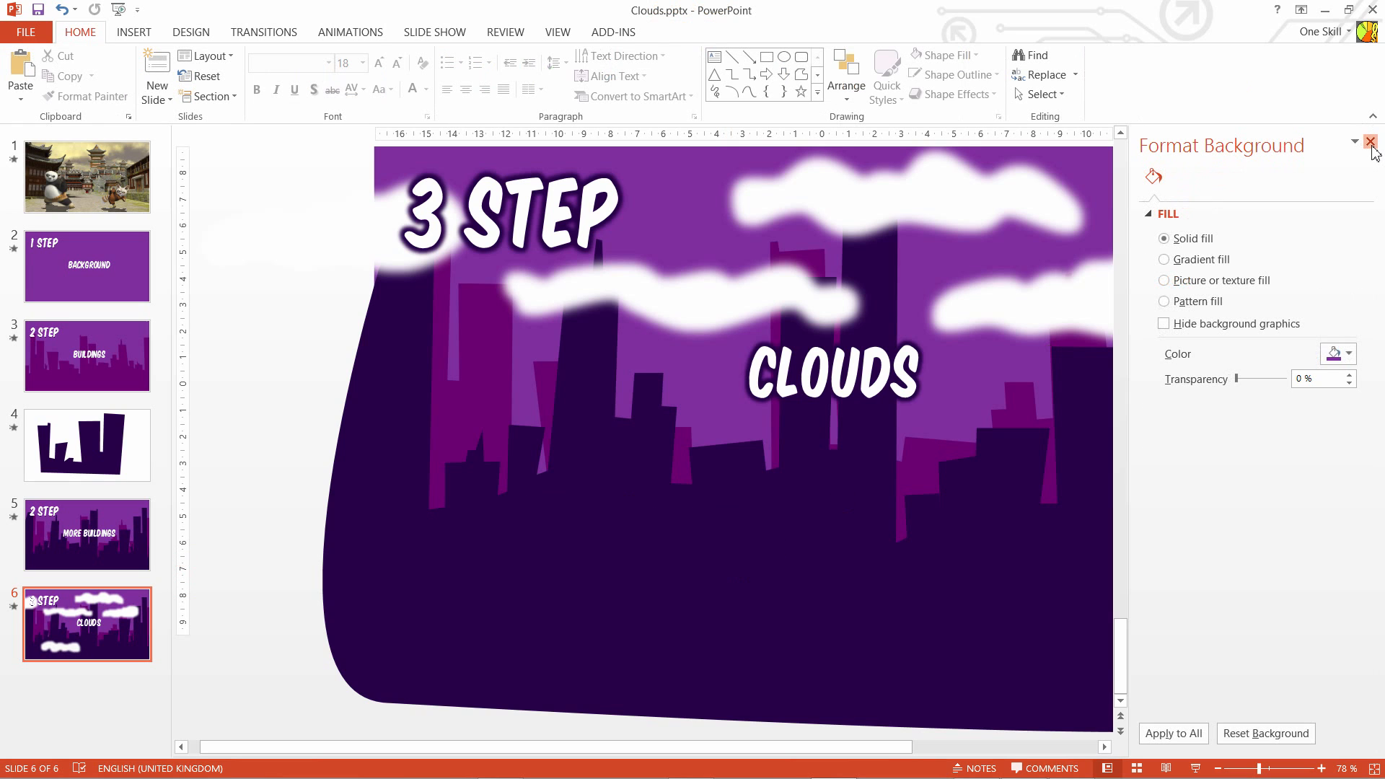
Step: Select all three white clouds and group them into one object
left_click(1369, 142)
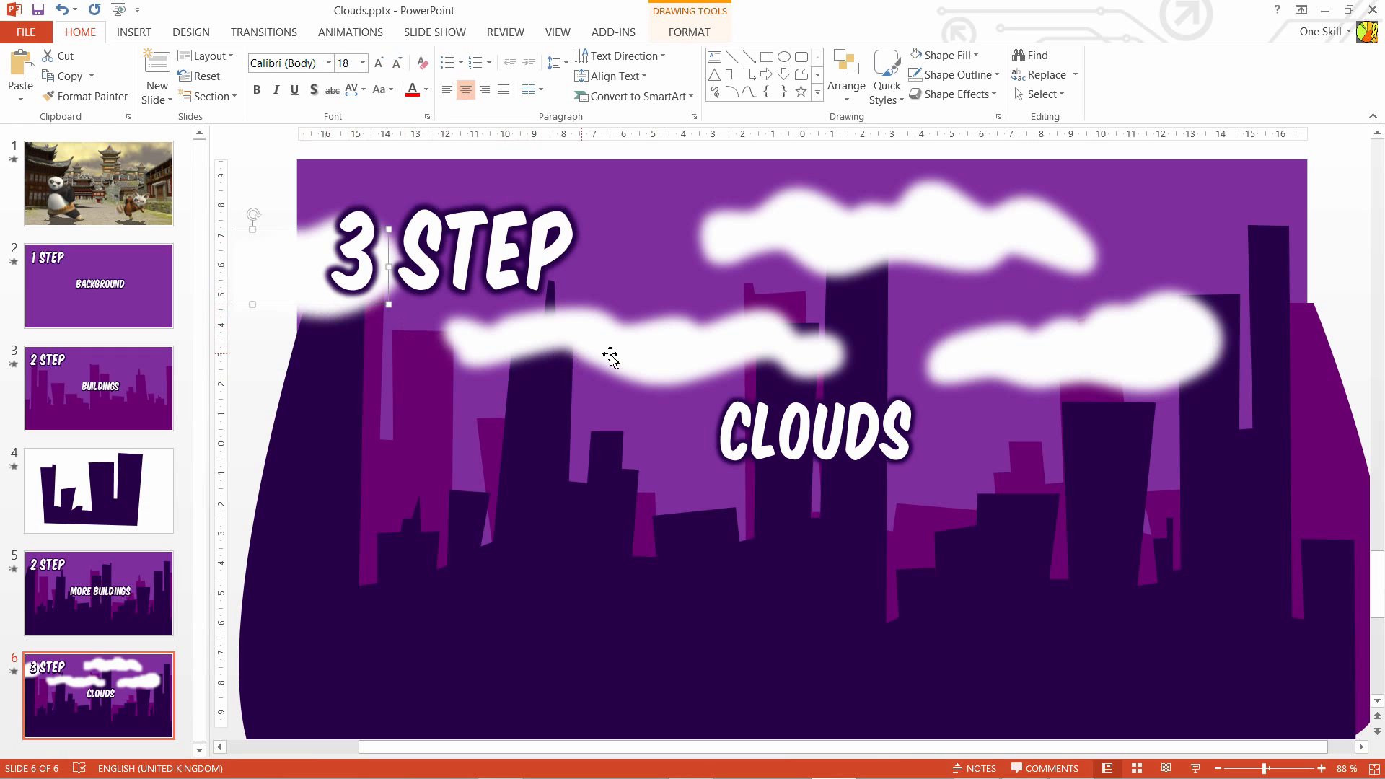
left_click(615, 344)
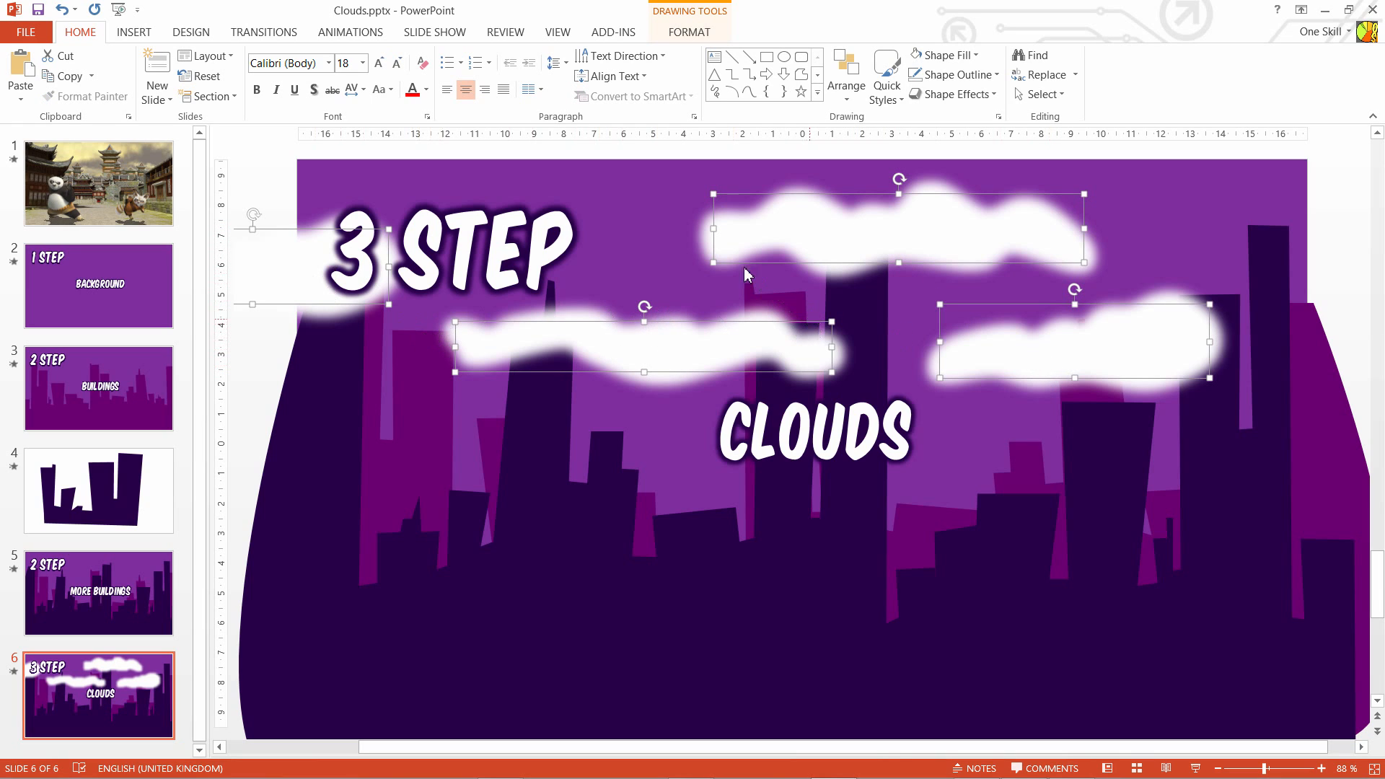
right_click(746, 274)
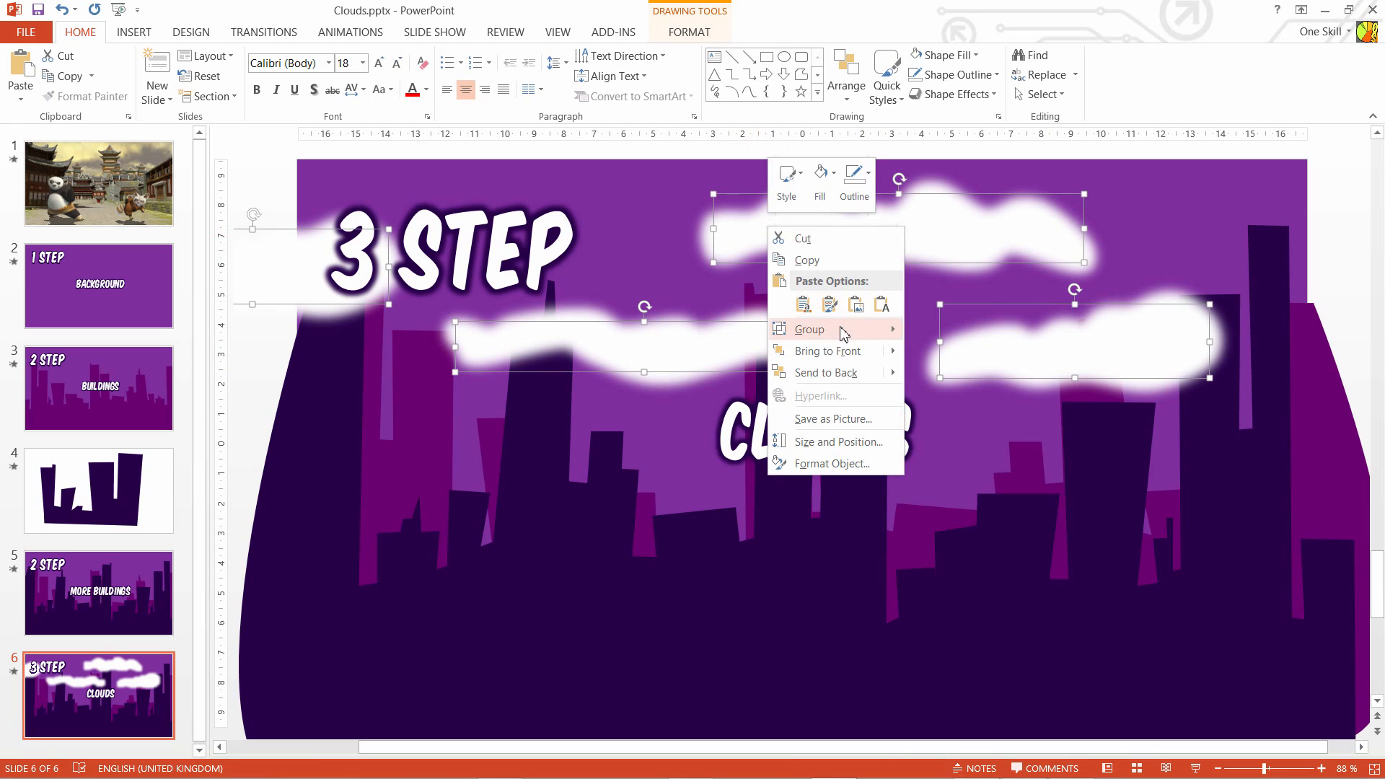
left_click(809, 329)
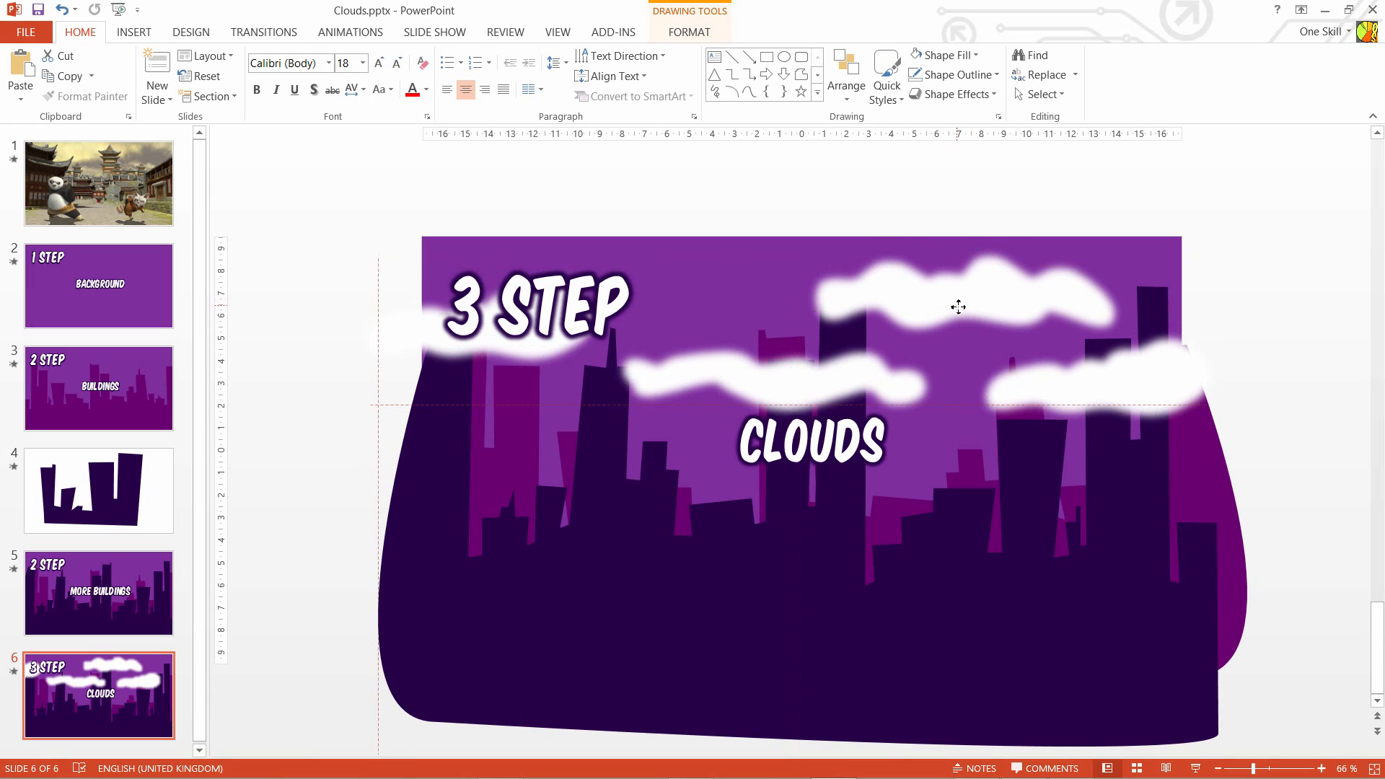
Step: Draw a small red square, move it to the top-right corner and group it with the clouds
left_click(958, 306)
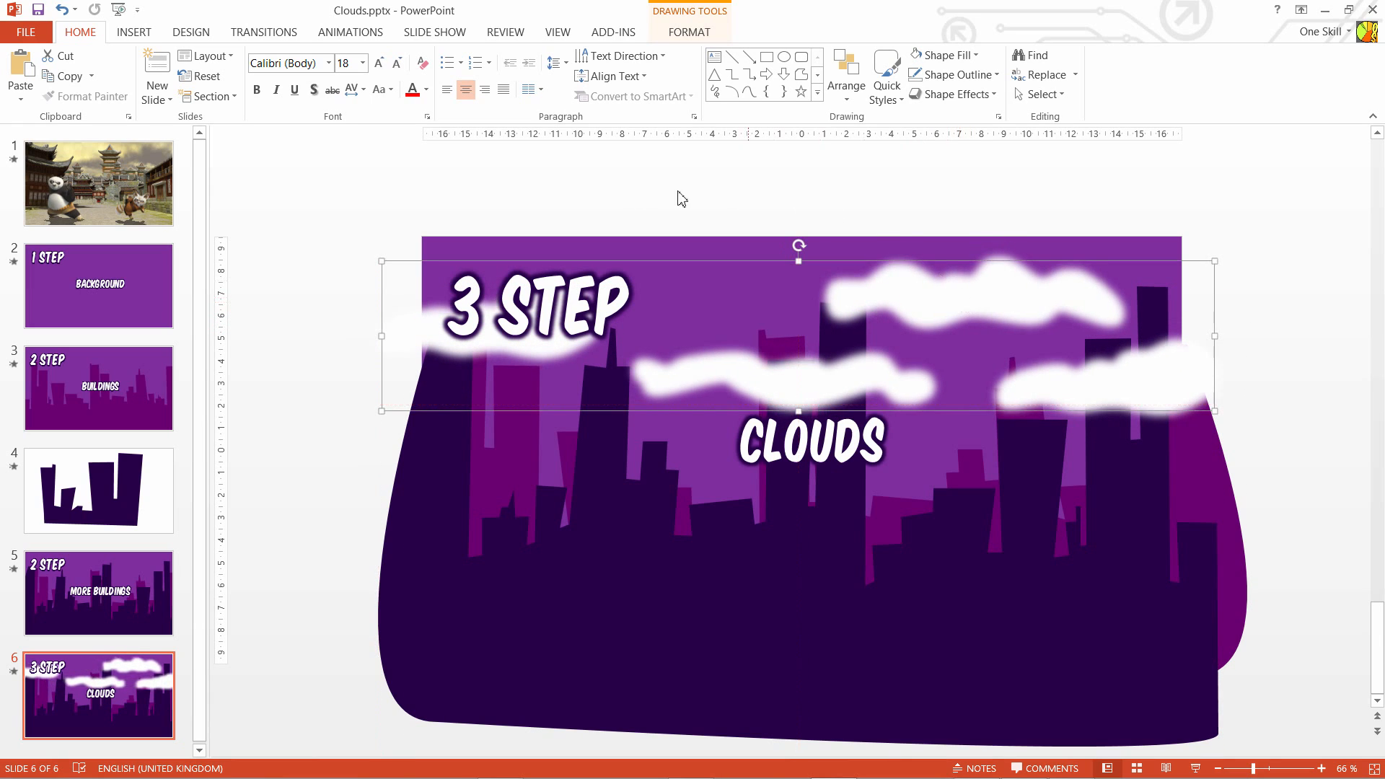
left_click(134, 32)
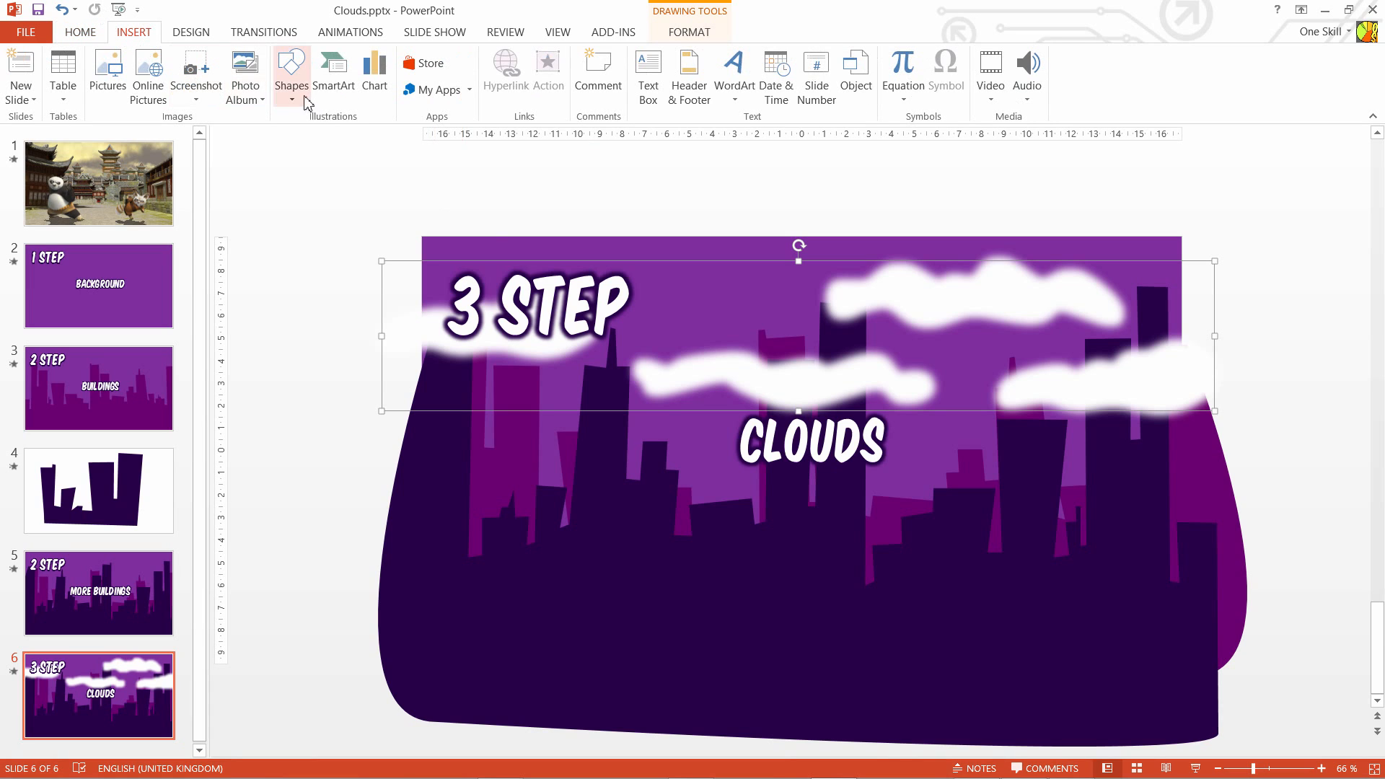
left_click(291, 65)
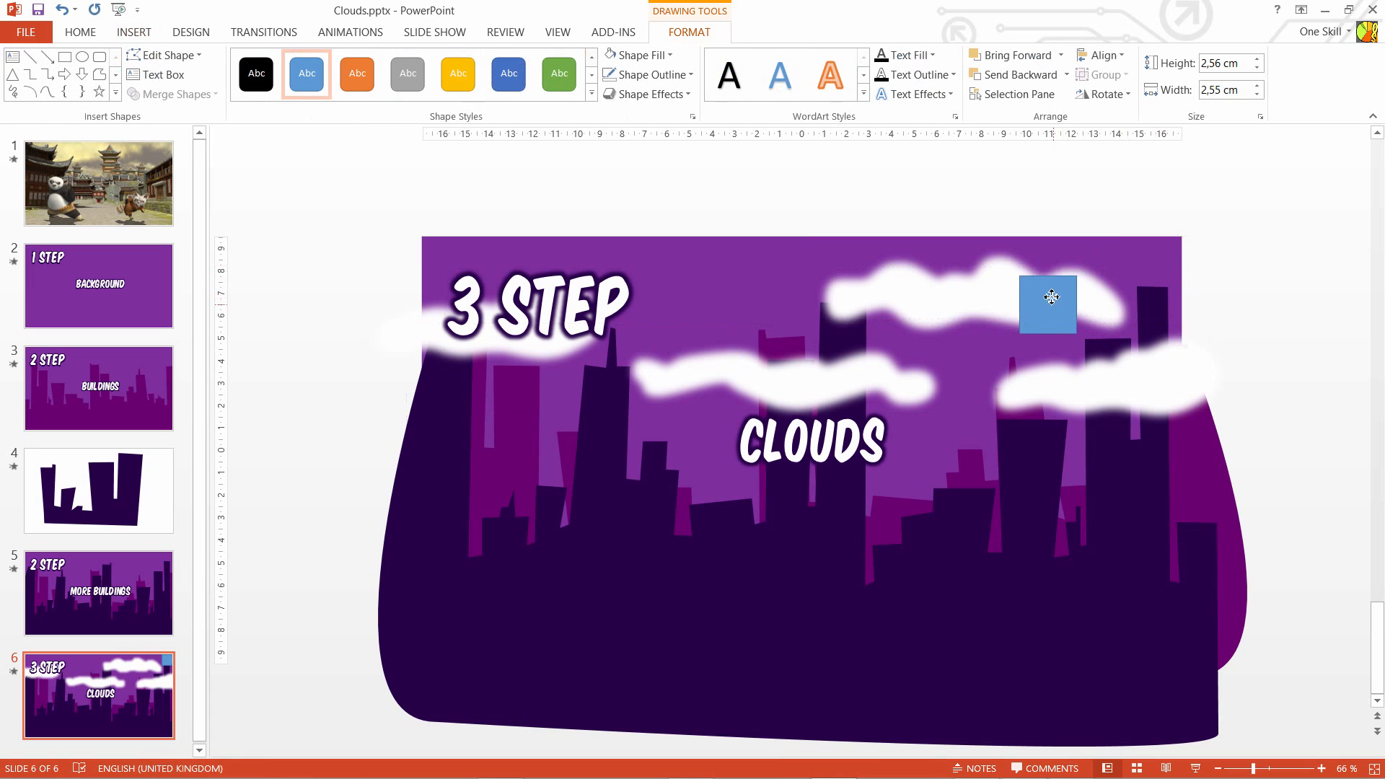
left_click(643, 54)
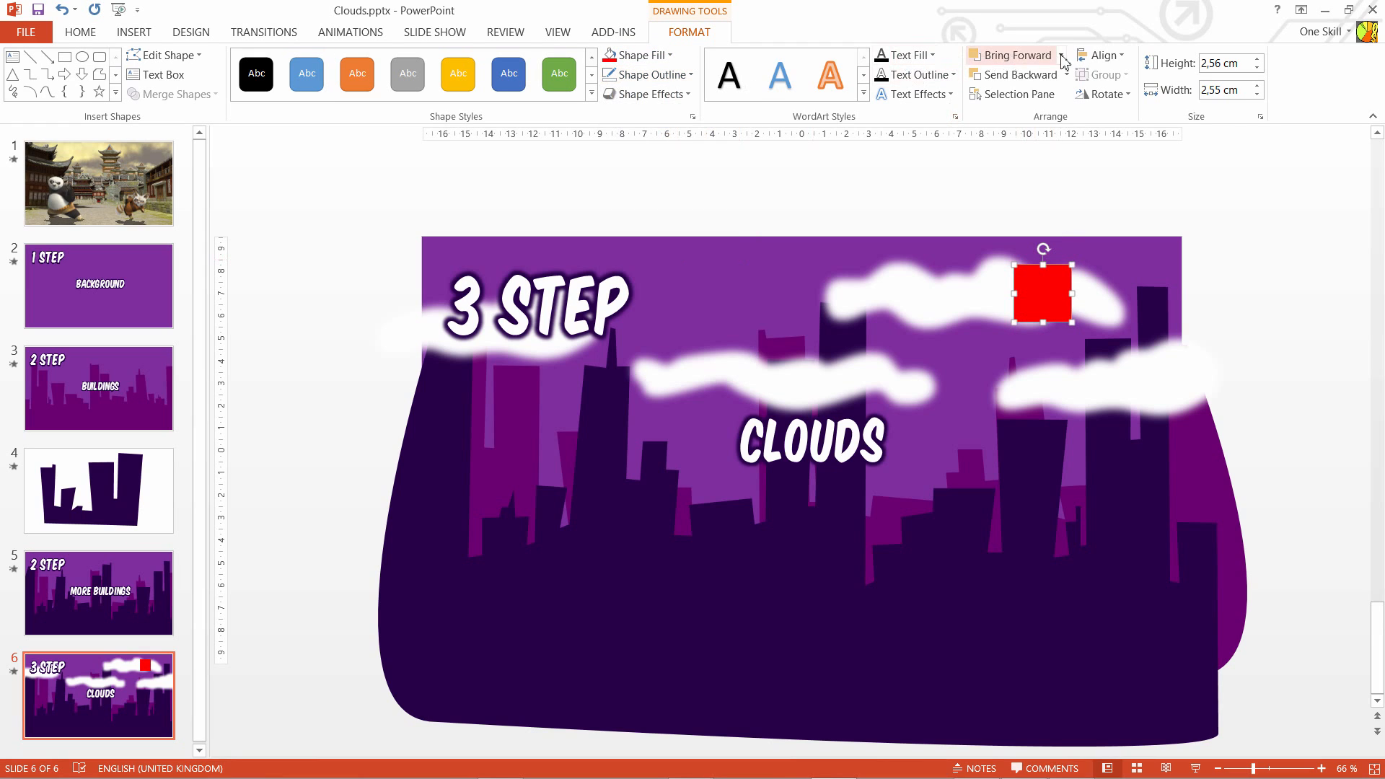
left_click_drag(1043, 292, 1043, 261)
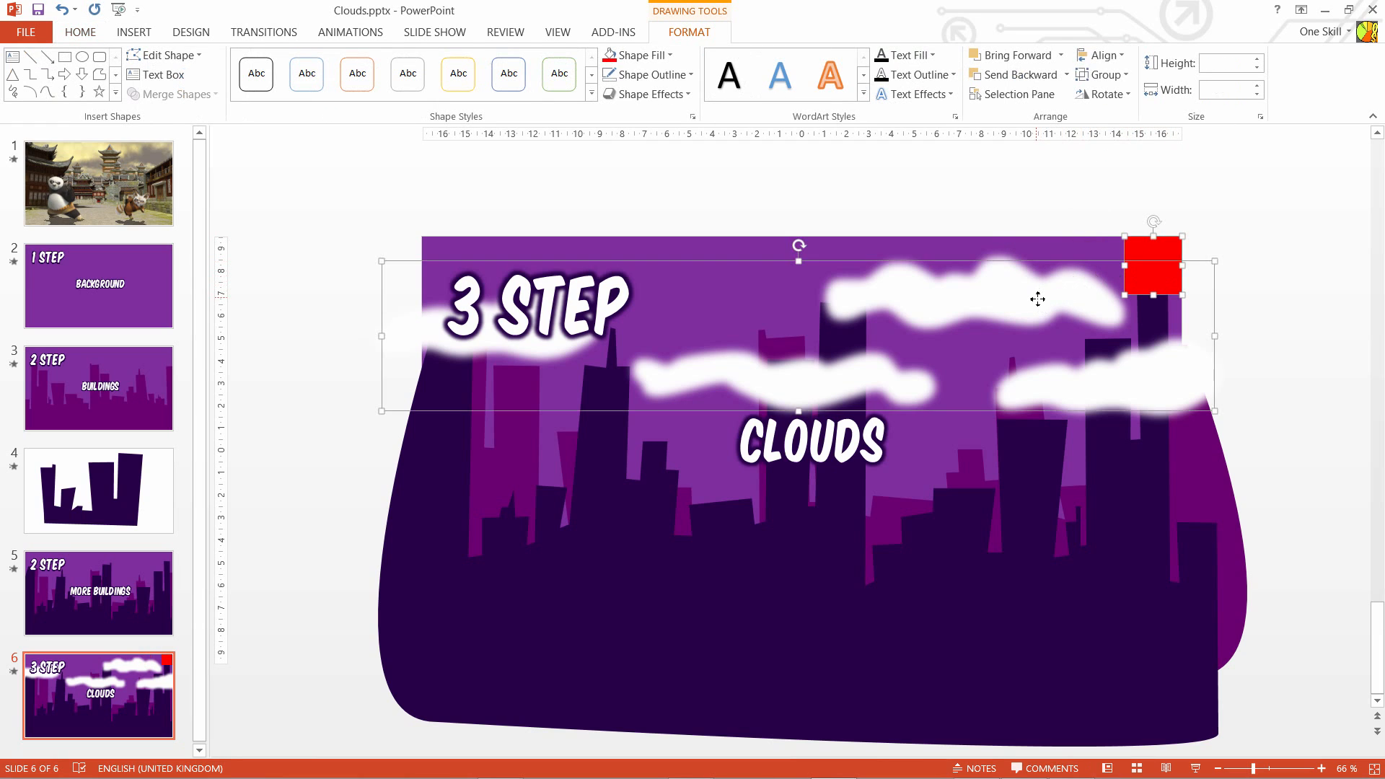
right_click(1153, 265)
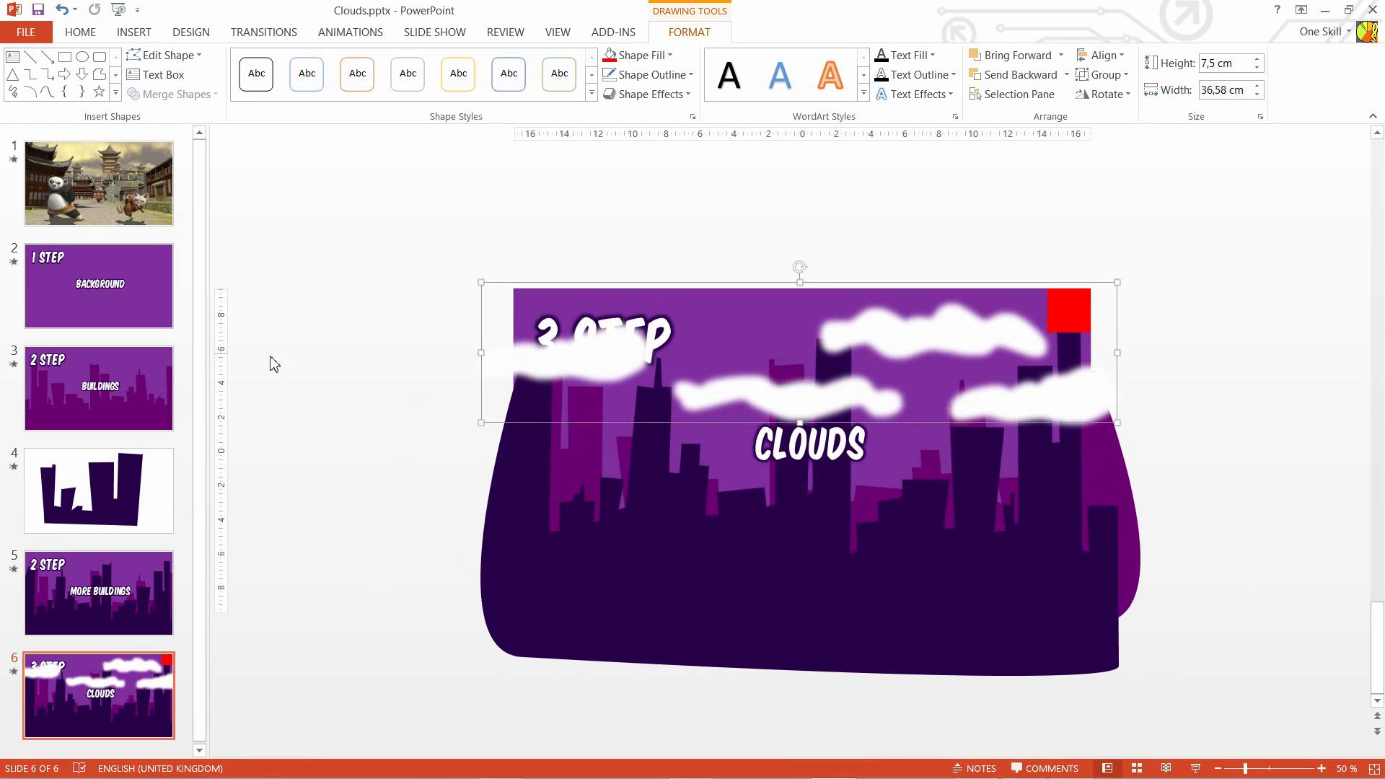
mouse_move(814, 351)
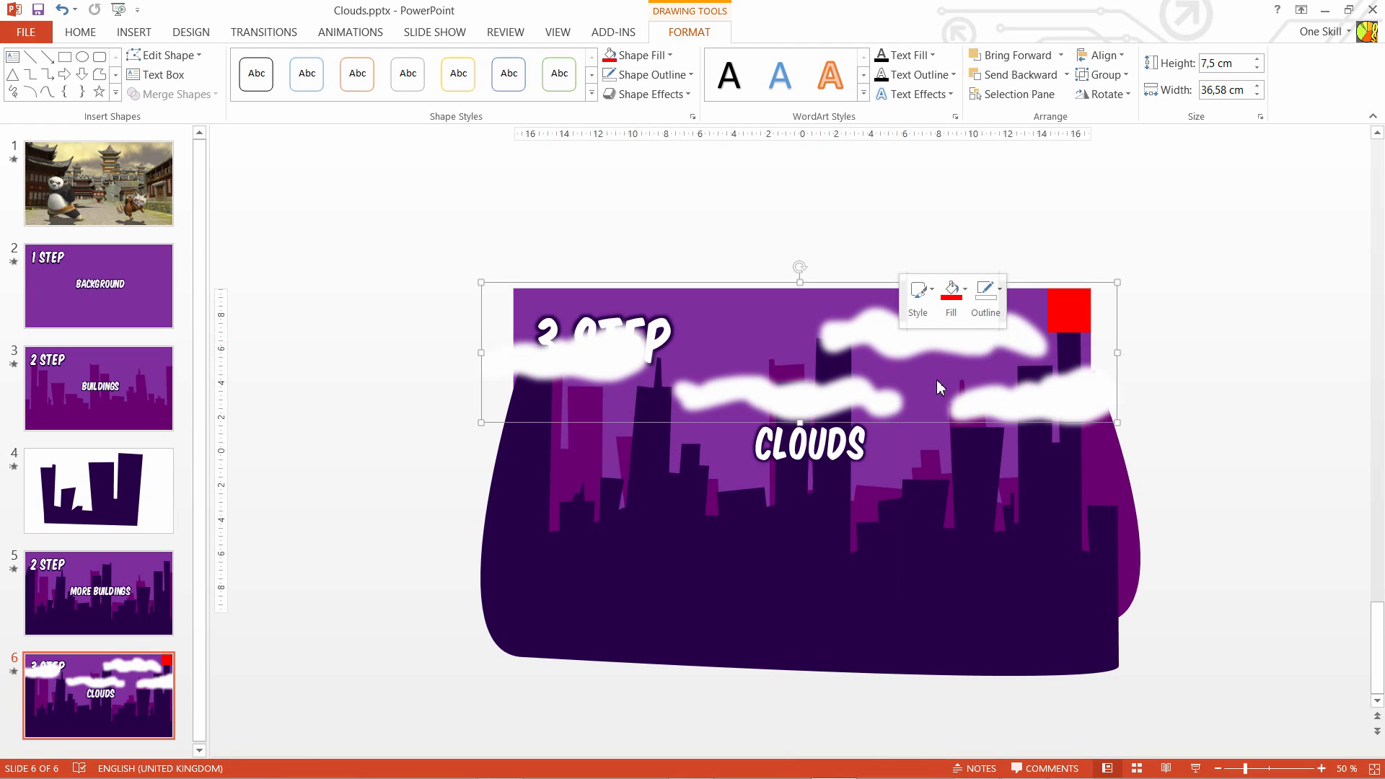
Step: Copy the cloud group and place the duplicate off the slide's left edge
left_click(384, 335)
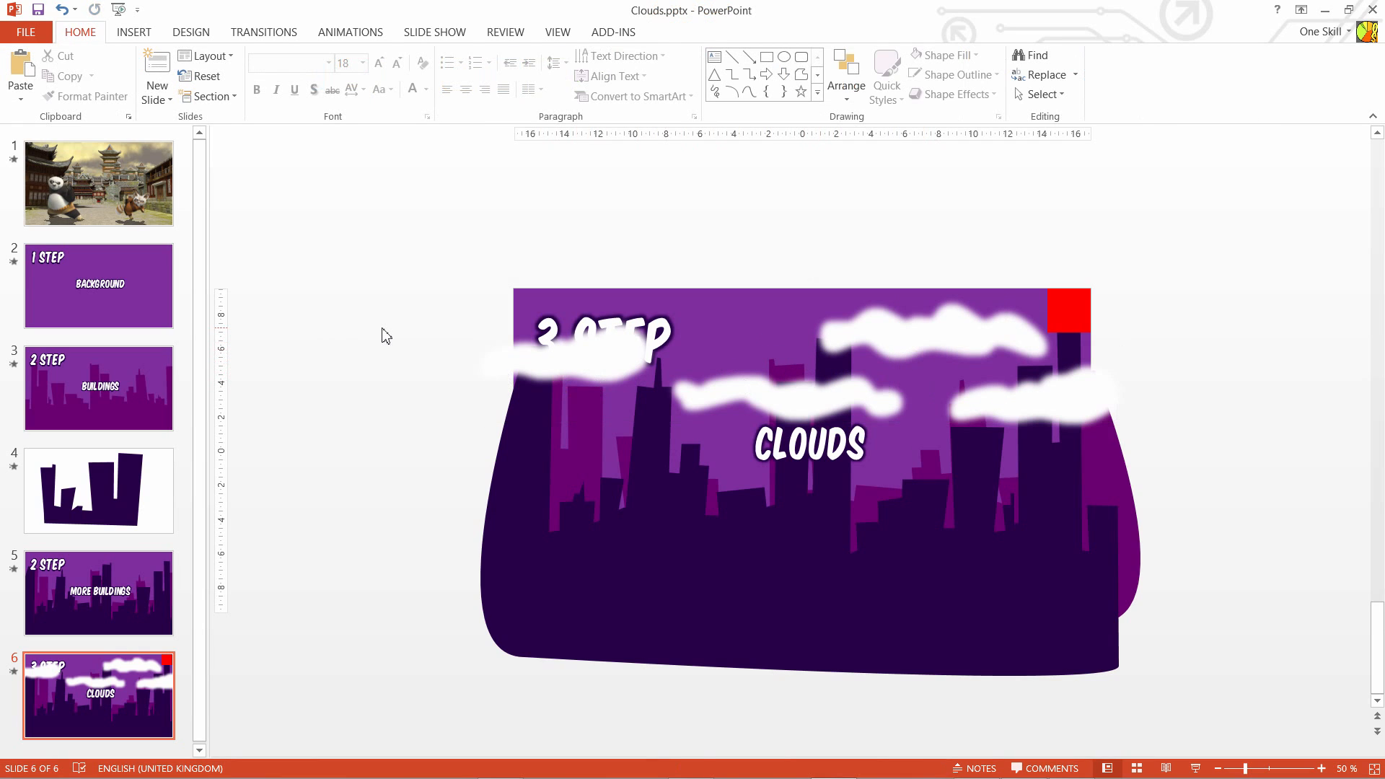
left_click(629, 360)
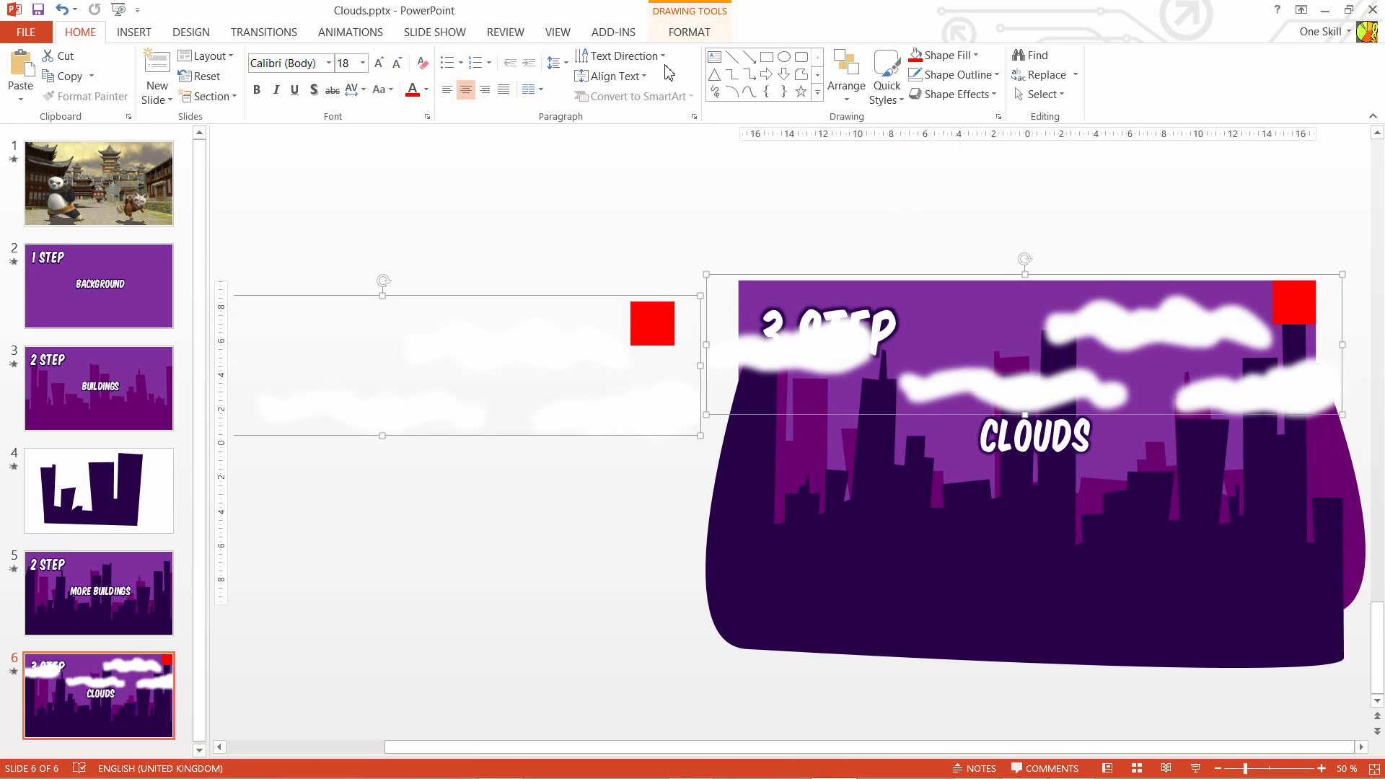
left_click(689, 32)
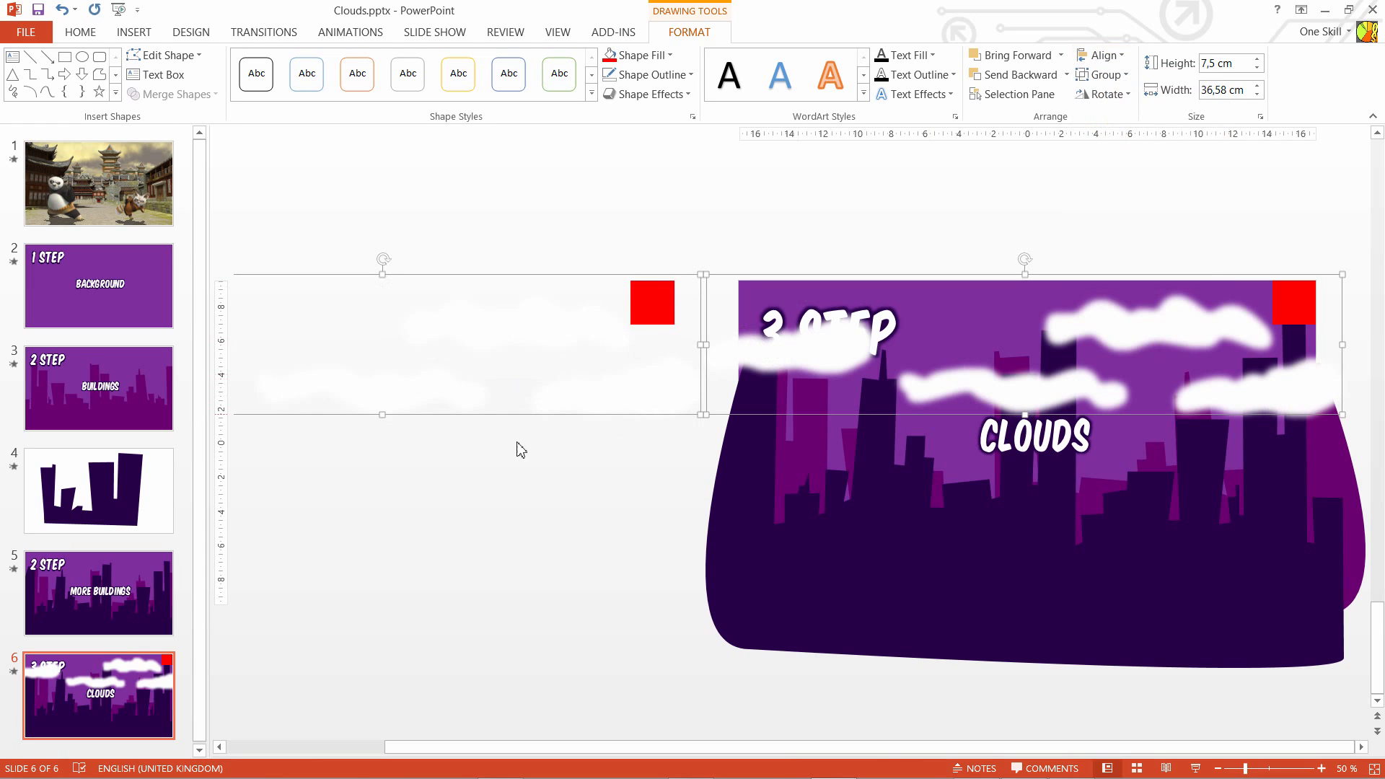
mouse_move(569, 438)
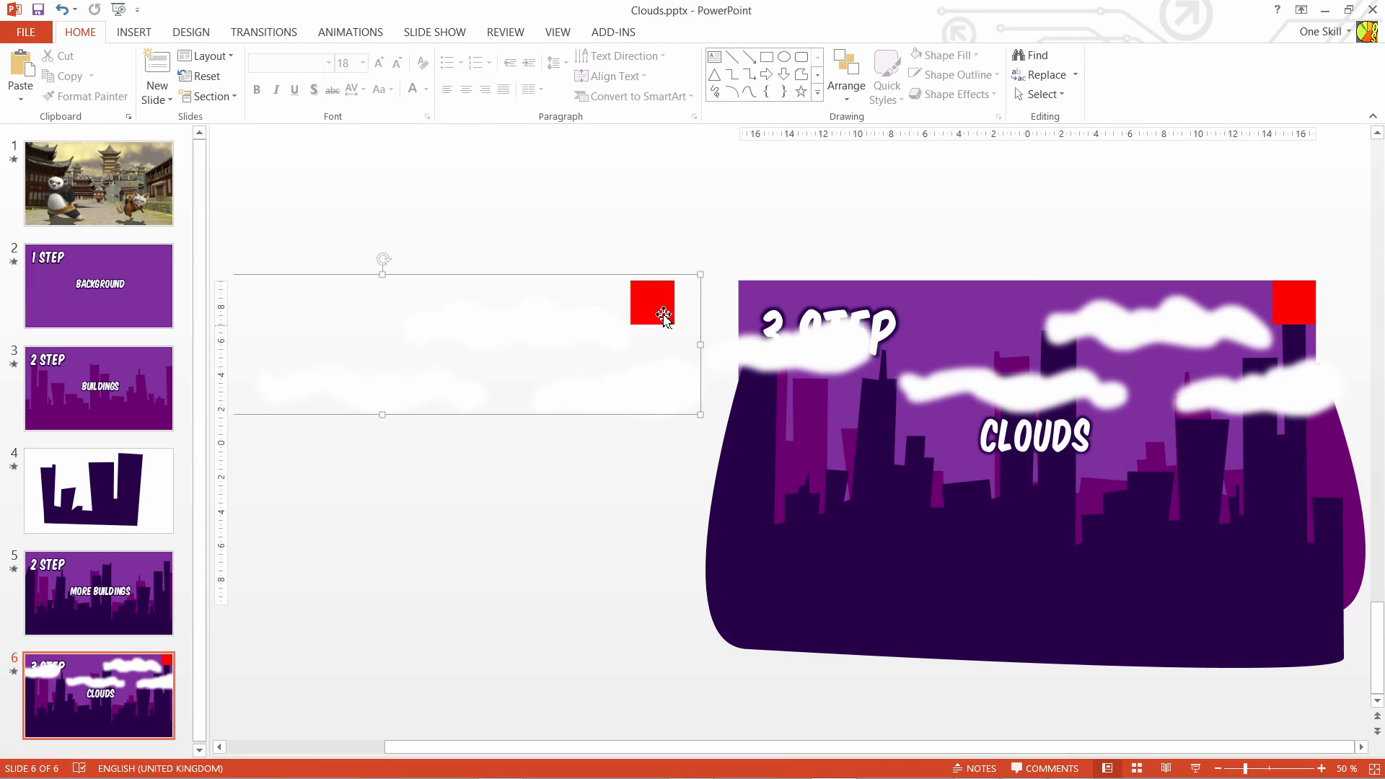
Step: Change the duplicate group's square from red to yellow
left_click(652, 303)
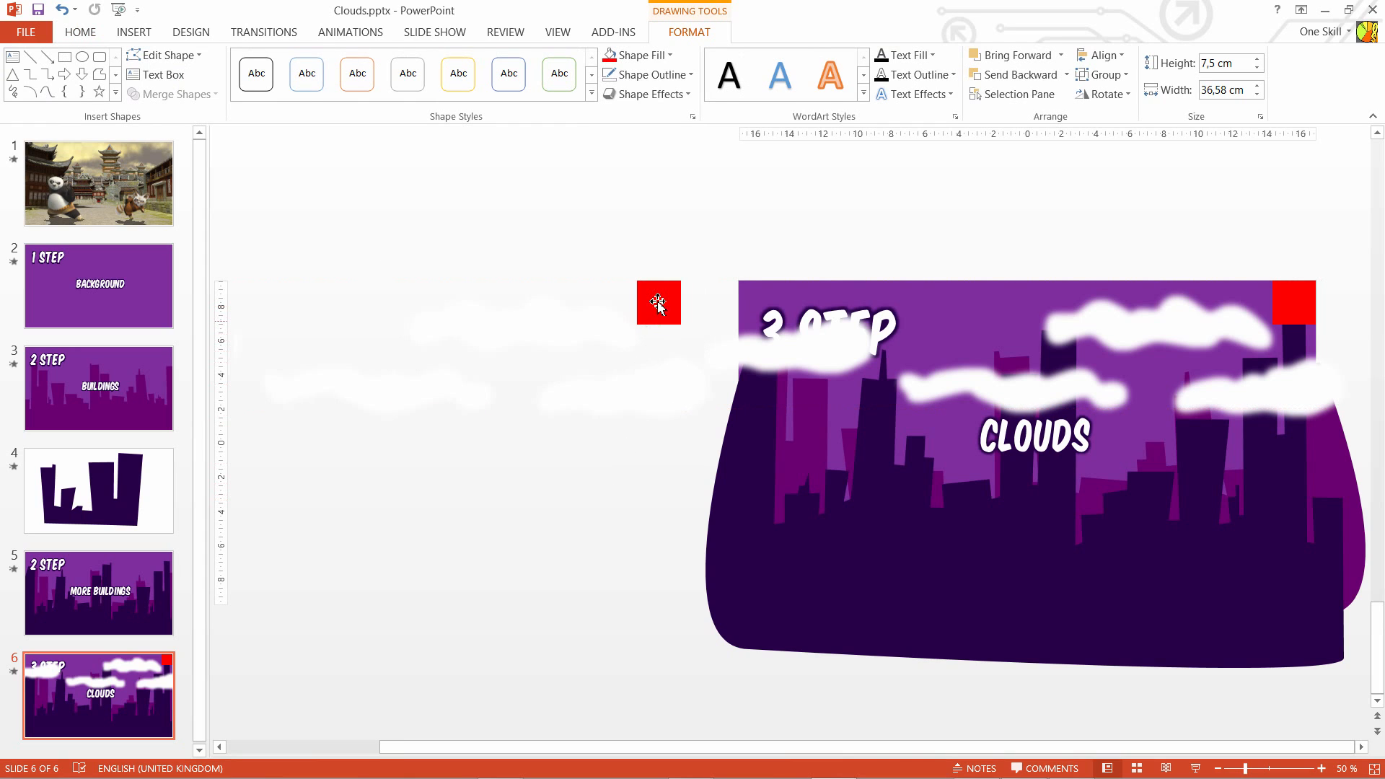
left_click(657, 303)
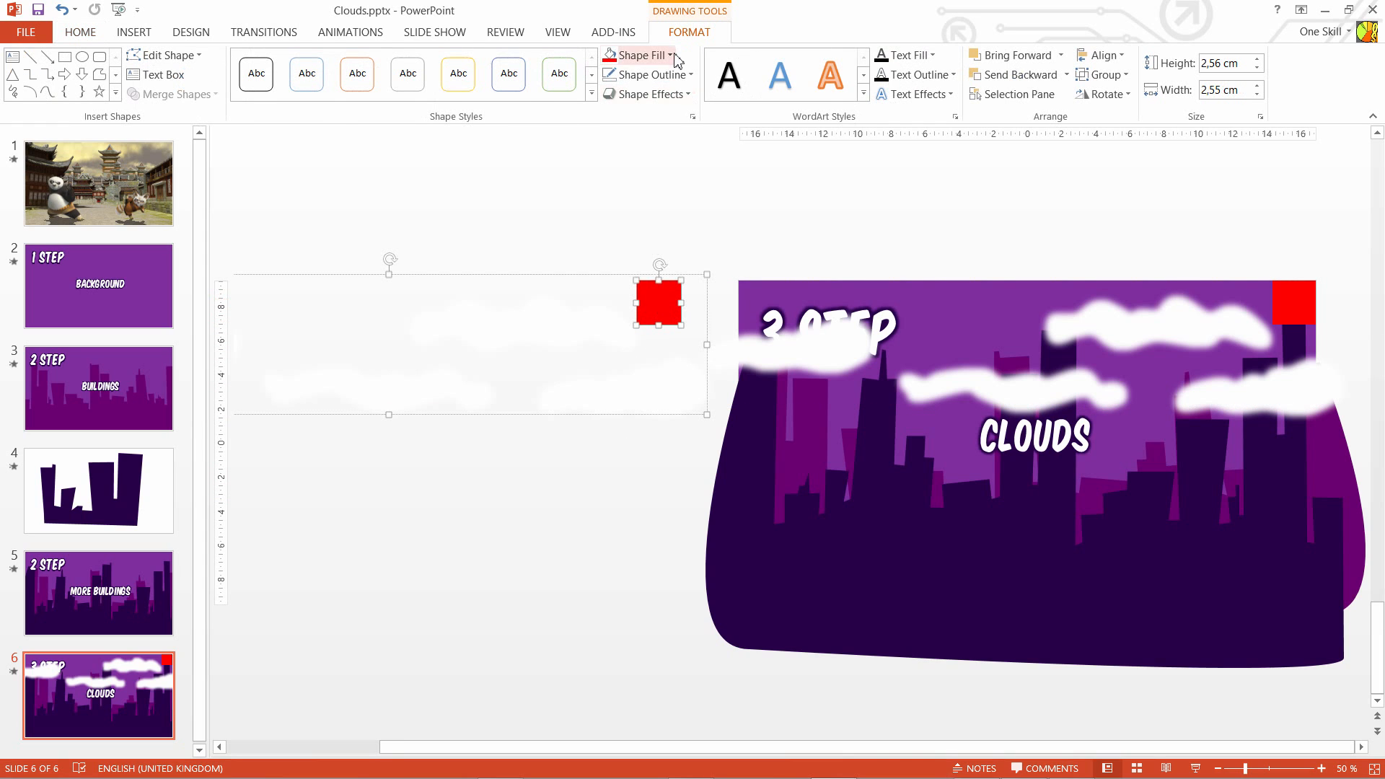
left_click(639, 55)
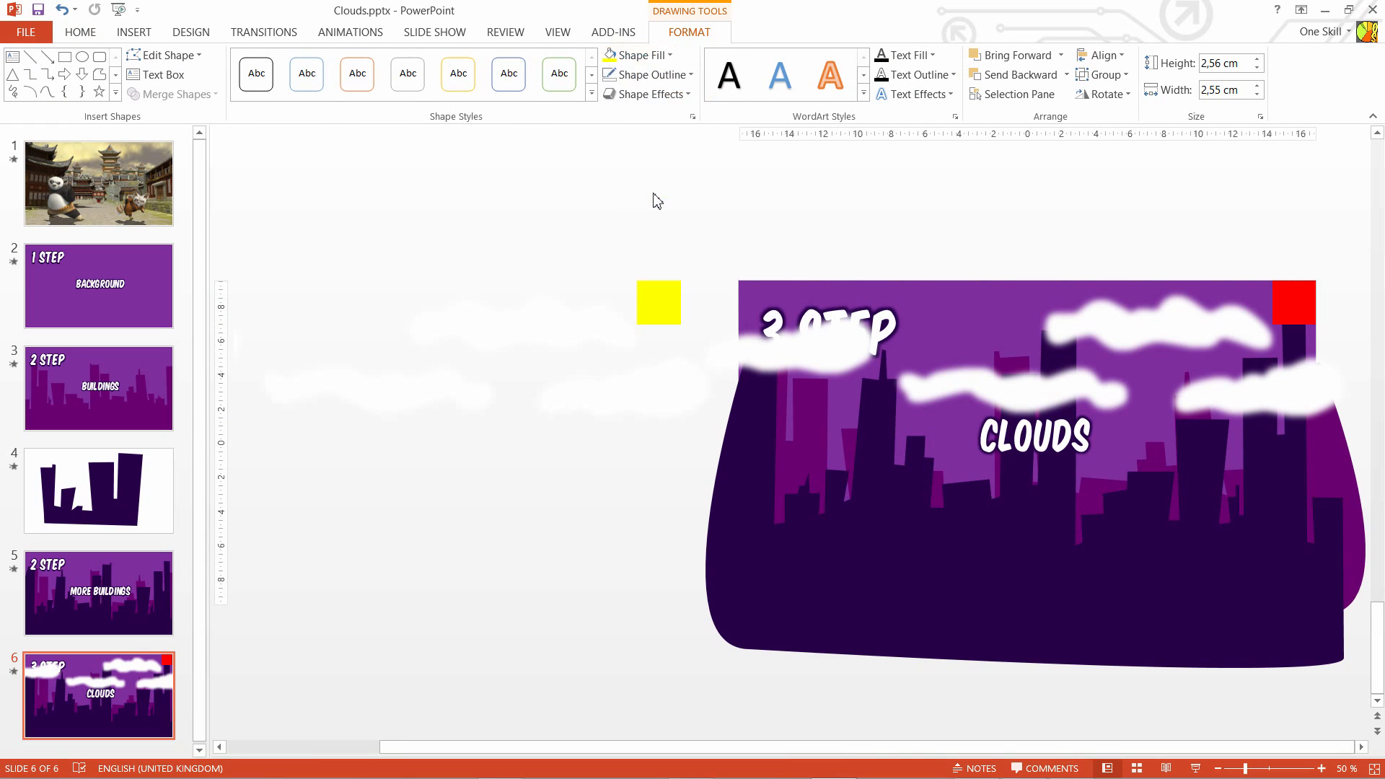
left_click(514, 329)
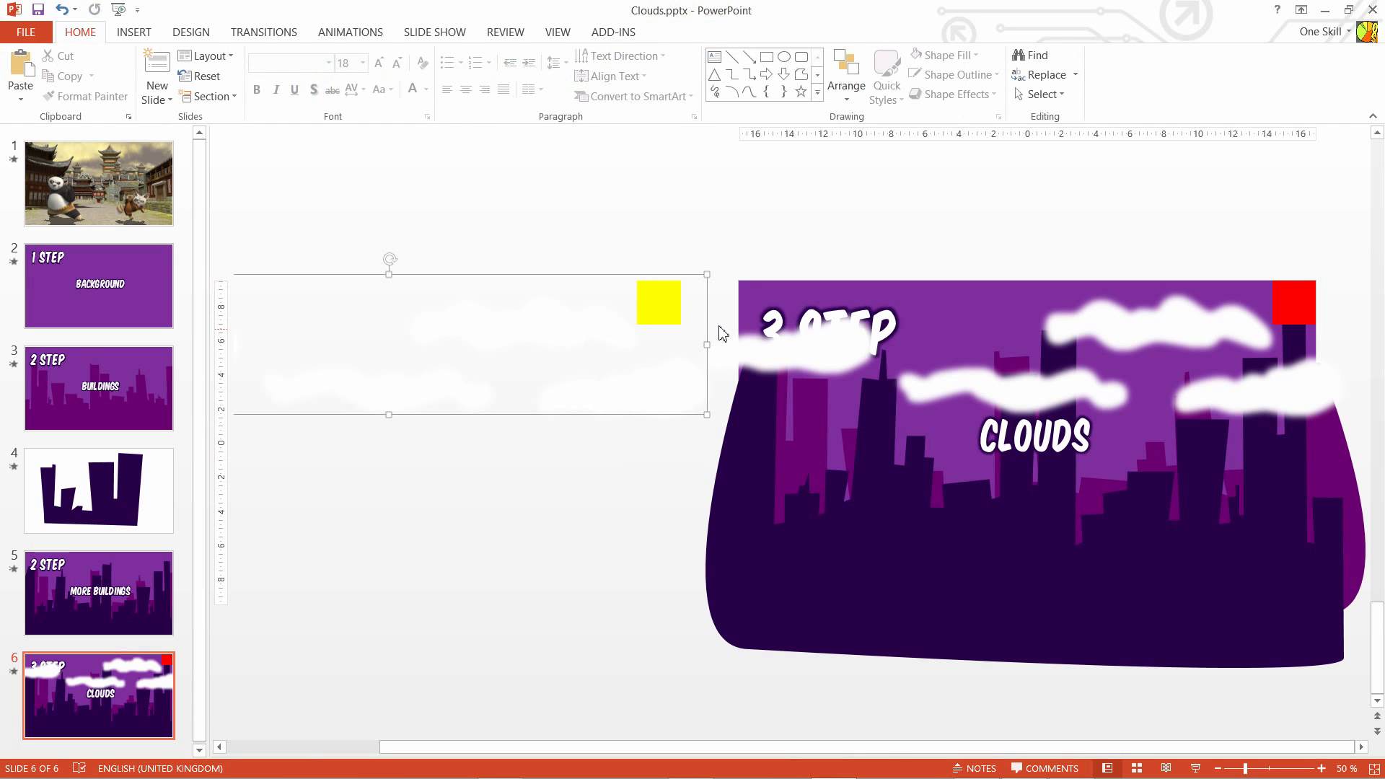
Step: Group the original and duplicate cloud groups into one wide group
left_click(609, 316)
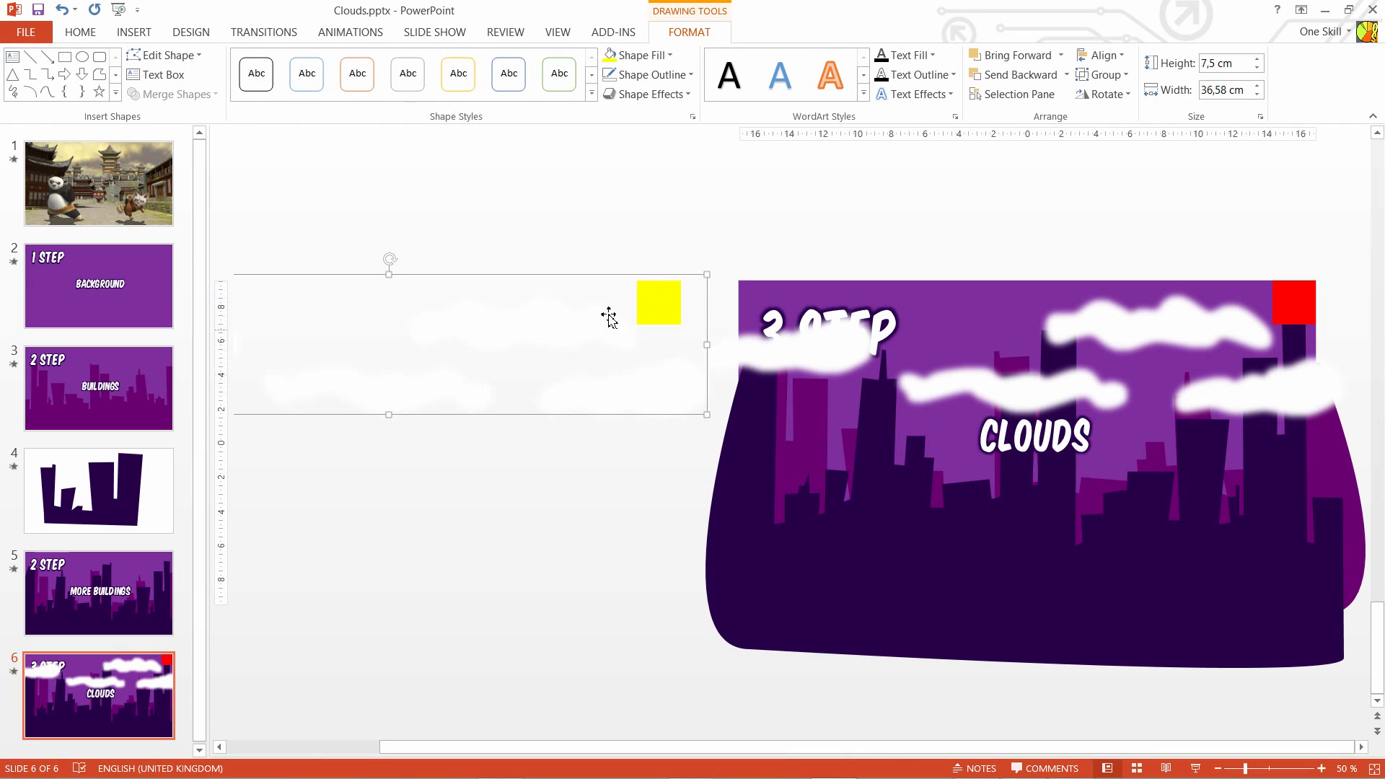
left_click(1209, 326)
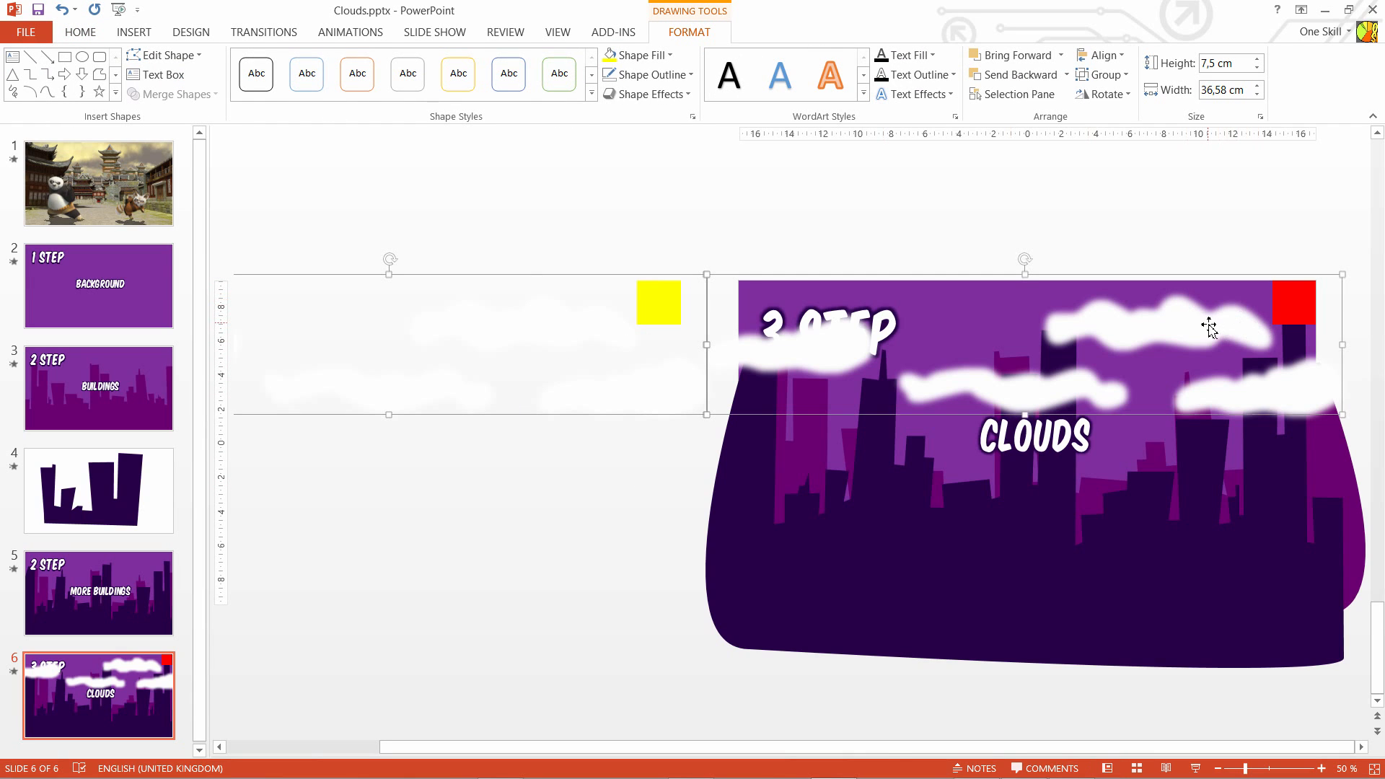
right_click(1209, 326)
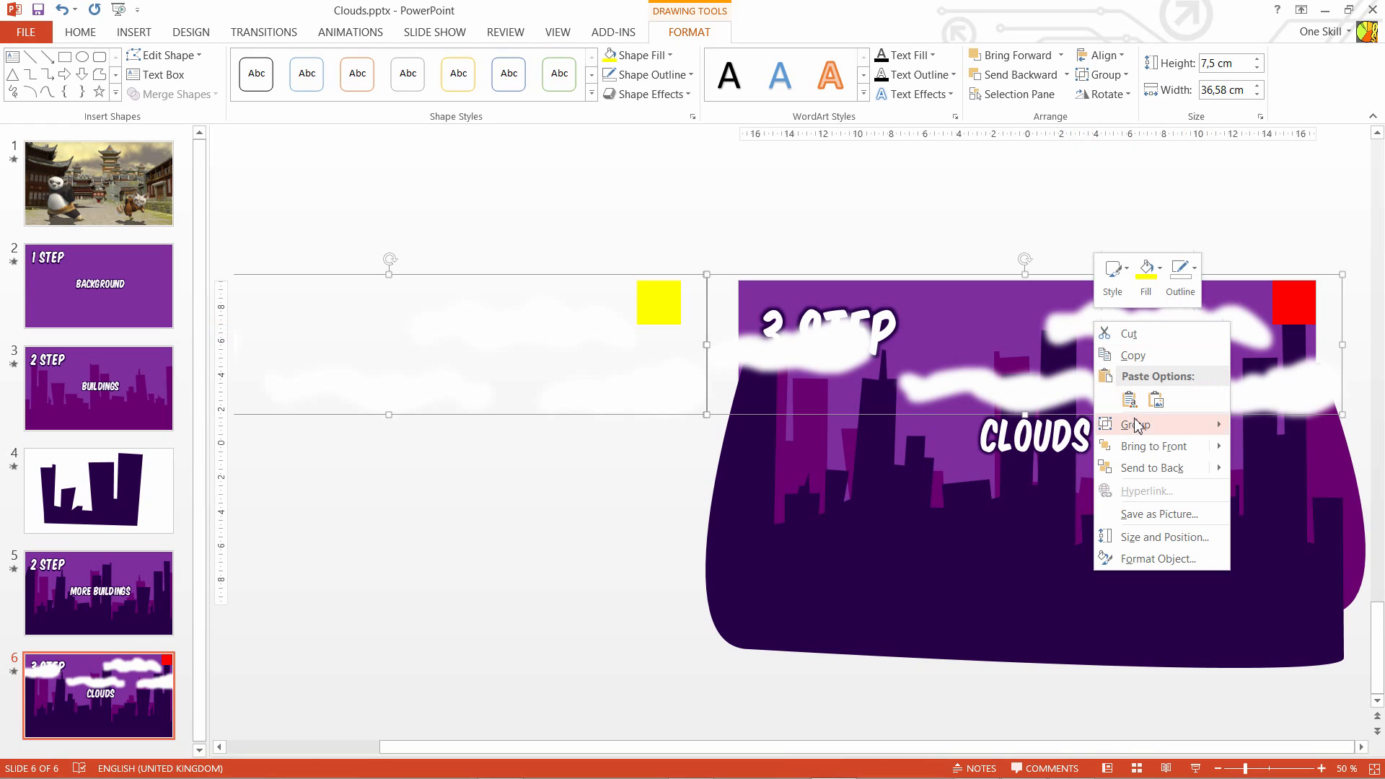
left_click(1136, 424)
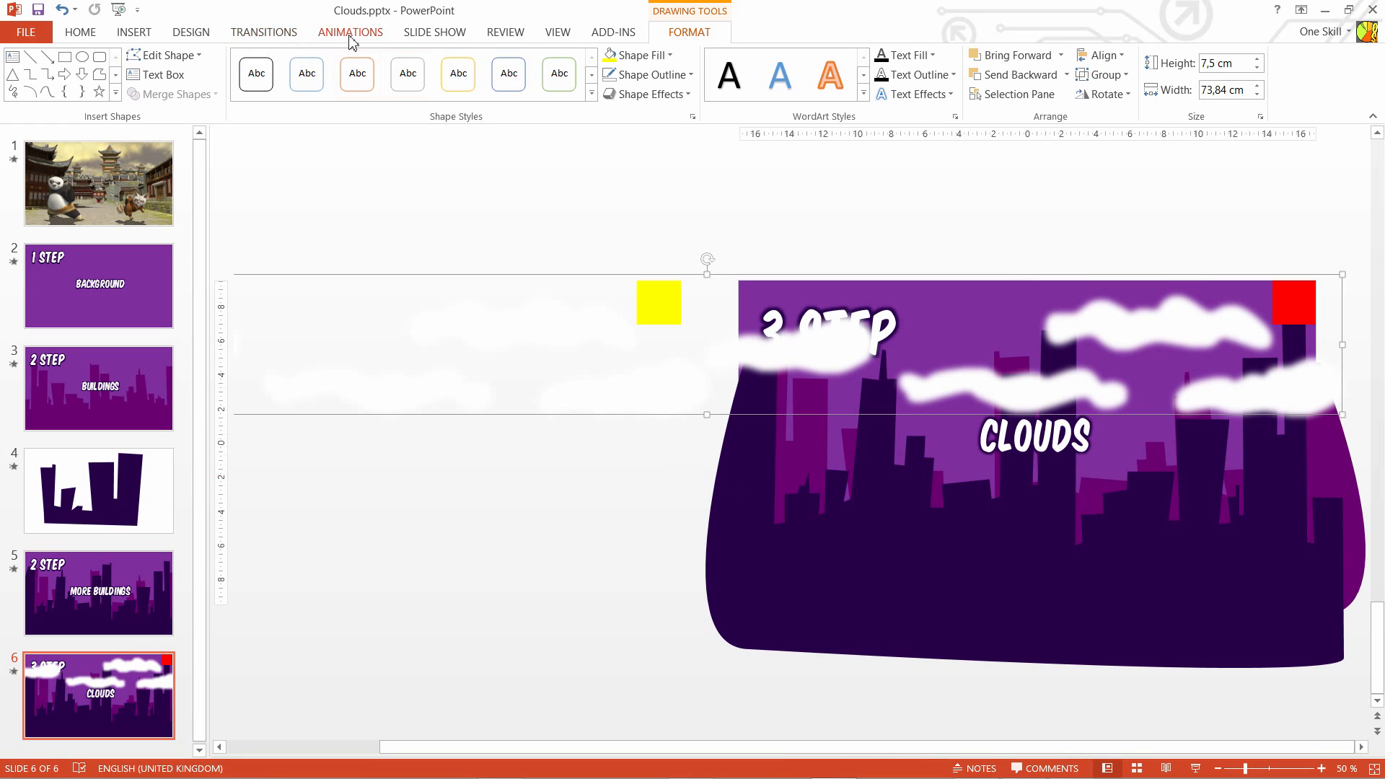
Step: Add a straight Right motion path from More Motion Paths to the cloud group
left_click(349, 31)
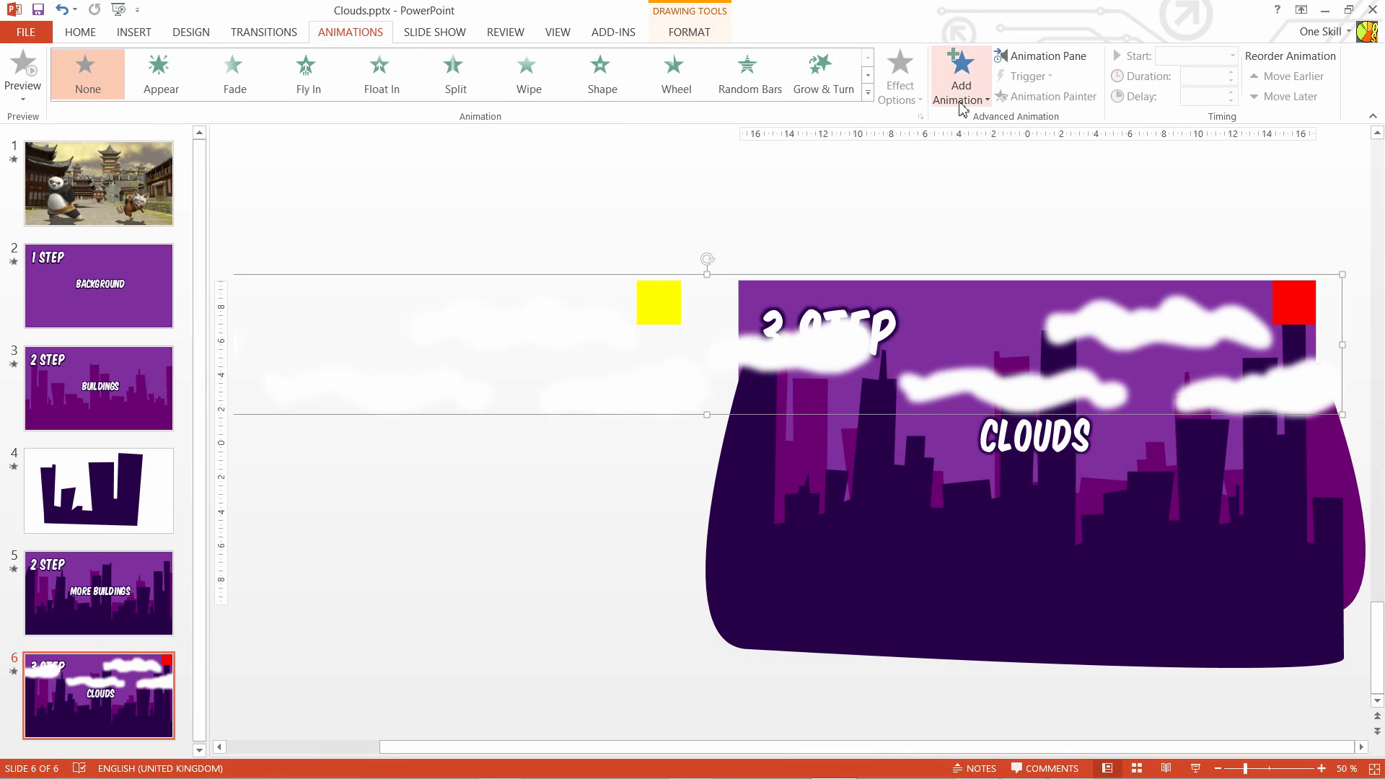
left_click(961, 72)
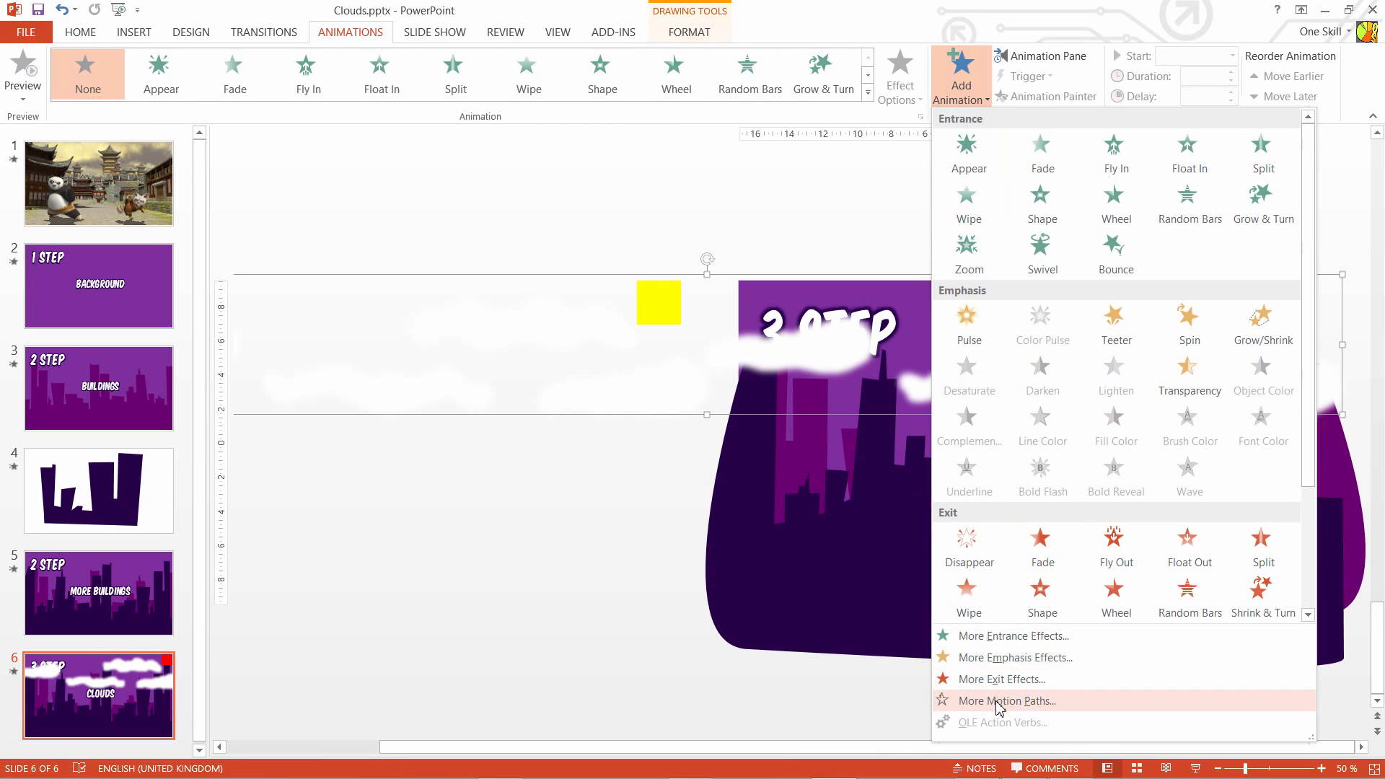
left_click(1007, 701)
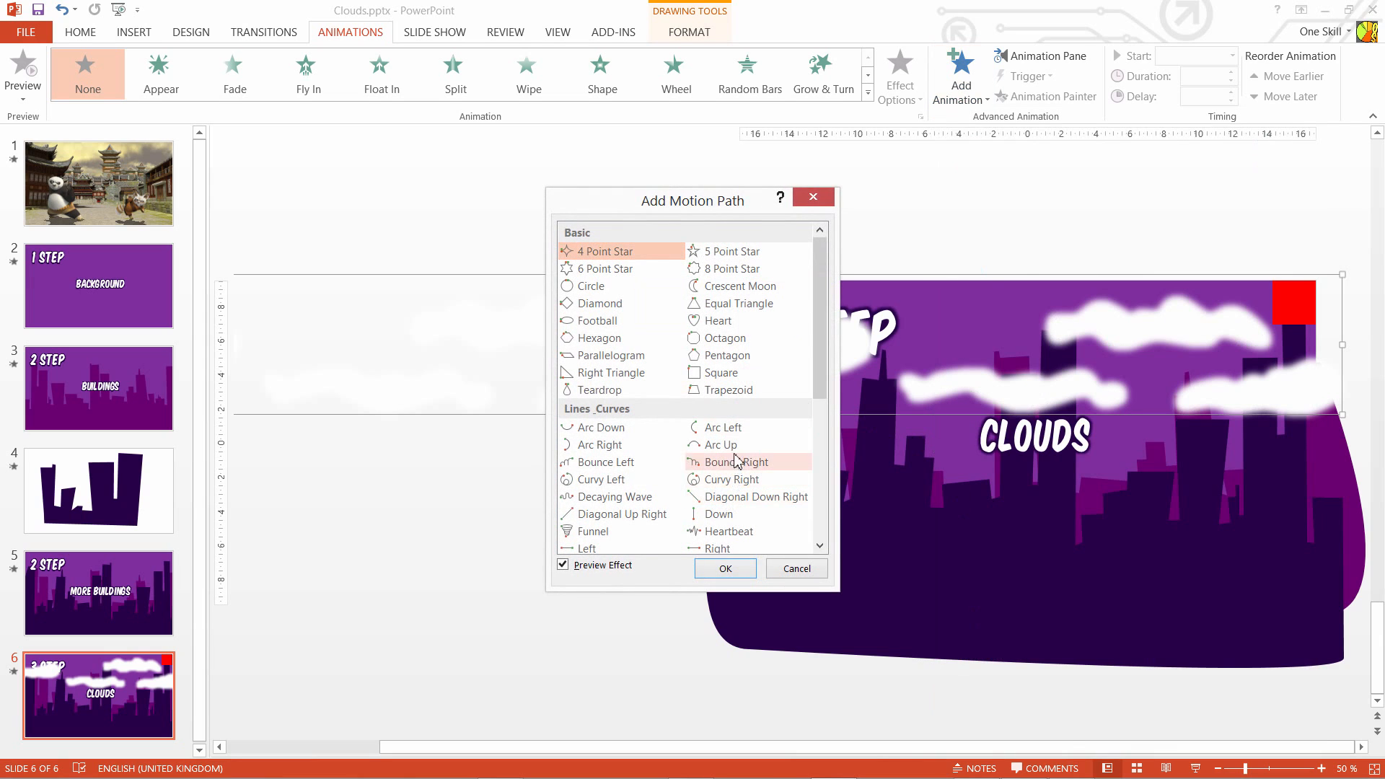
mouse_move(747, 466)
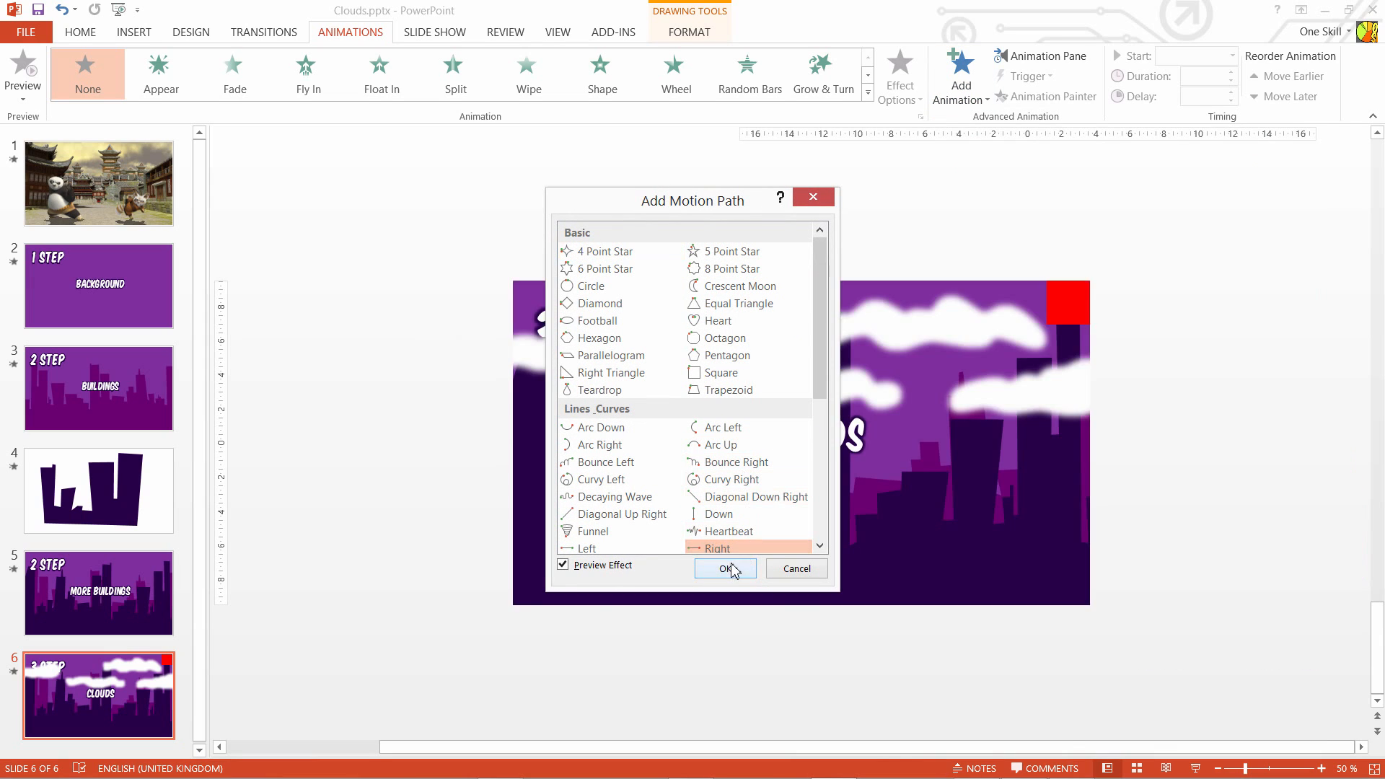
left_click(724, 568)
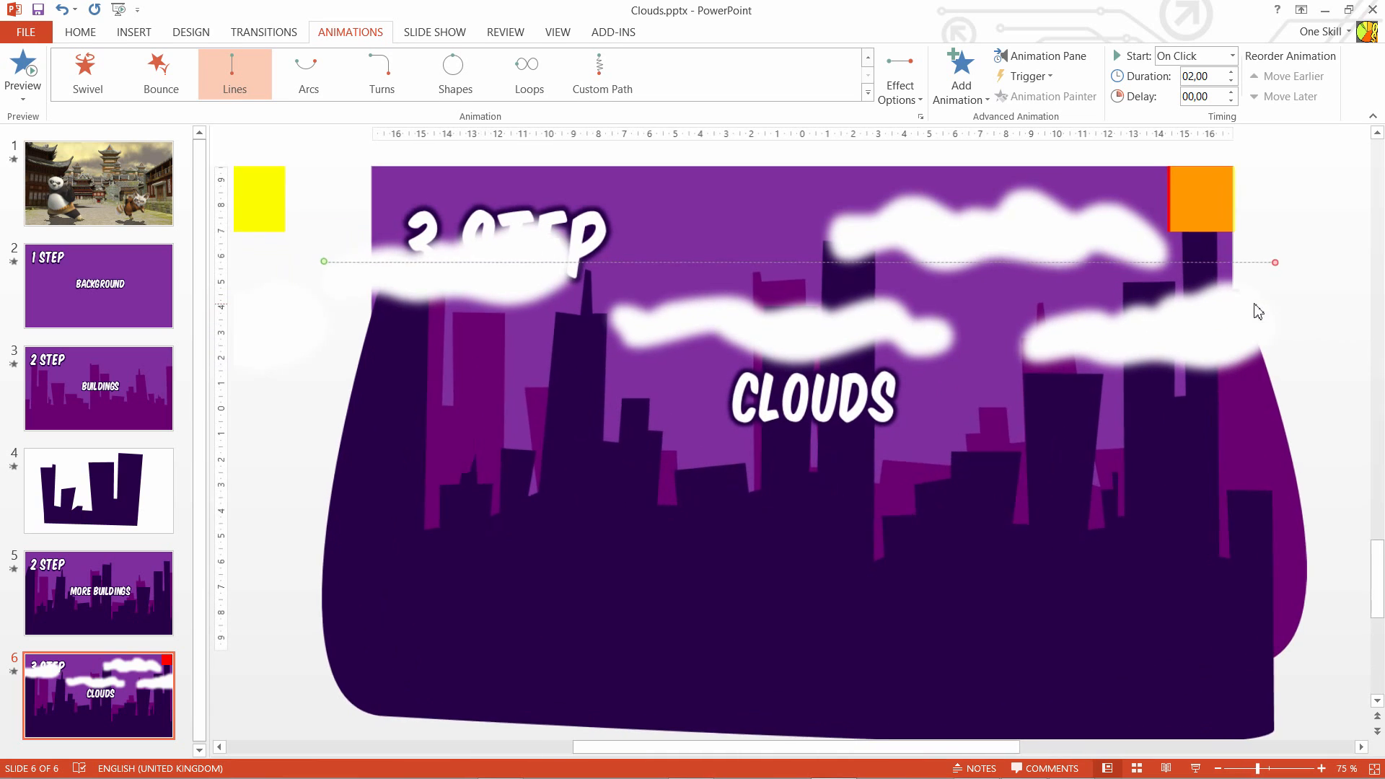
Step: Reselect the cloud group and show the Animation Pane listing its path
left_click(98, 593)
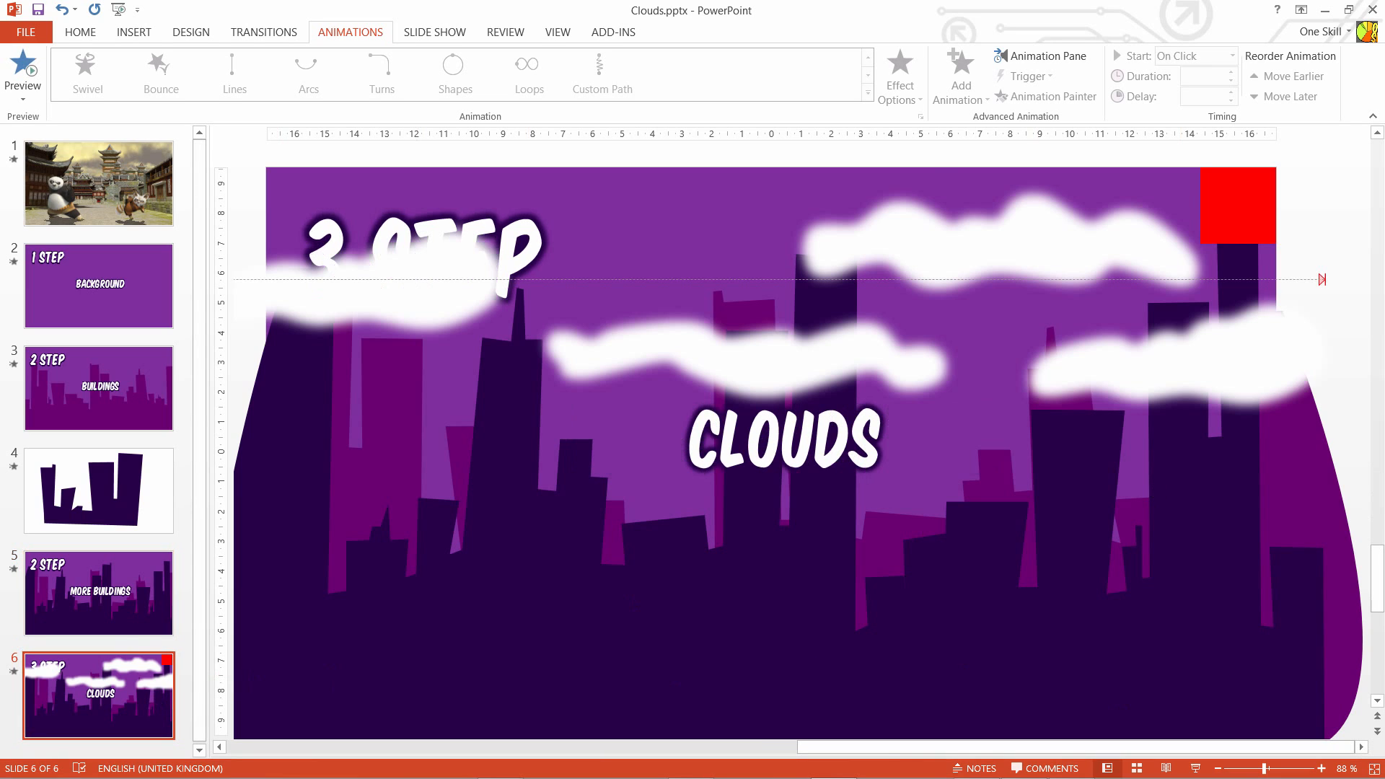
left_click(234, 72)
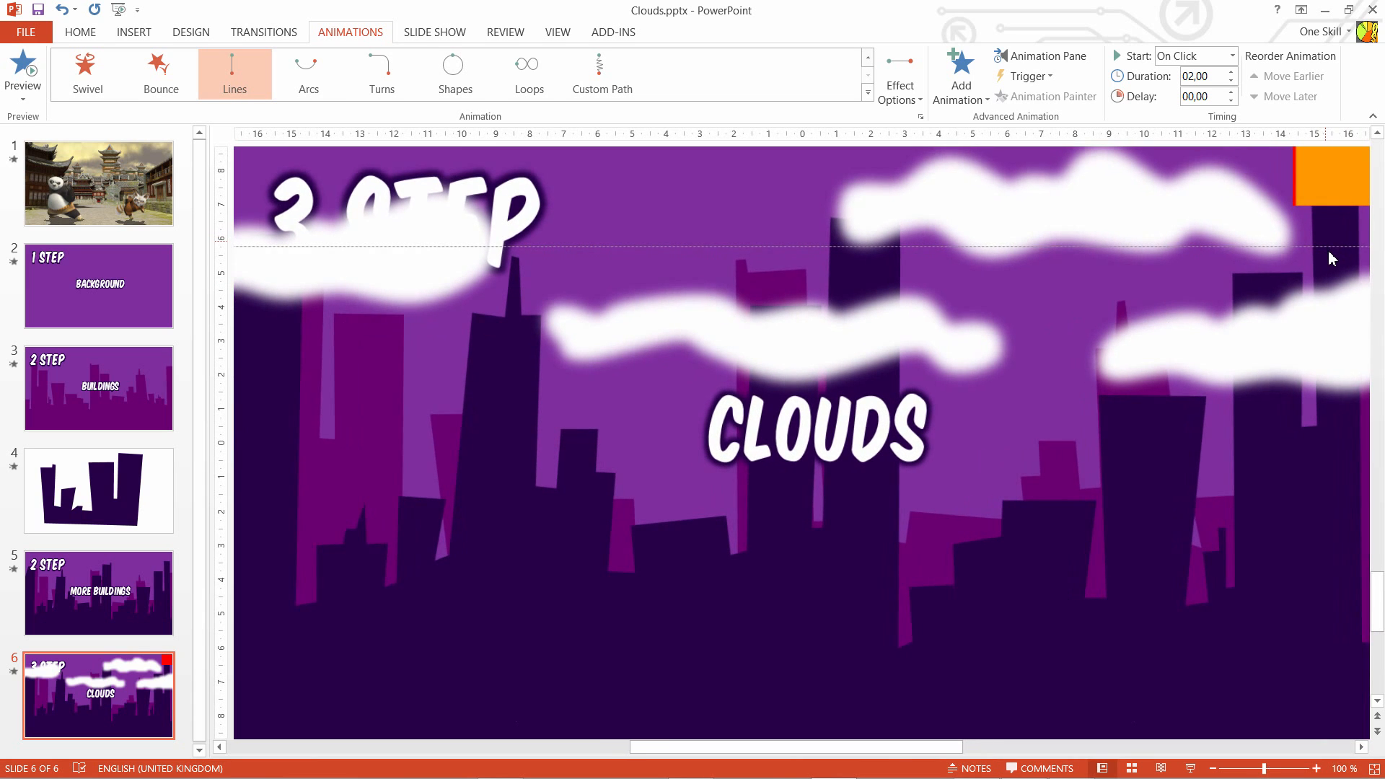
left_click(1316, 769)
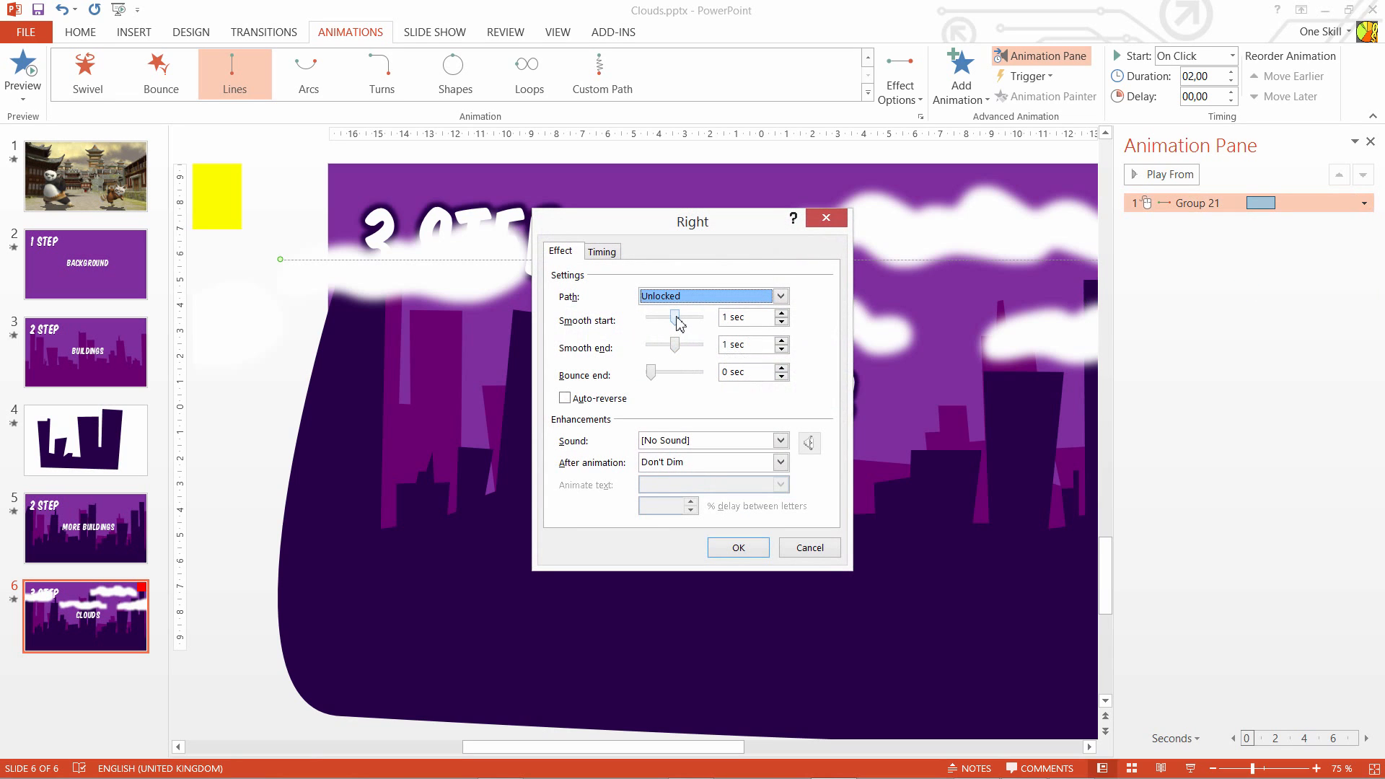
Step: Set Smooth start and end to 0 sec and Repeat to Until End of Slide
left_click_drag(683, 317, 652, 317)
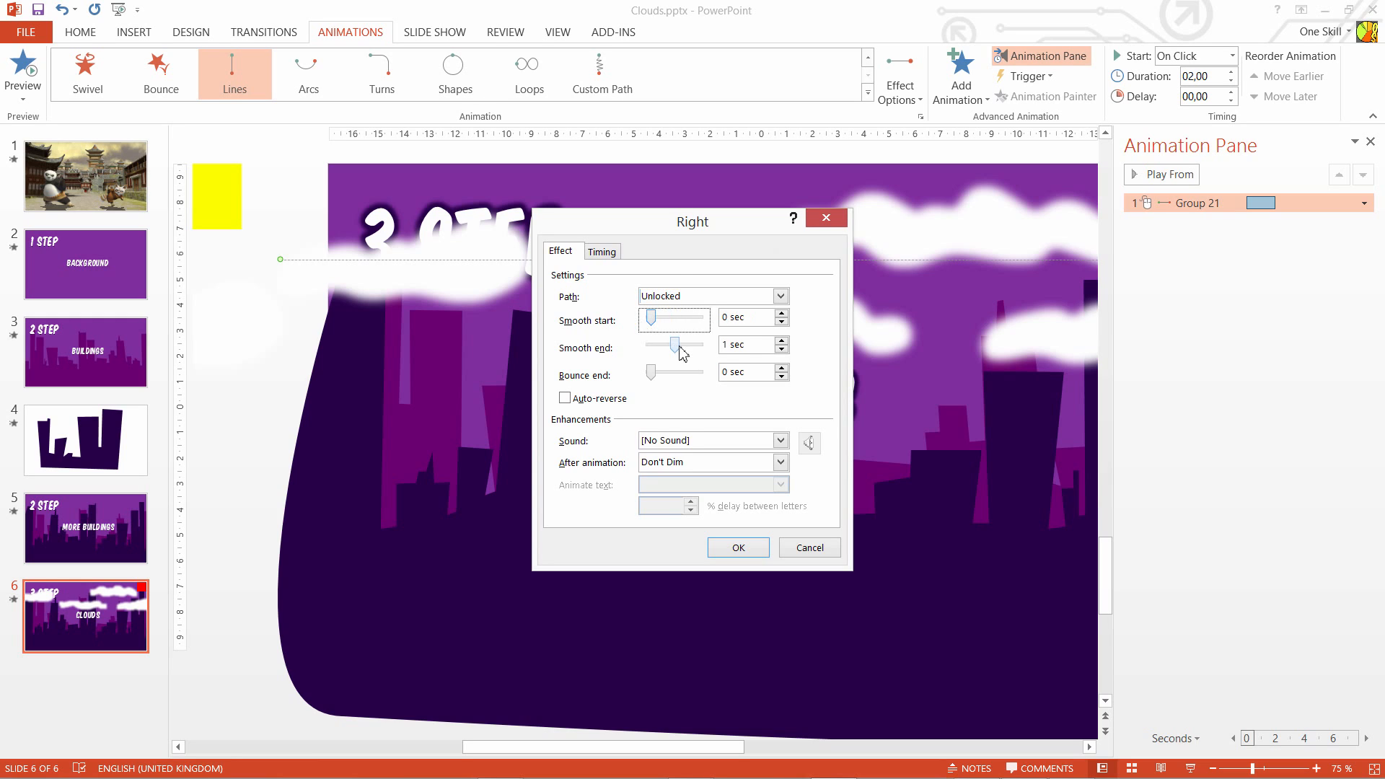
left_click_drag(674, 345, 649, 345)
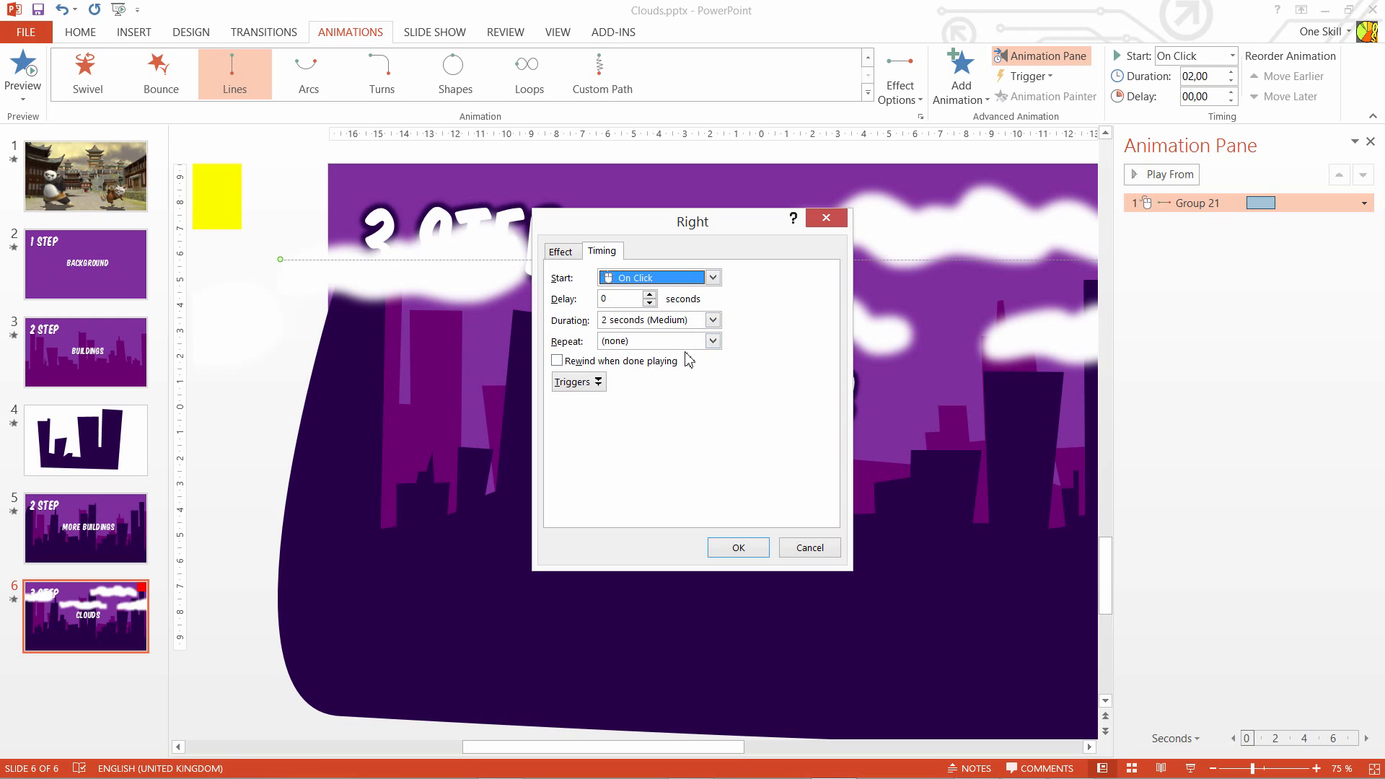
left_click(713, 340)
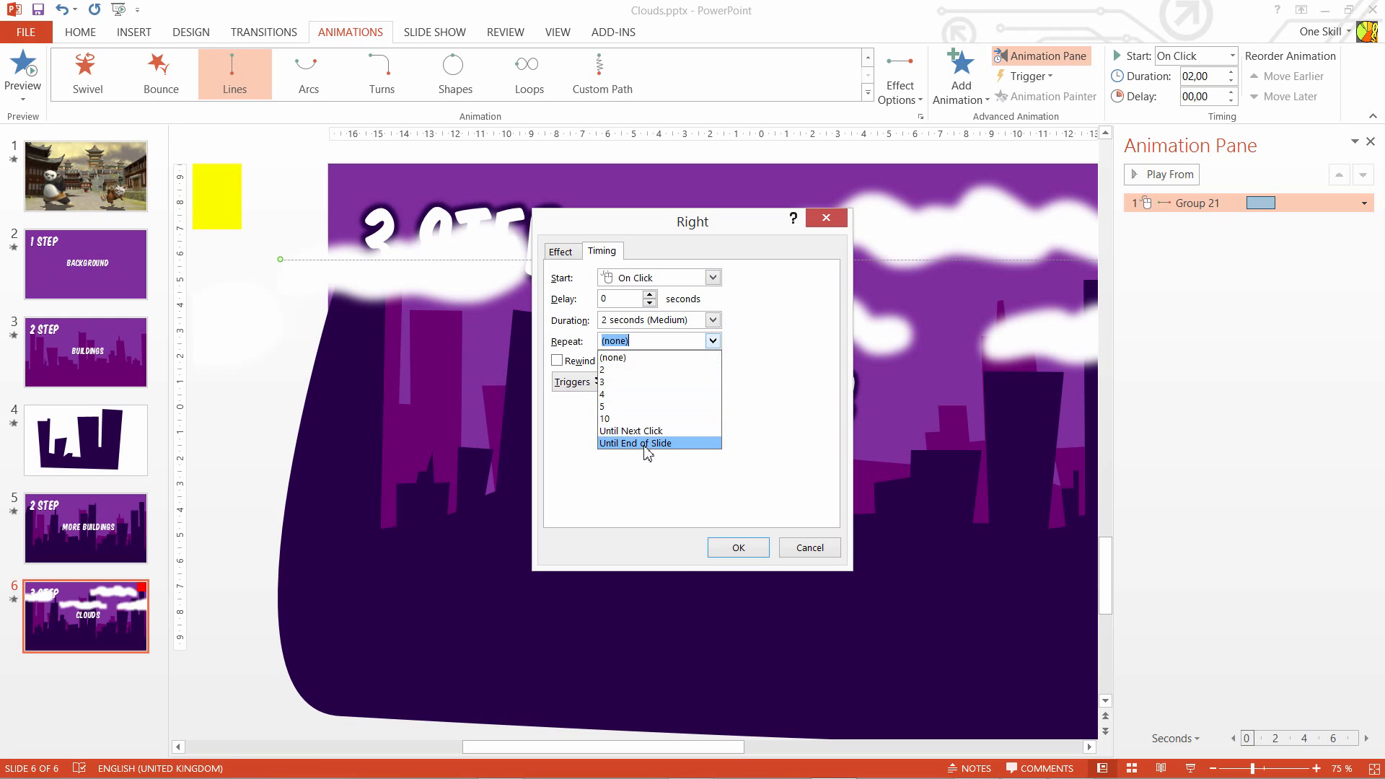
left_click(635, 443)
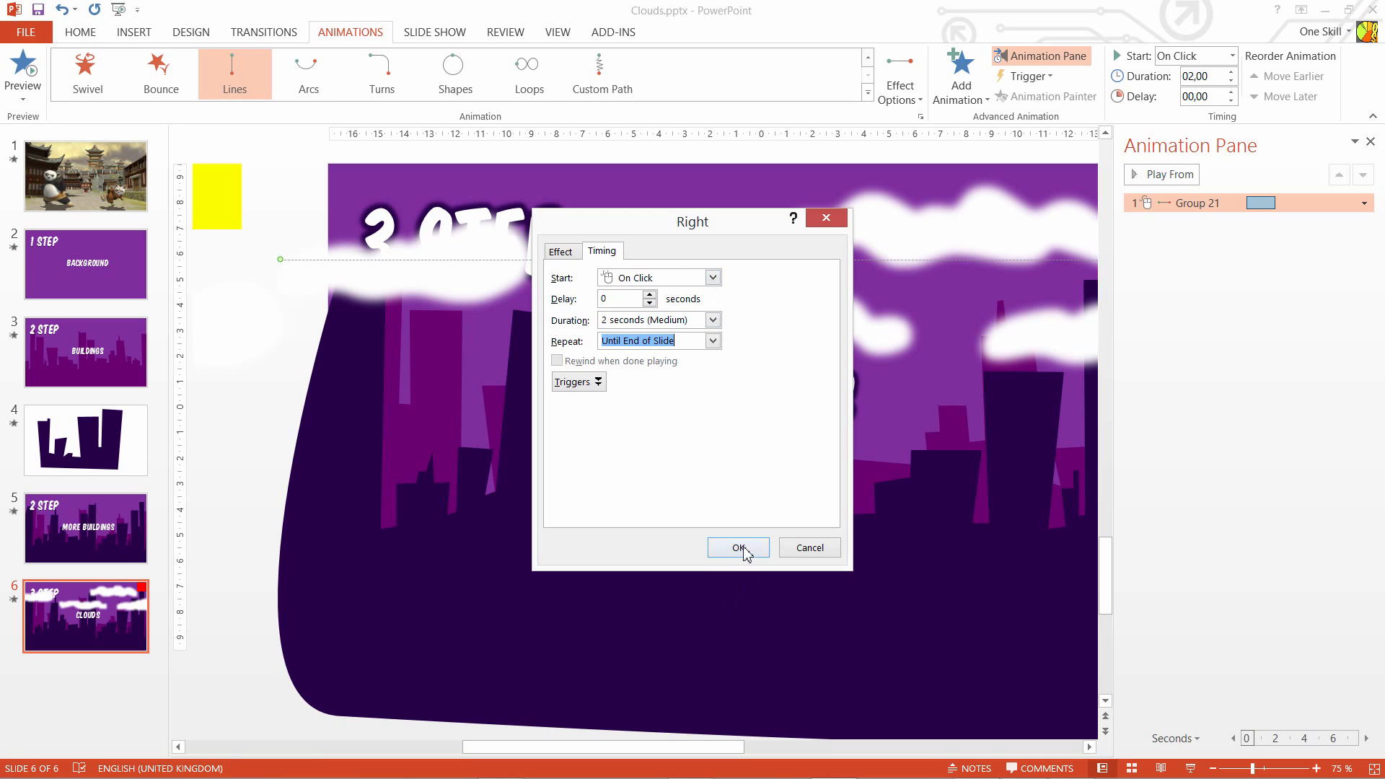
left_click(737, 548)
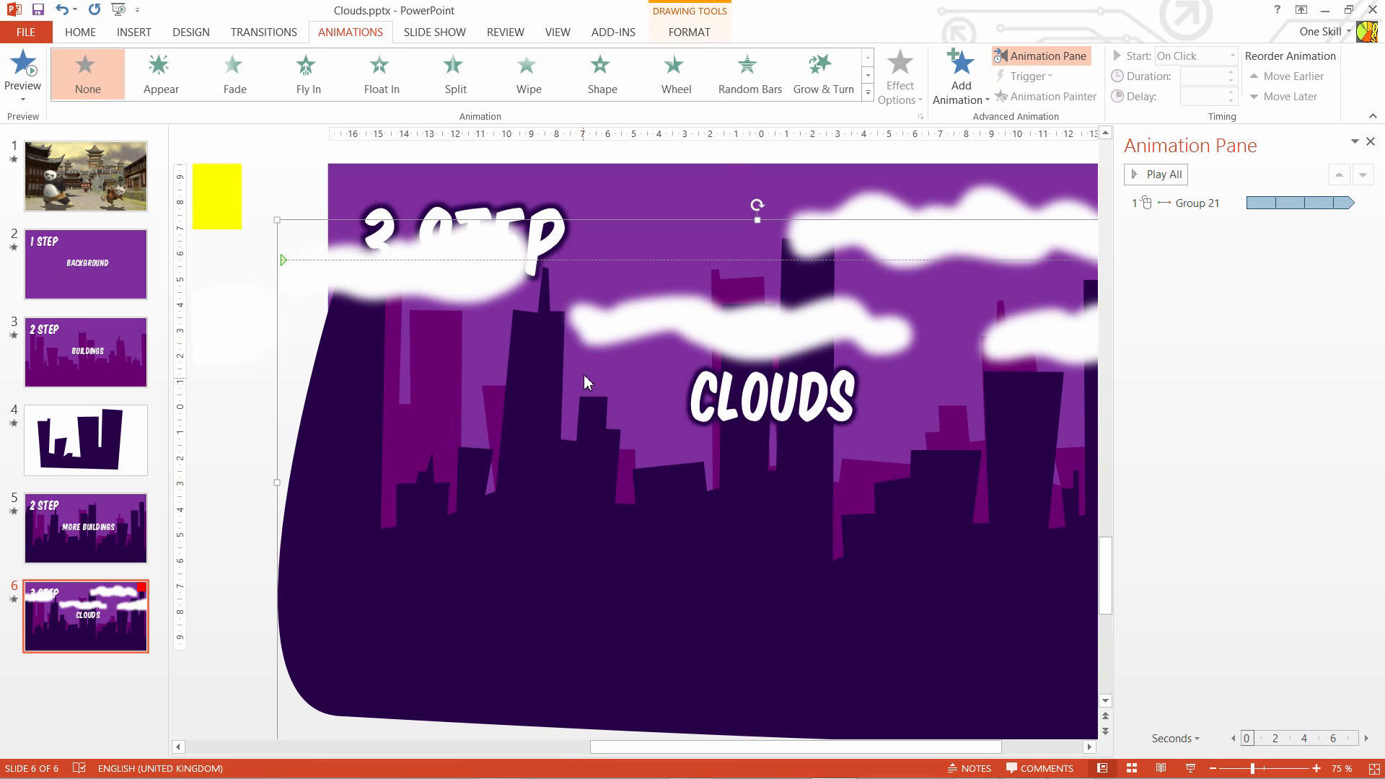
Step: Send the cloud group backward so buildings and titles sit in front
left_click(774, 398)
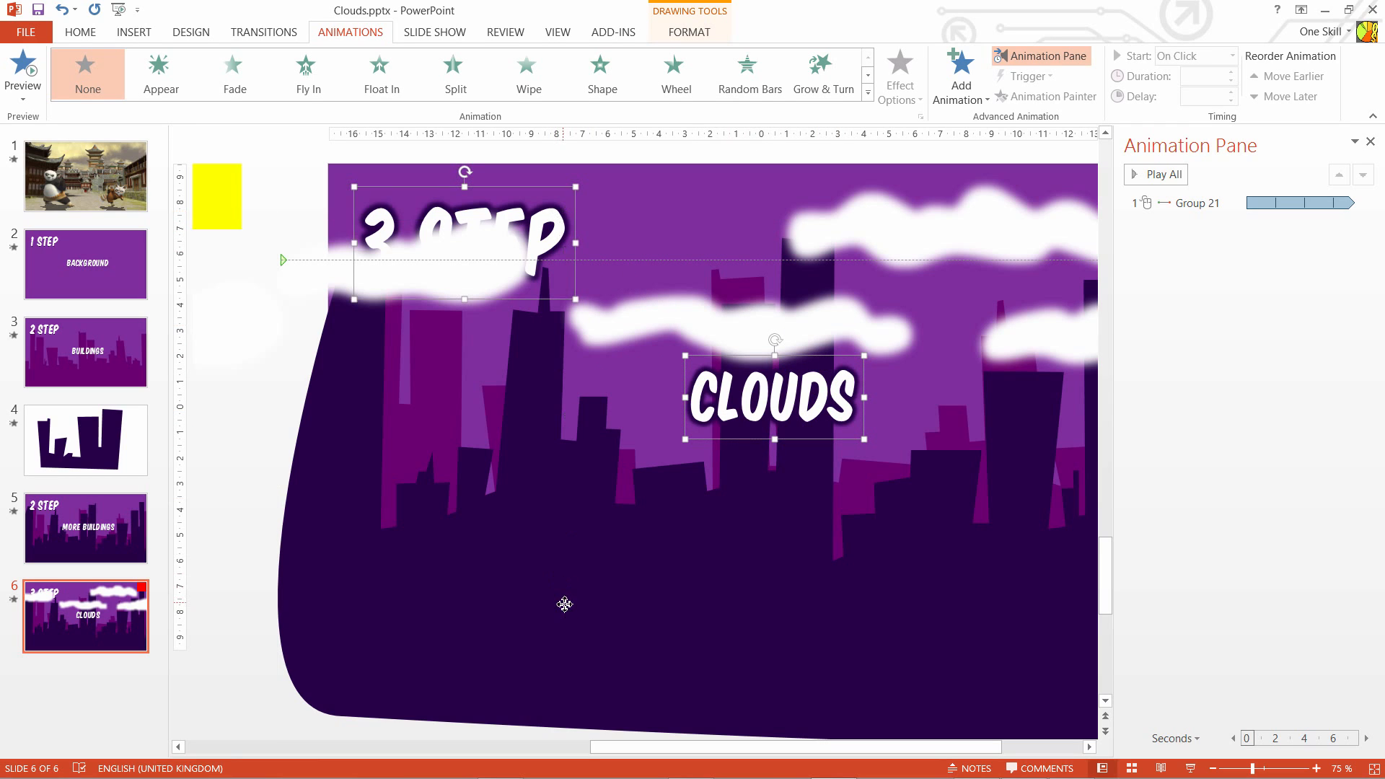
left_click(690, 32)
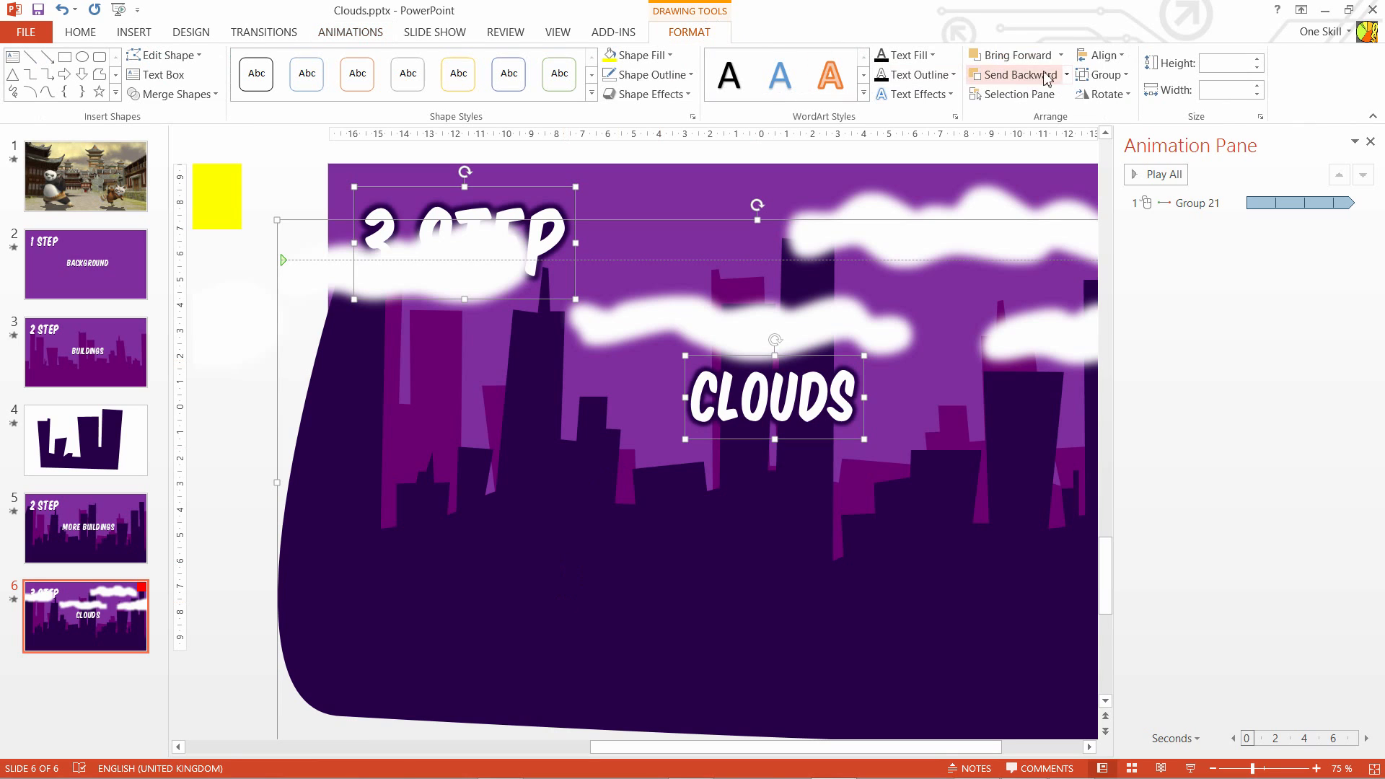
left_click(1015, 75)
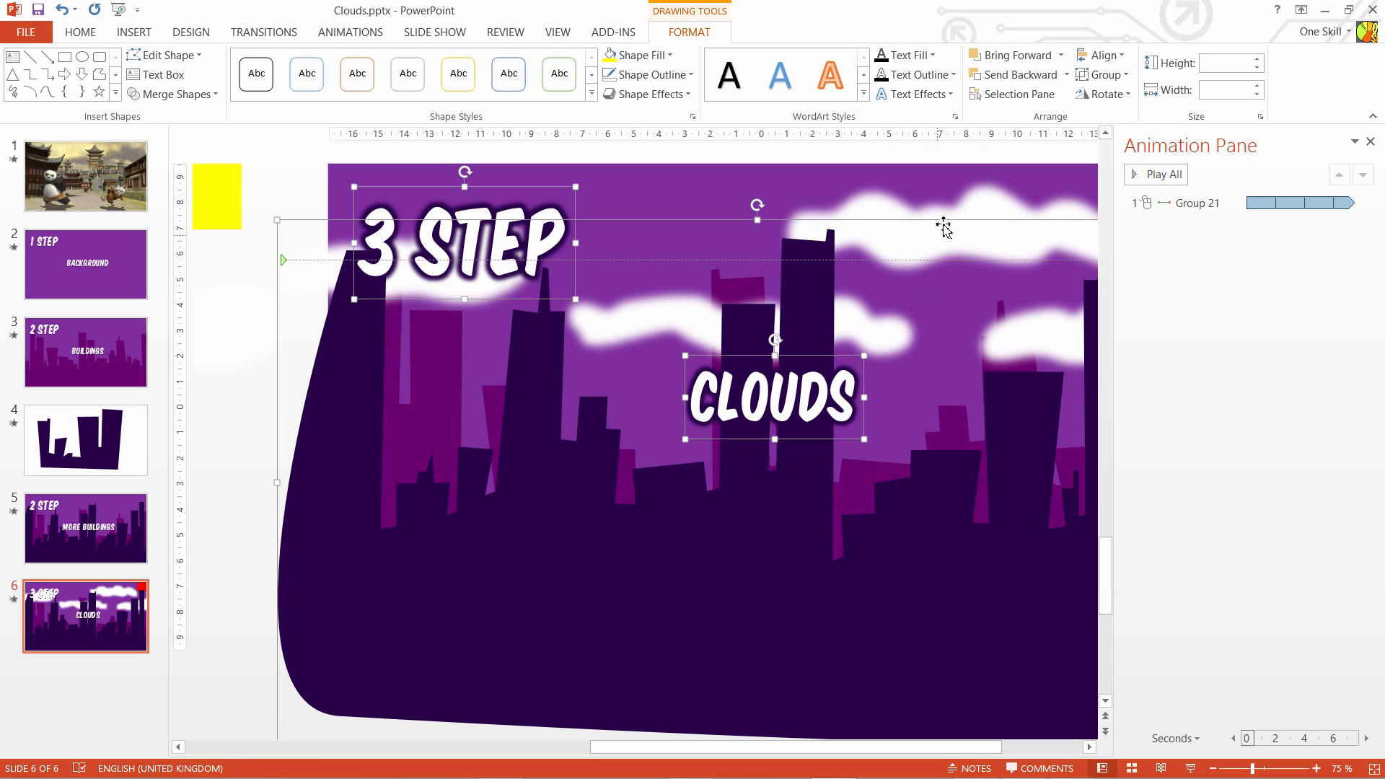
mouse_move(978, 243)
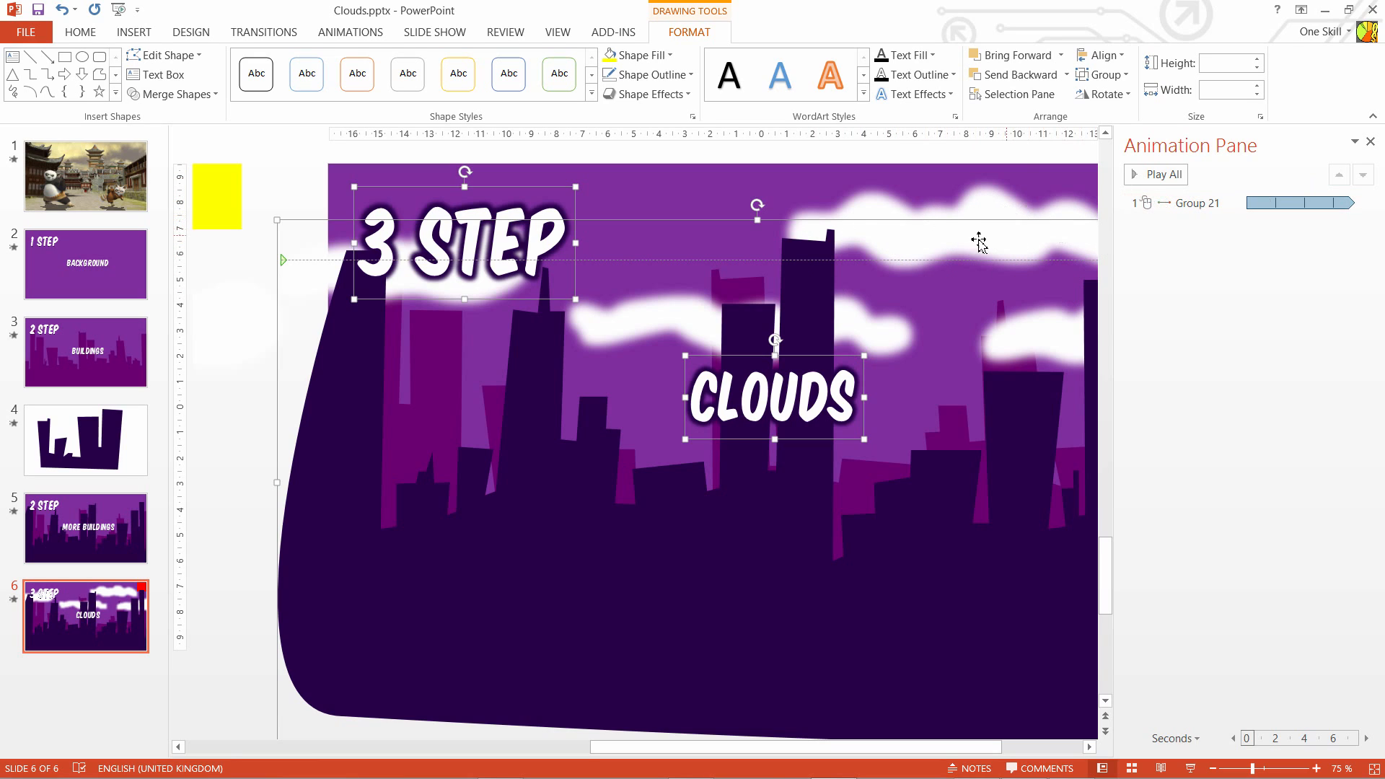
mouse_move(1160, 188)
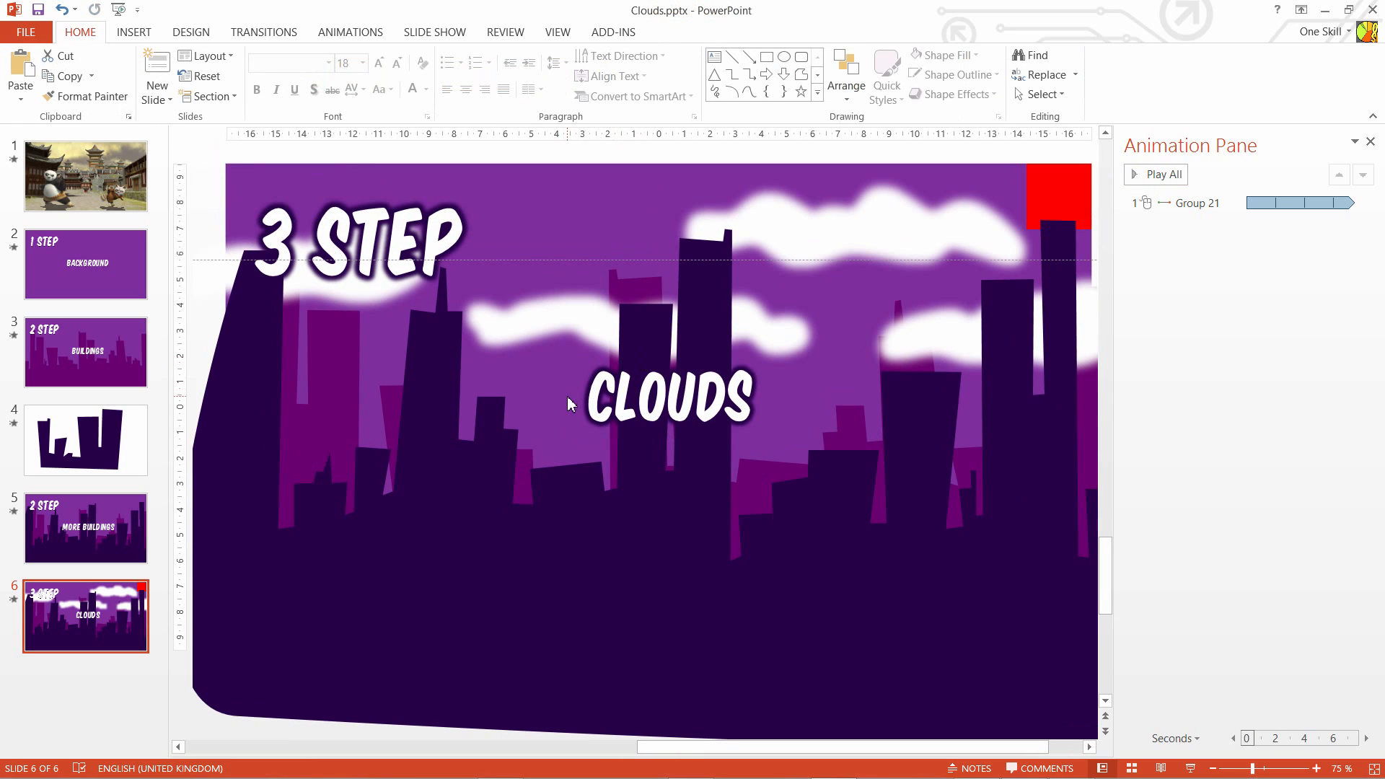
Step: Set the cloud group's (Group 21) motion path duration from 2 to 20 seconds
left_click(1189, 202)
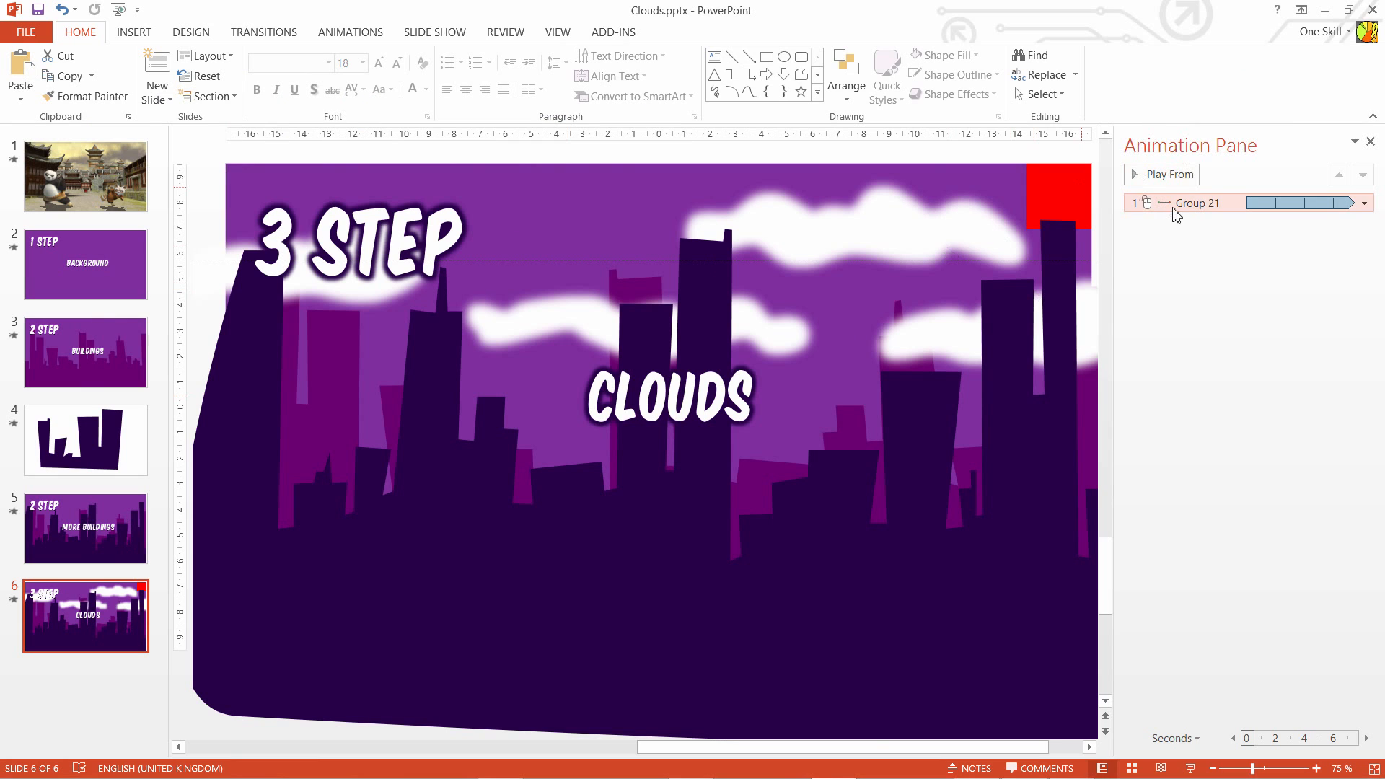
left_click(1365, 202)
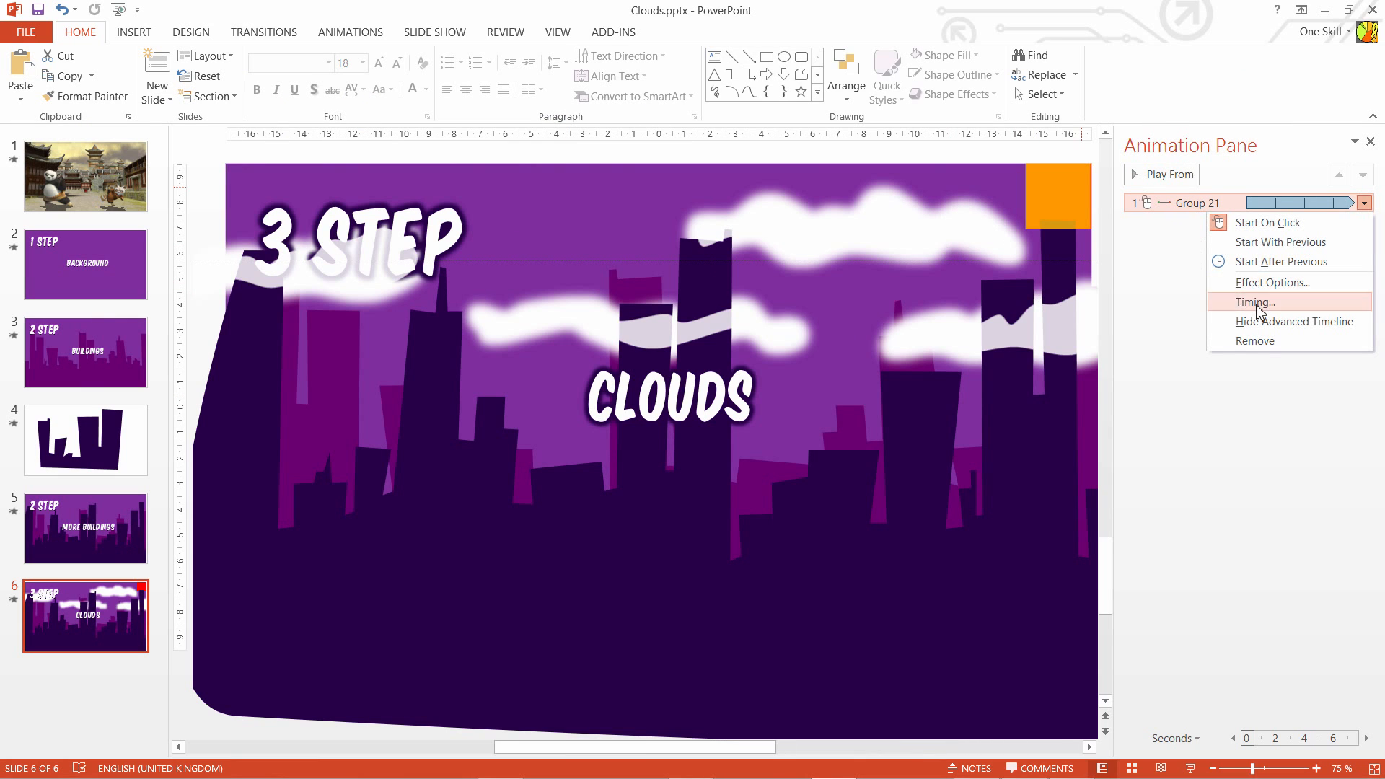
left_click(1255, 303)
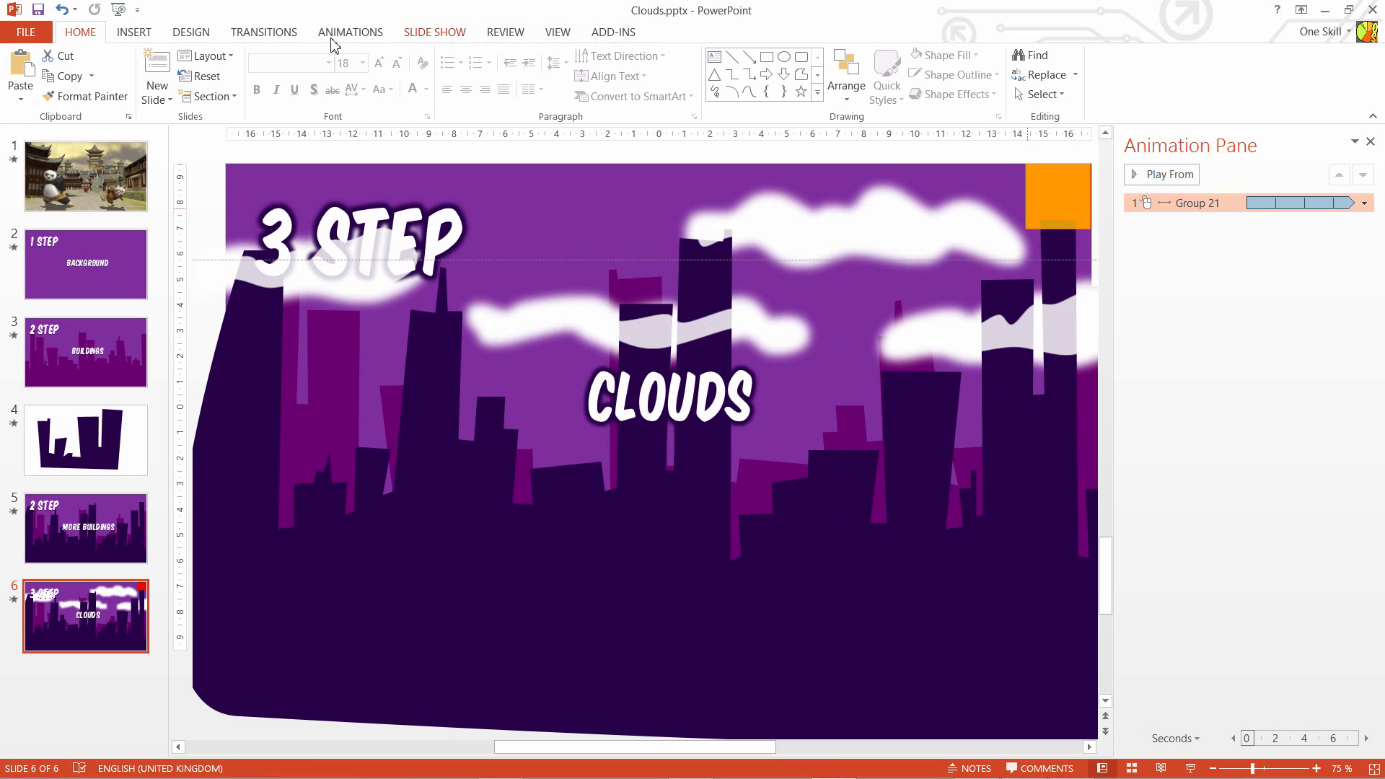
left_click(351, 32)
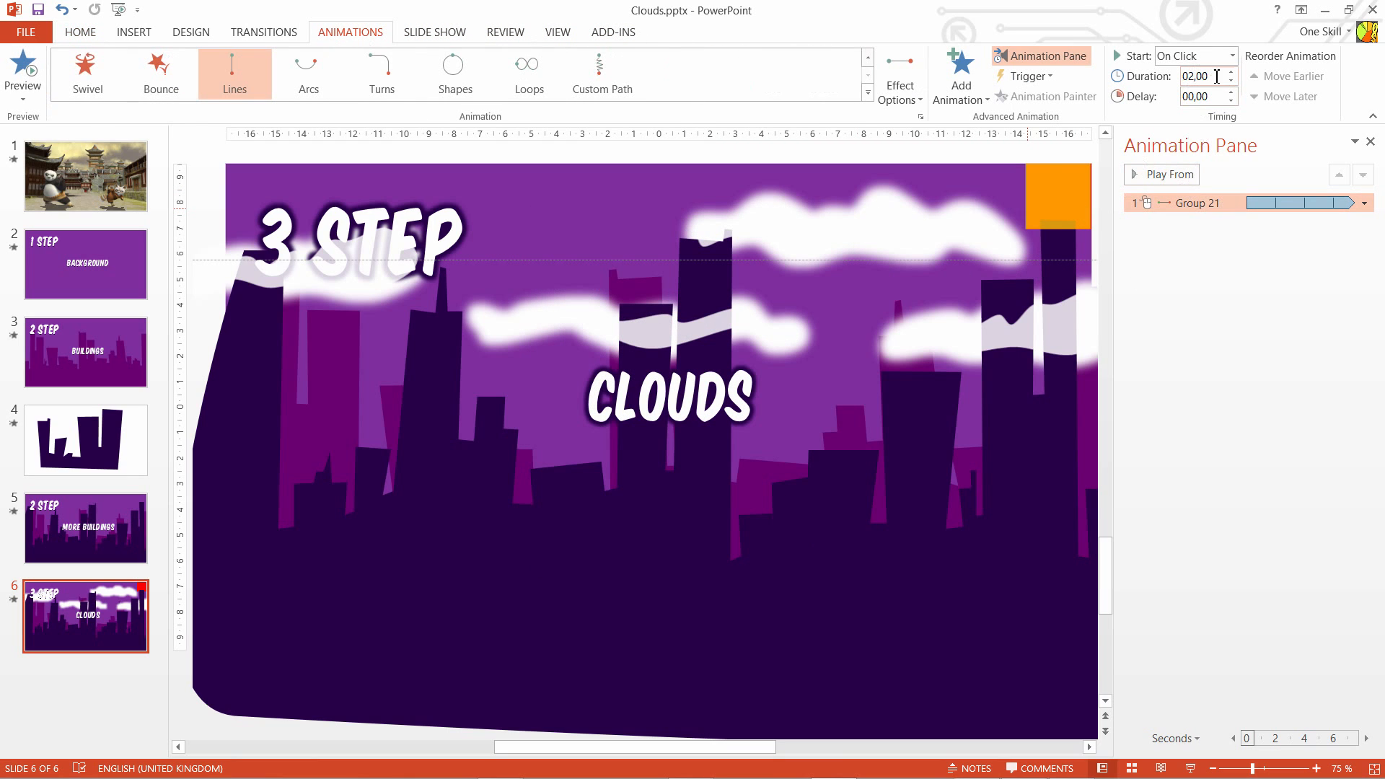
type("20")
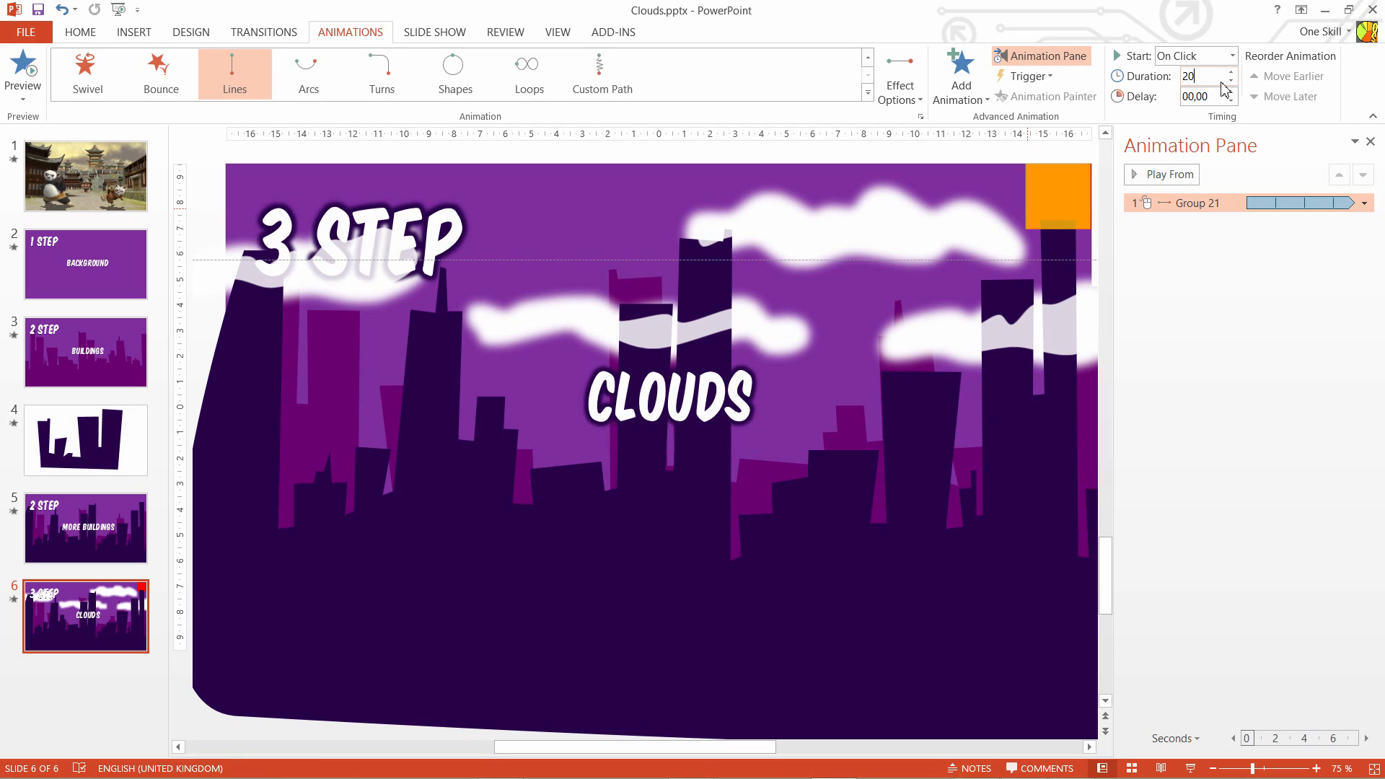